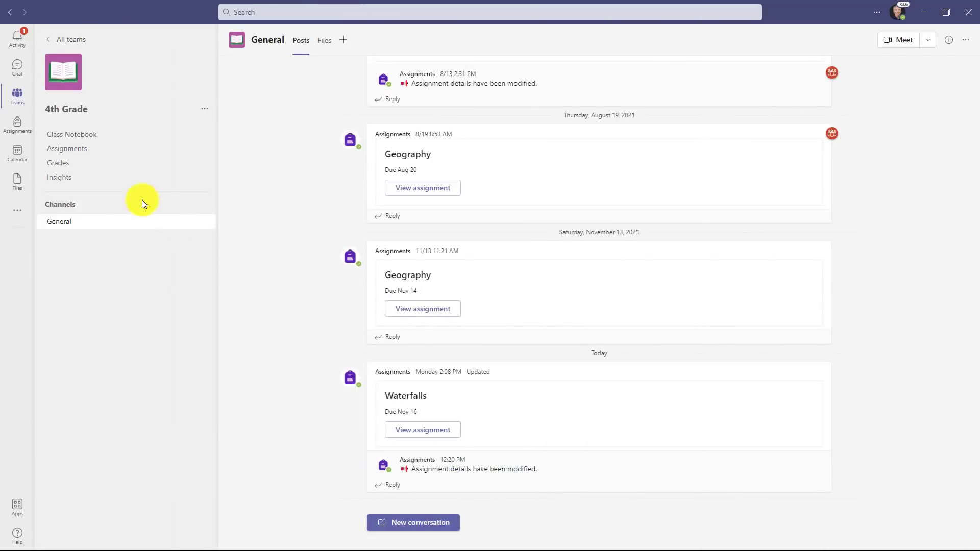
# Open the 4th Grade Assignments list and start creating a new assignment
pyautogui.click(67, 149)
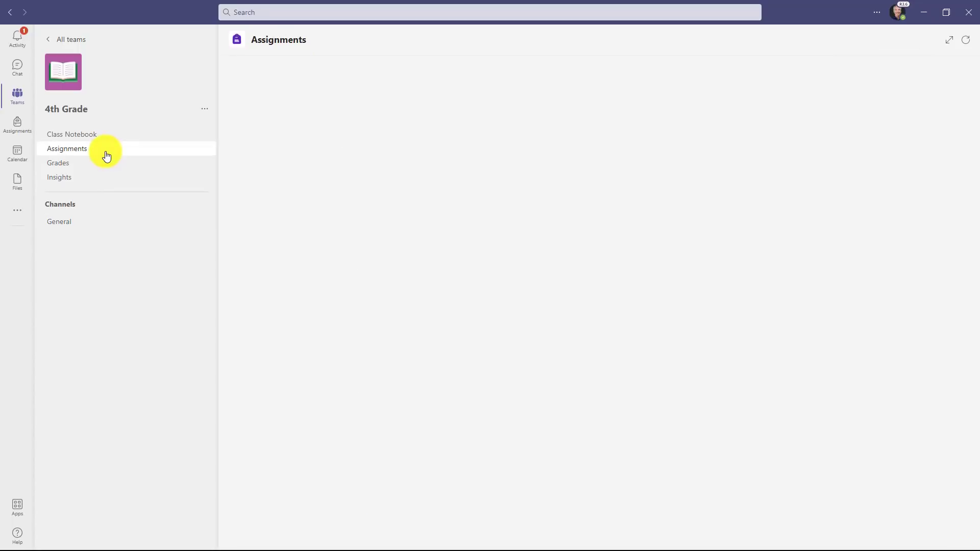
pyautogui.click(67, 148)
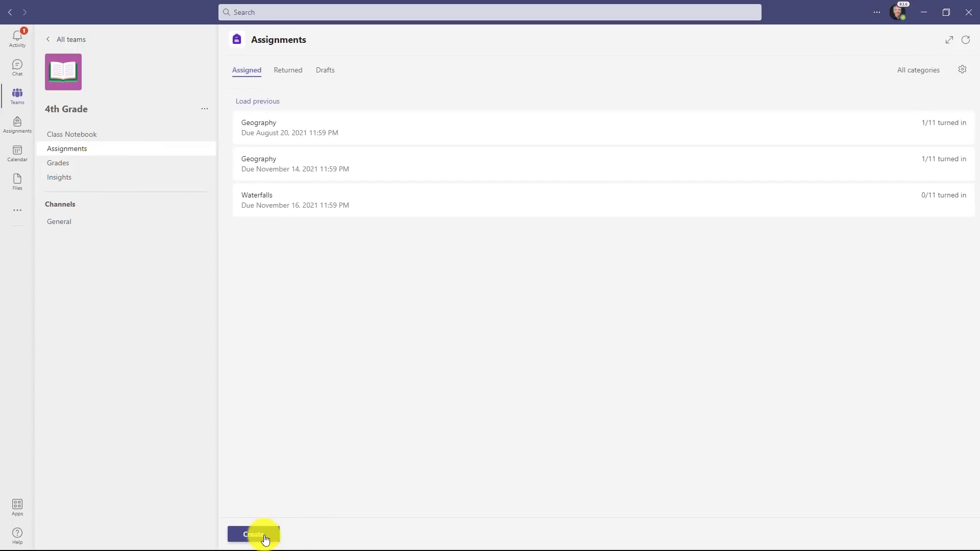
pyautogui.click(254, 534)
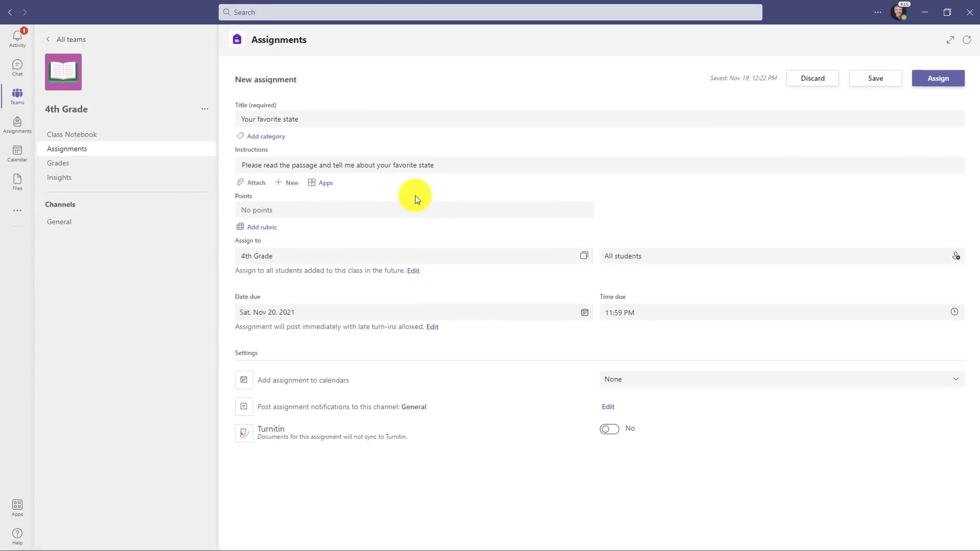
# Add a video recording, check the available cameras, and record the instructions clip
pyautogui.click(287, 183)
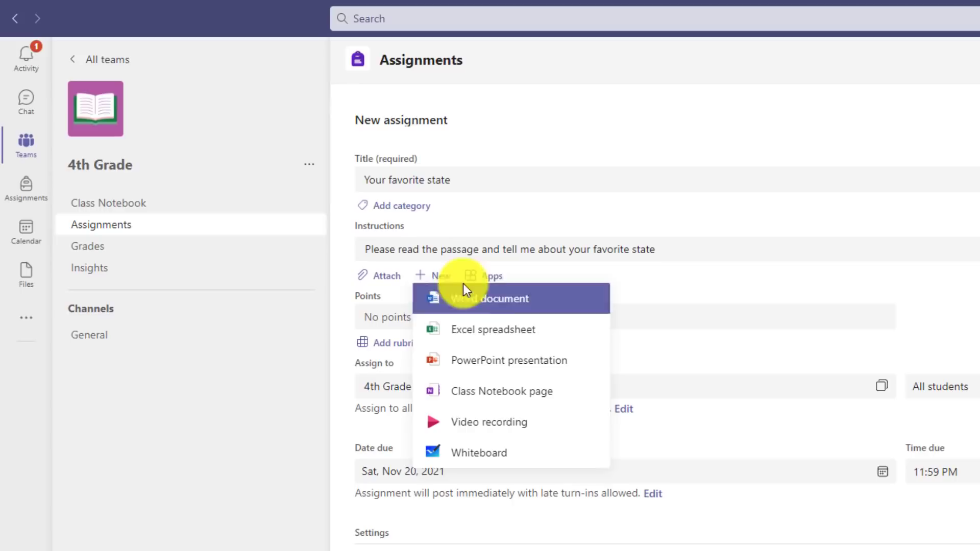
pyautogui.moveTo(561, 422)
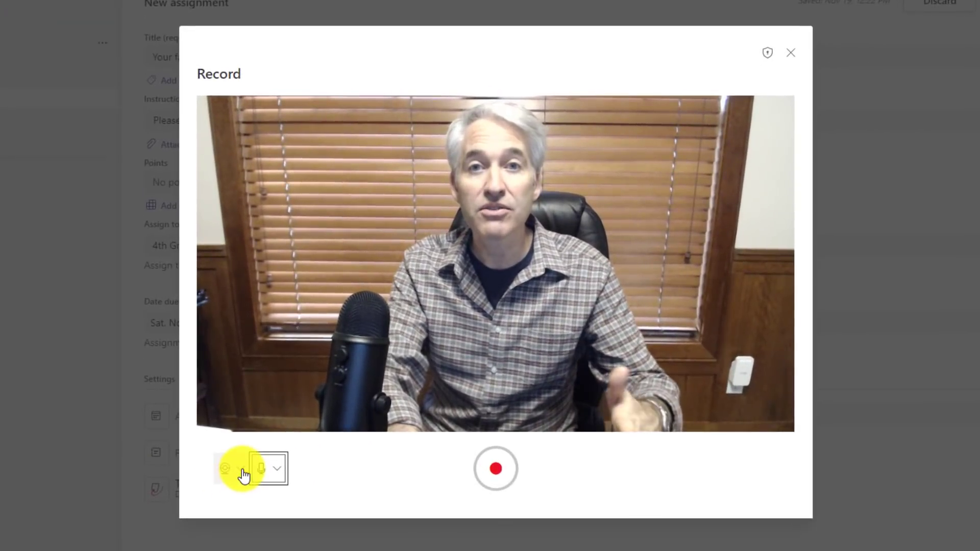
pyautogui.click(240, 468)
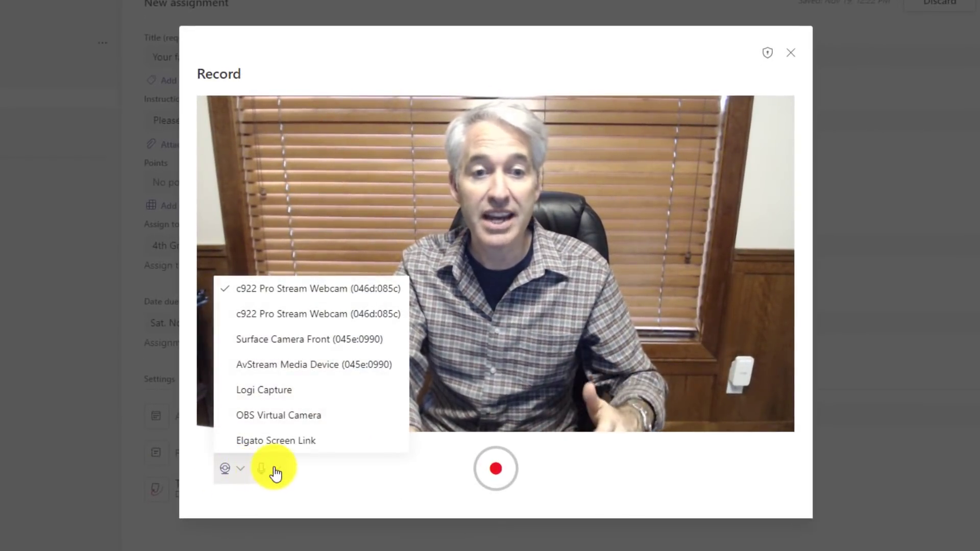
pyautogui.click(261, 468)
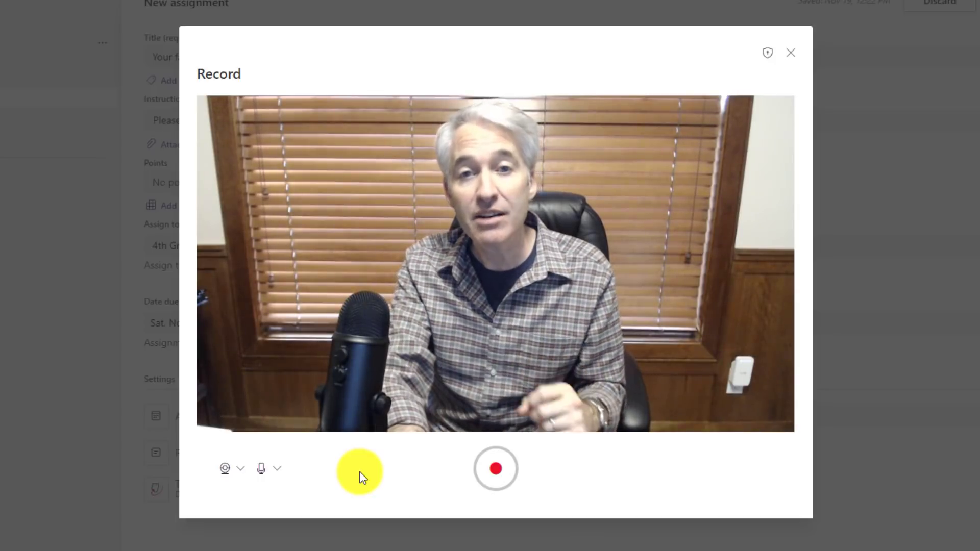
pyautogui.click(495, 468)
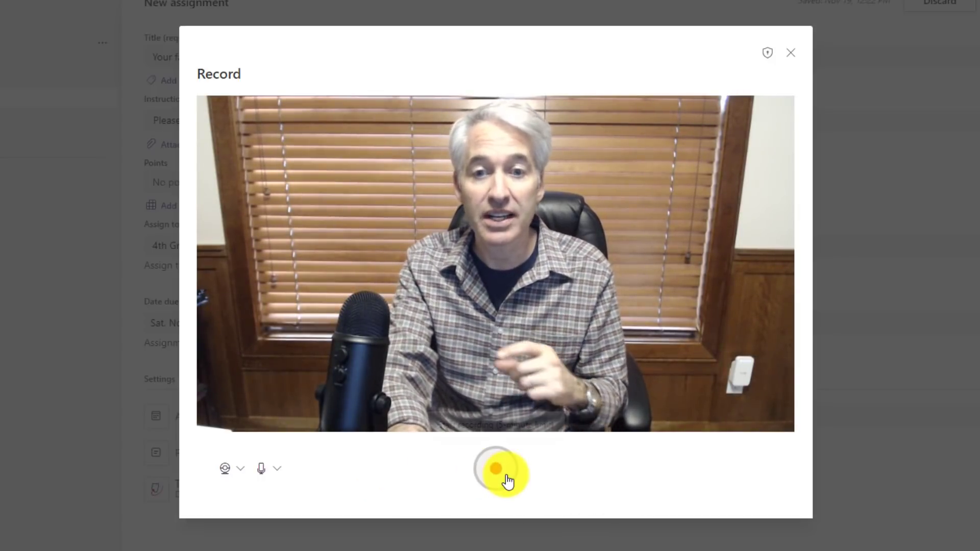
pyautogui.click(499, 473)
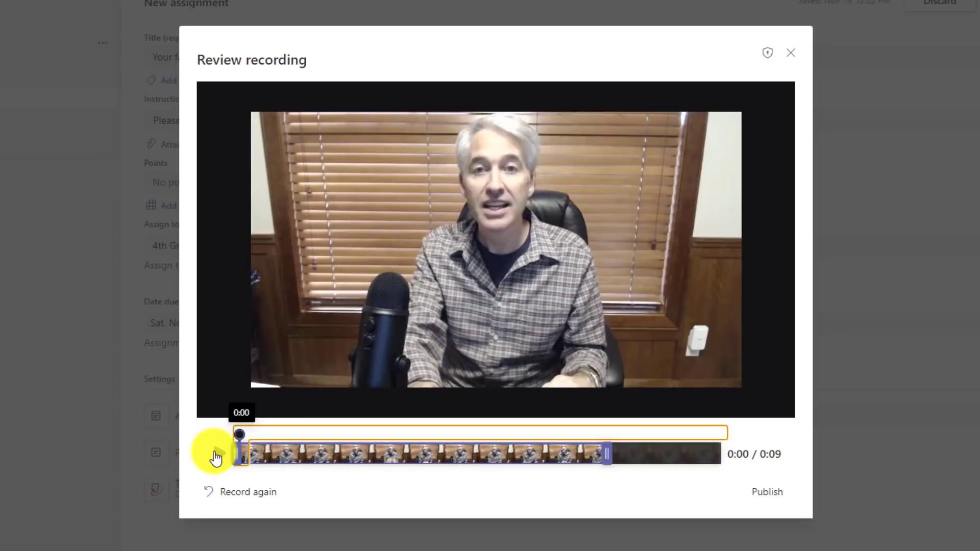
# Play and pause the recorded clip preview, then publish it
pyautogui.click(222, 453)
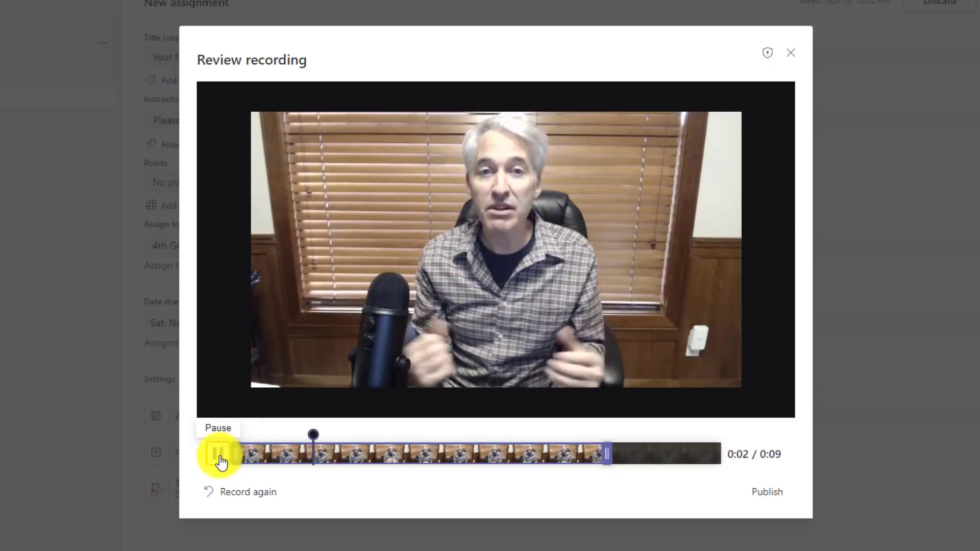
pyautogui.click(218, 453)
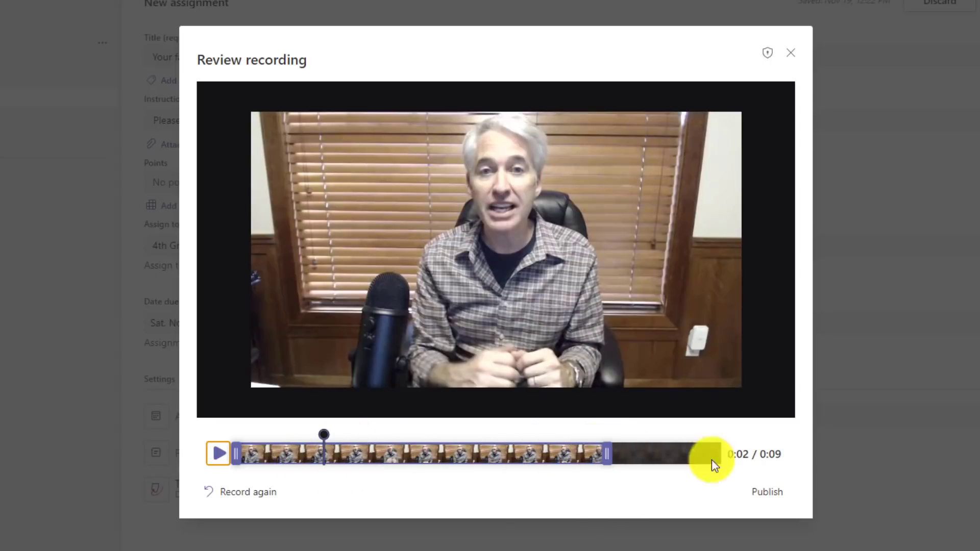
pyautogui.click(766, 492)
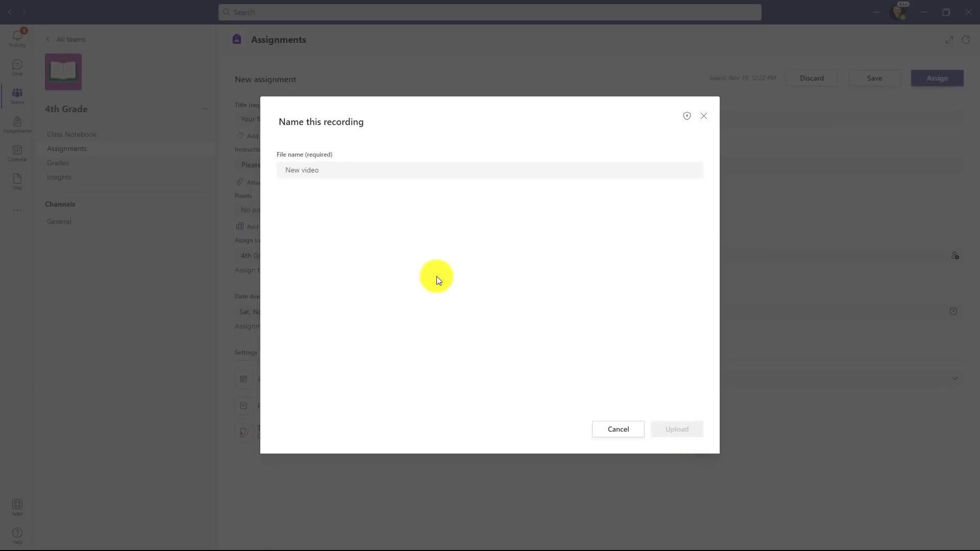
# Name the clip 'Mr. Tholfsen's instructions' and upload it to the assignment
pyautogui.write("Mr. Tholfsen's instructions")
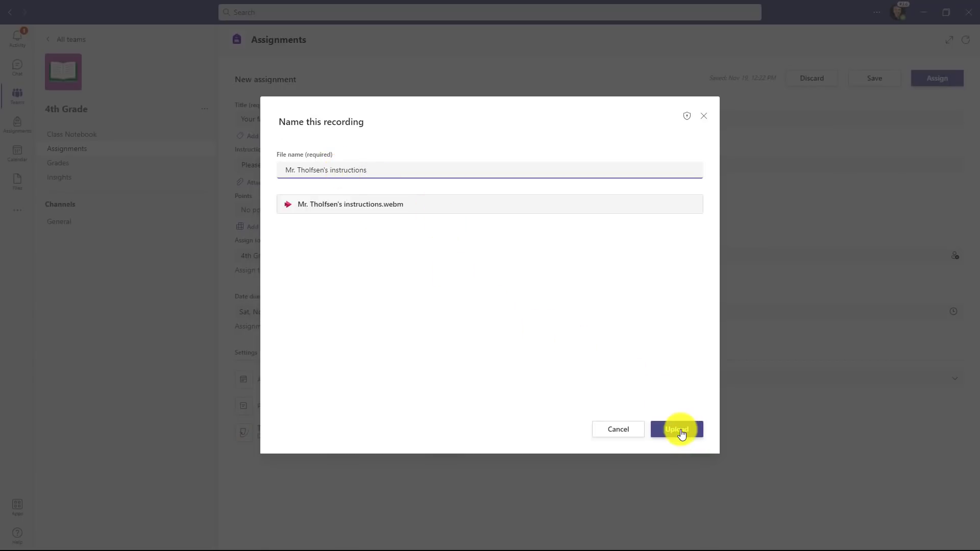
pyautogui.click(677, 430)
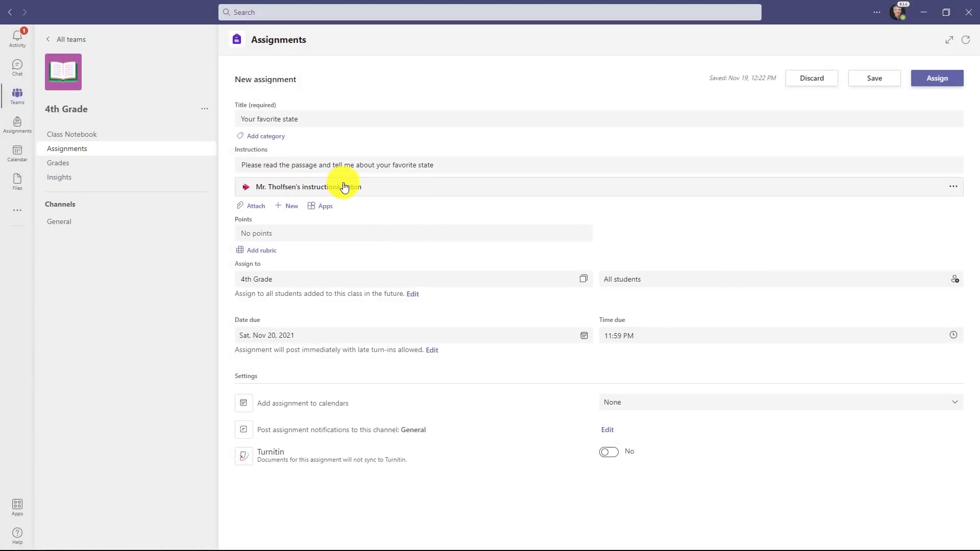
# Check the attached video's options, assign Your favorite state, and open General
pyautogui.click(953, 186)
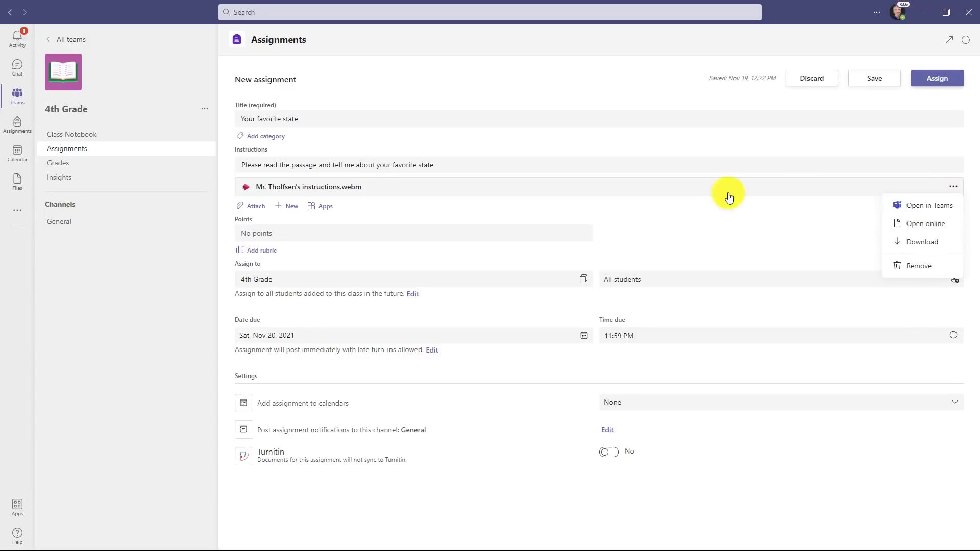
pyautogui.click(498, 138)
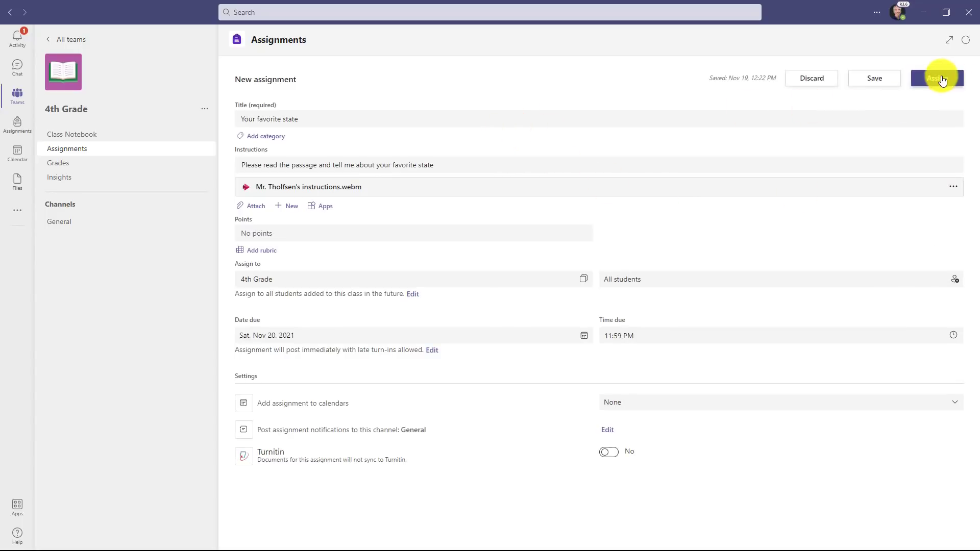
pyautogui.click(935, 78)
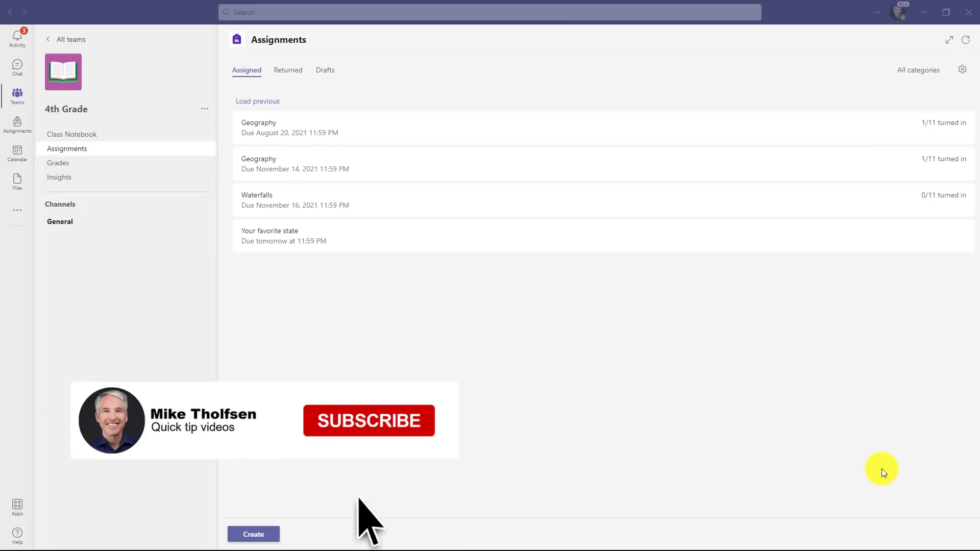
pyautogui.click(368, 420)
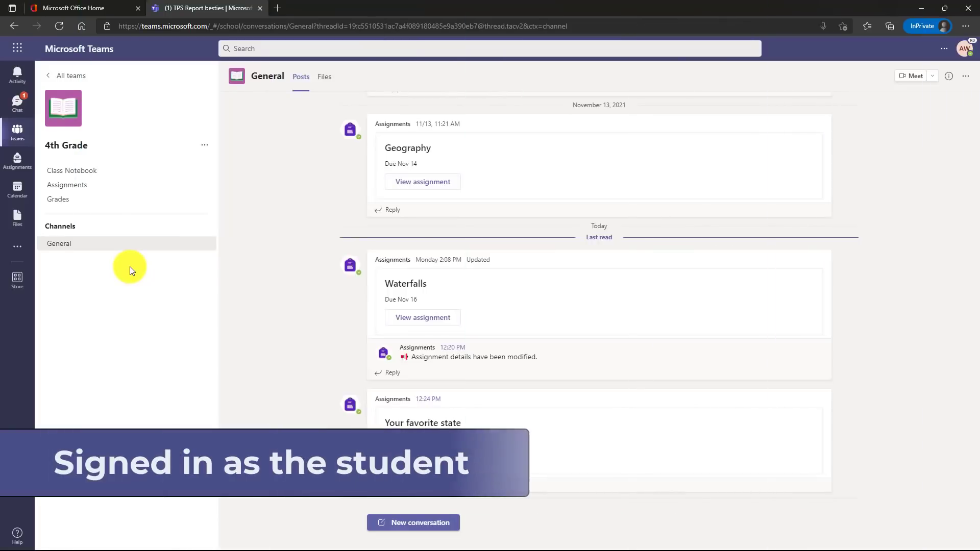
# Open Your favorite state as the student and play the attached instructions video
pyautogui.click(67, 185)
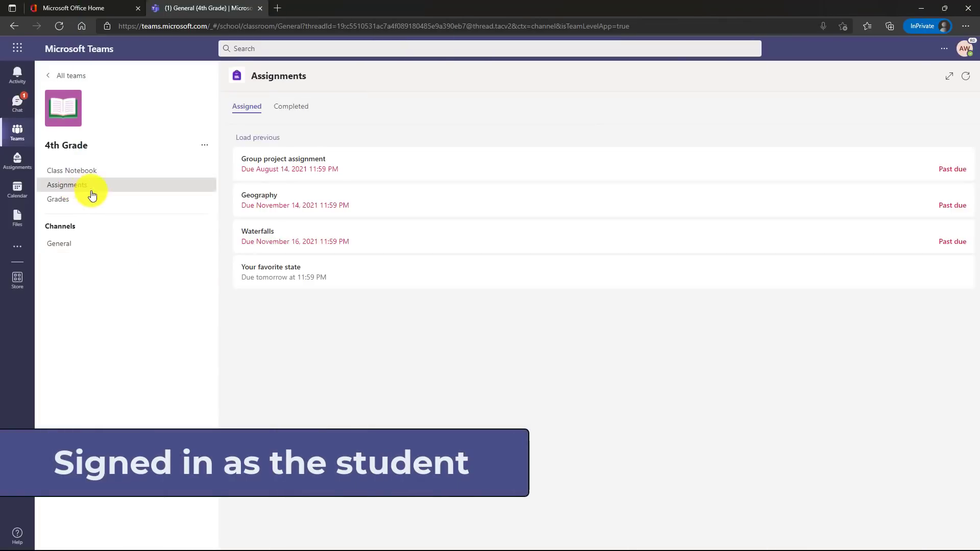
pyautogui.moveTo(345, 276)
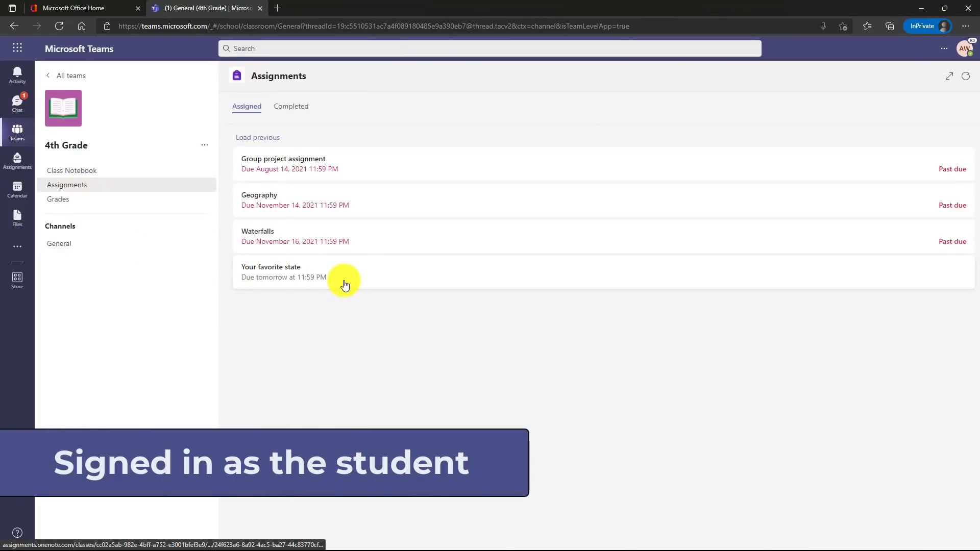
pyautogui.click(270, 272)
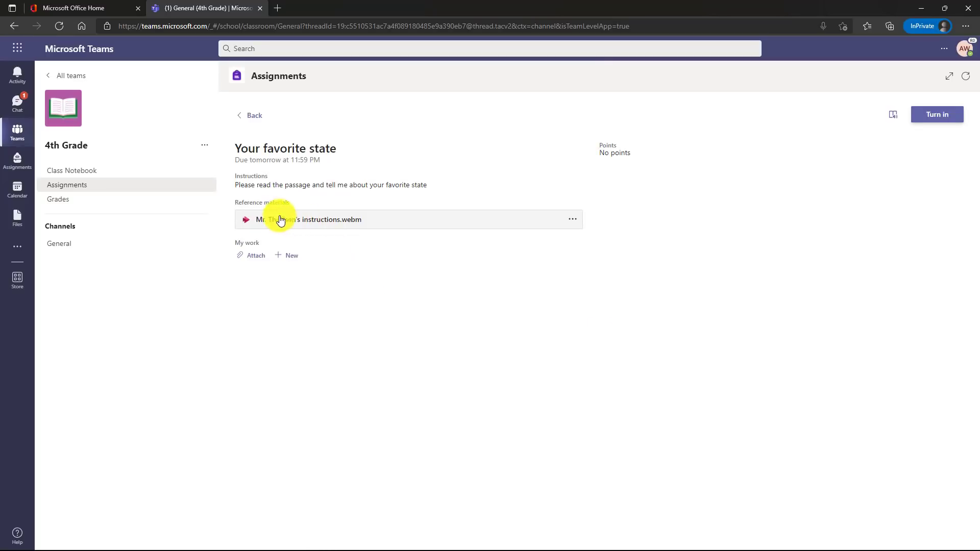
pyautogui.click(311, 220)
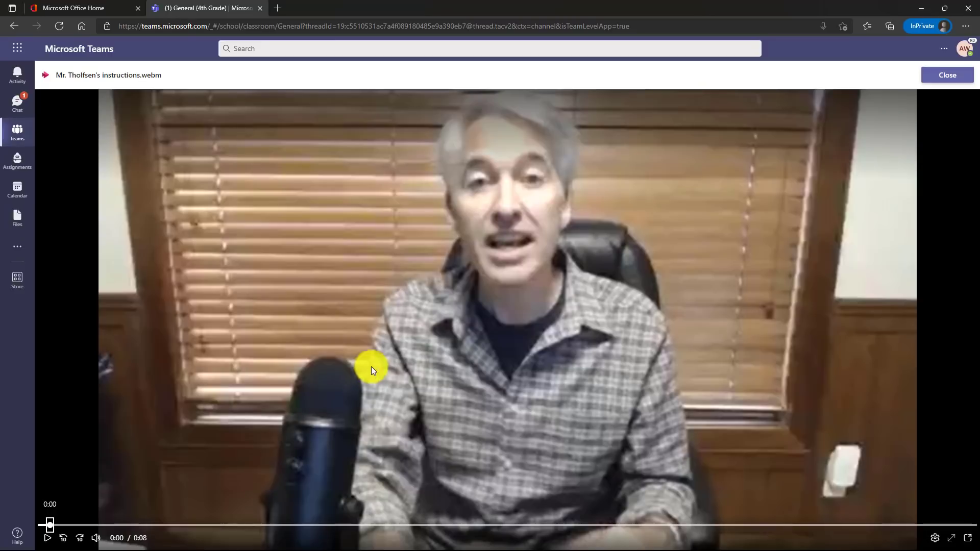
pyautogui.click(47, 538)
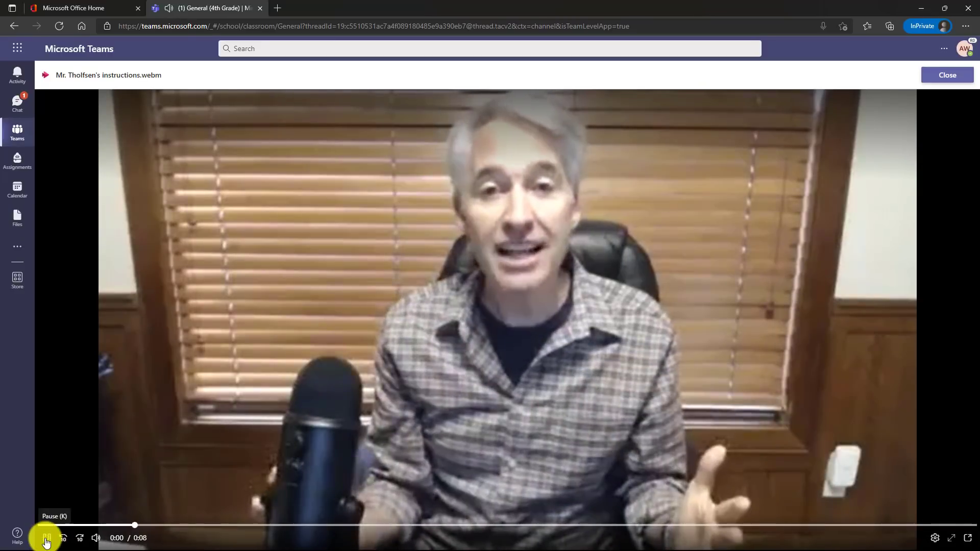
pyautogui.click(946, 75)
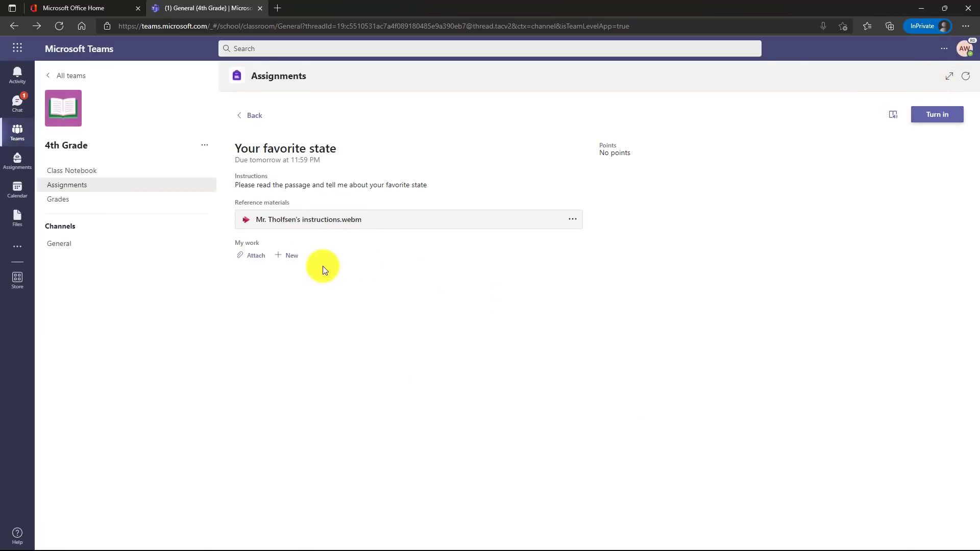
# Record a video response and publish it under My work as 'Student video description'
pyautogui.click(287, 255)
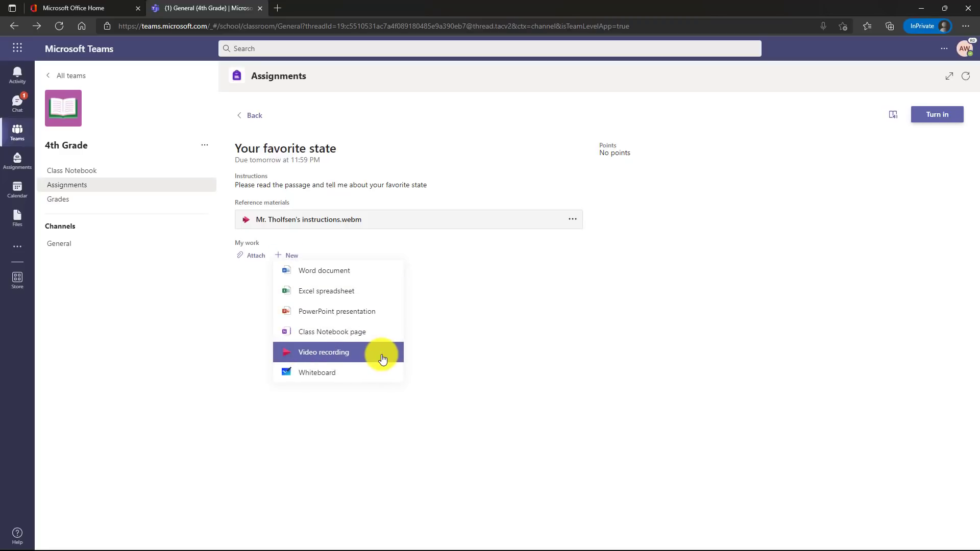
pyautogui.click(324, 352)
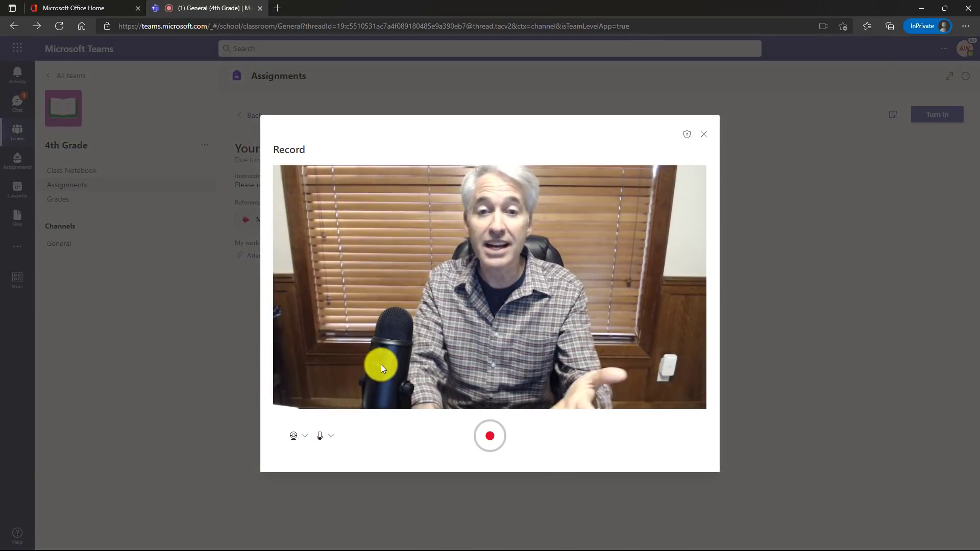
pyautogui.click(490, 435)
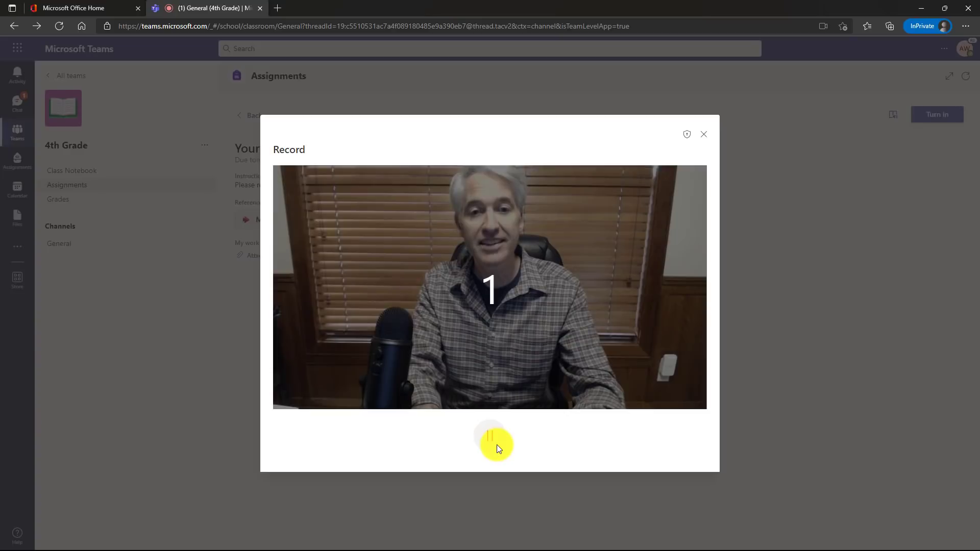
pyautogui.click(489, 435)
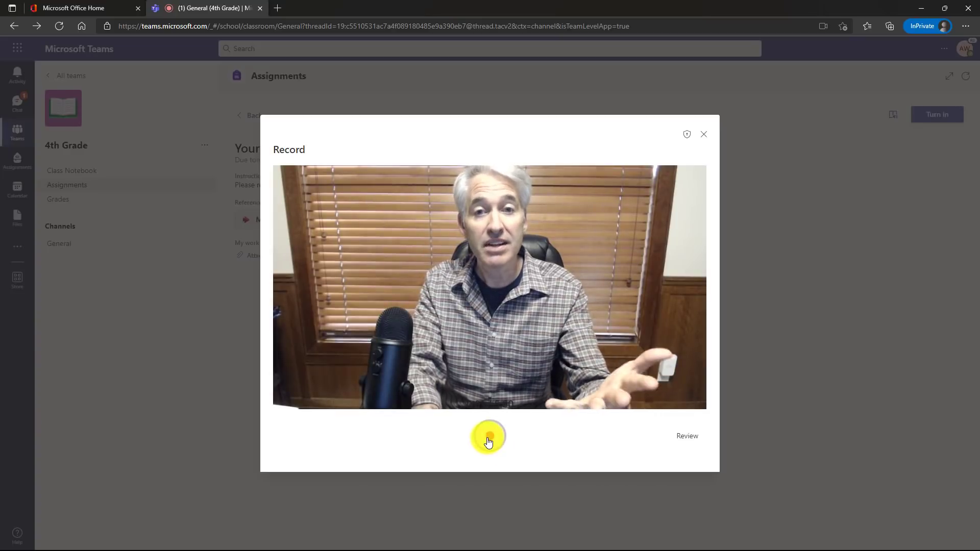
pyautogui.click(488, 436)
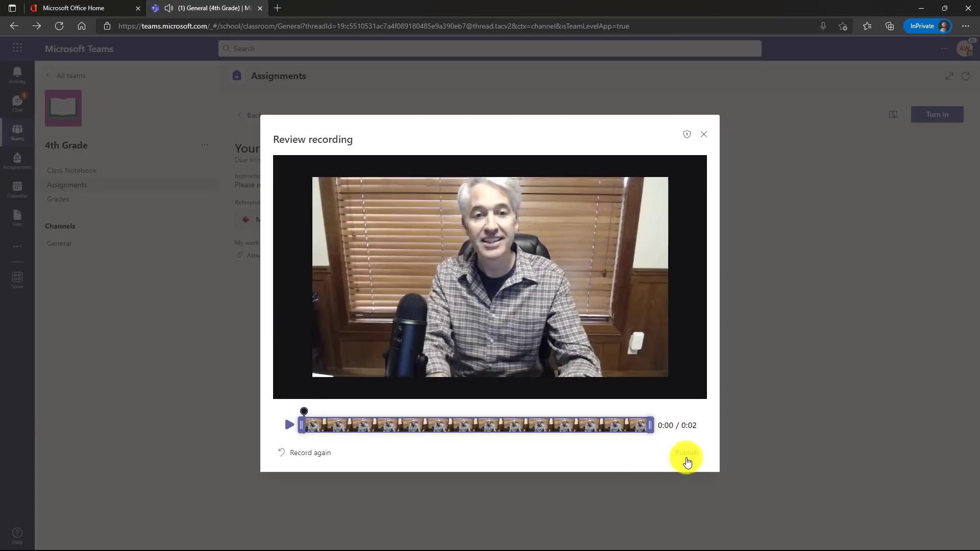
pyautogui.click(685, 454)
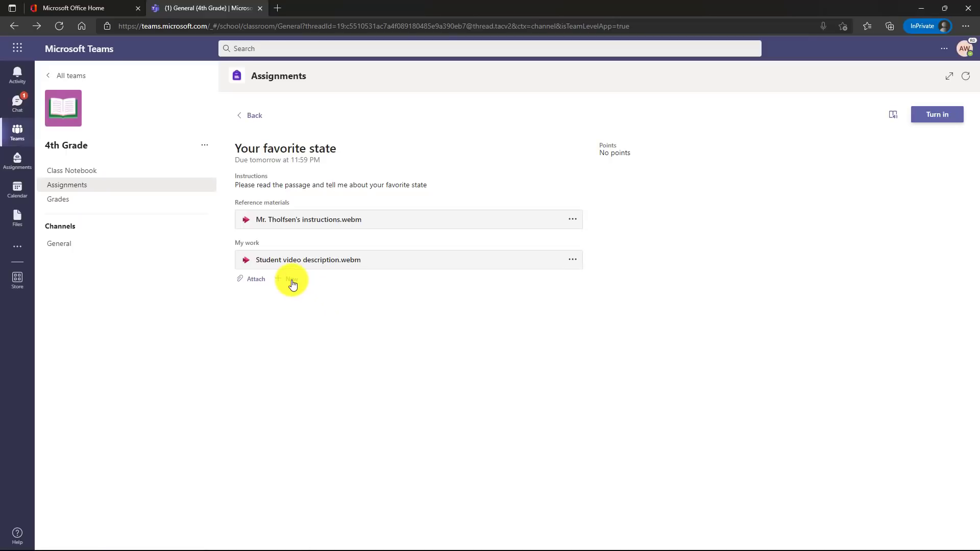
# Add 'Washington State is the best.docx' to My work and turn in the assignment
pyautogui.click(290, 279)
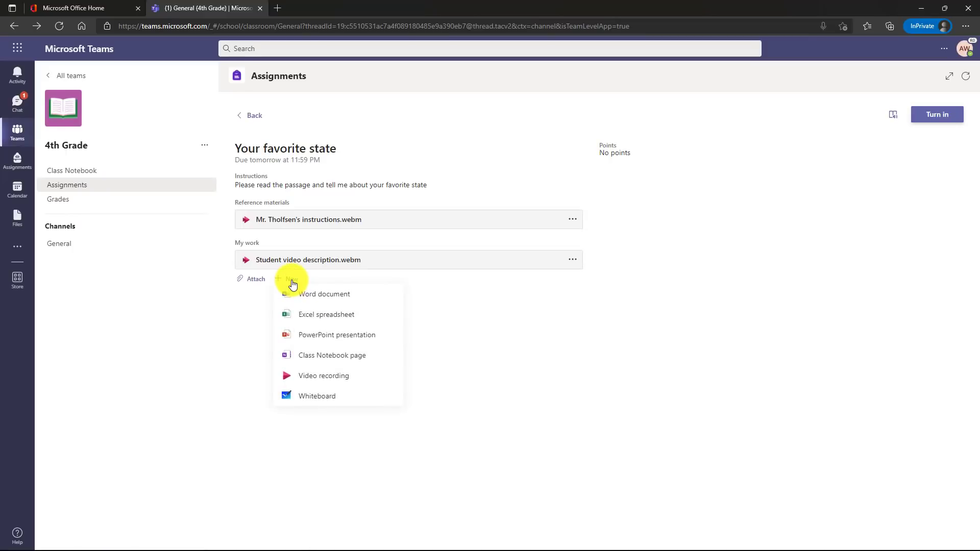
pyautogui.moveTo(348, 267)
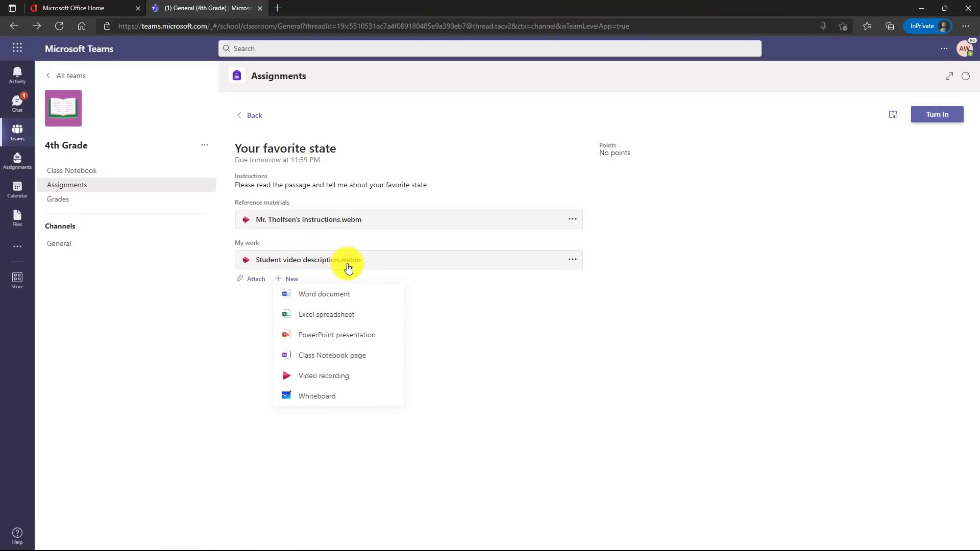
pyautogui.click(254, 279)
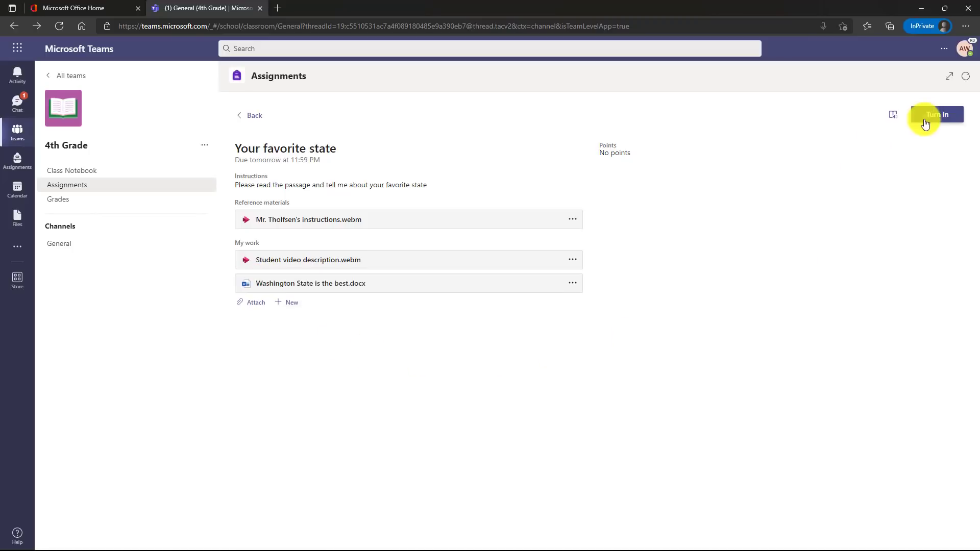
pyautogui.click(936, 115)
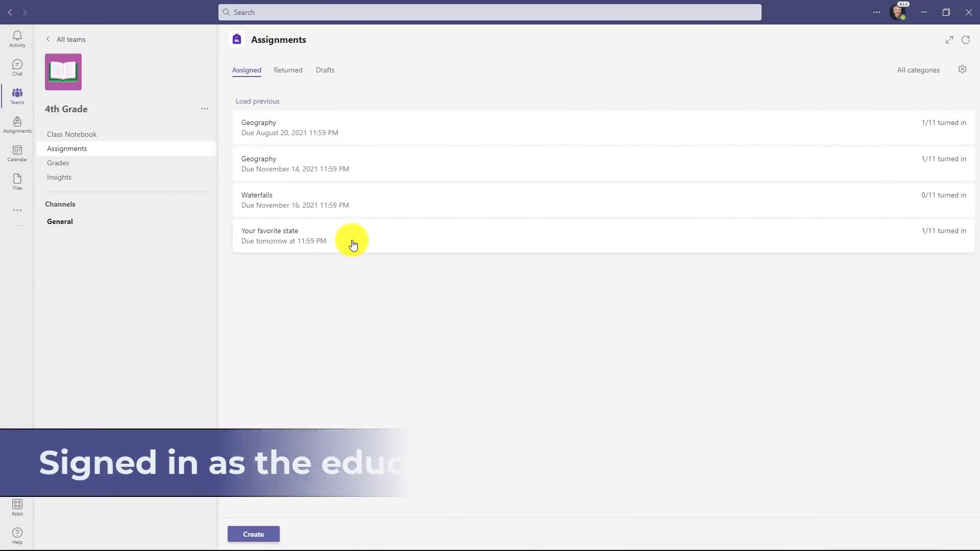
# Open the turned-in student's submission, play the video, and start writing feedback
pyautogui.click(284, 236)
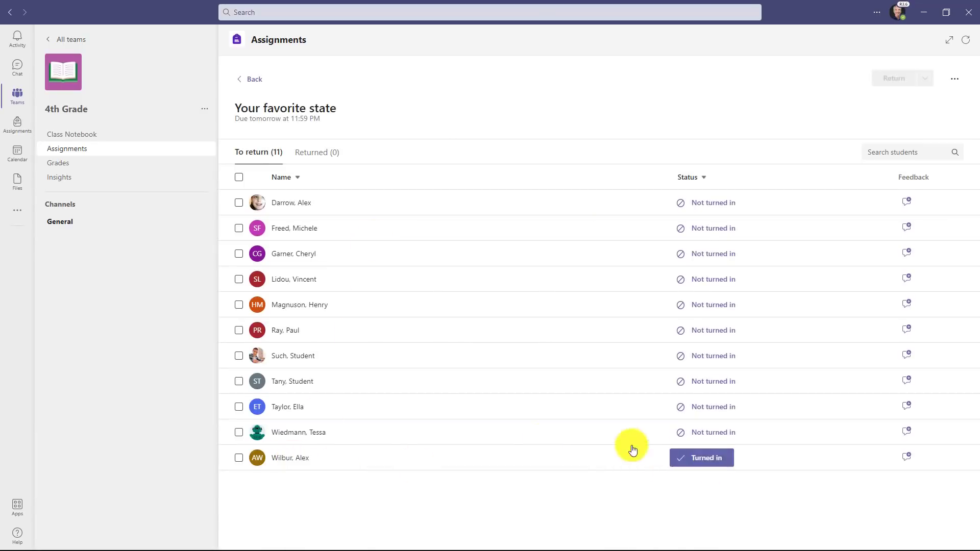
pyautogui.click(701, 458)
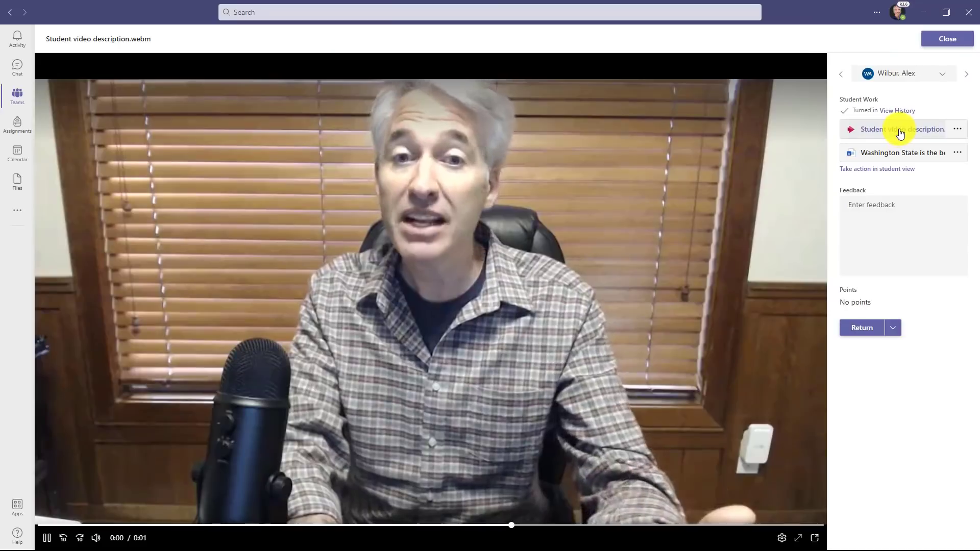
pyautogui.click(46, 537)
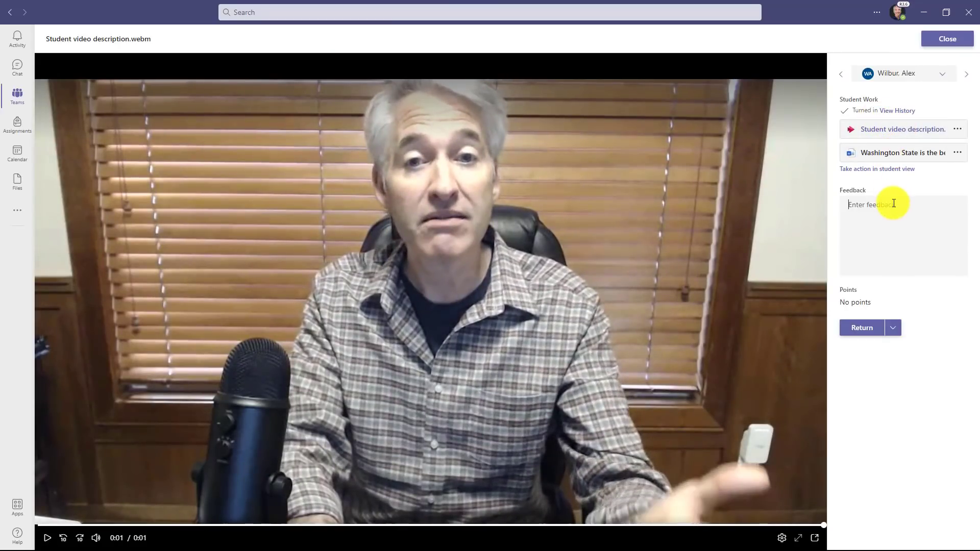
pyautogui.click(946, 39)
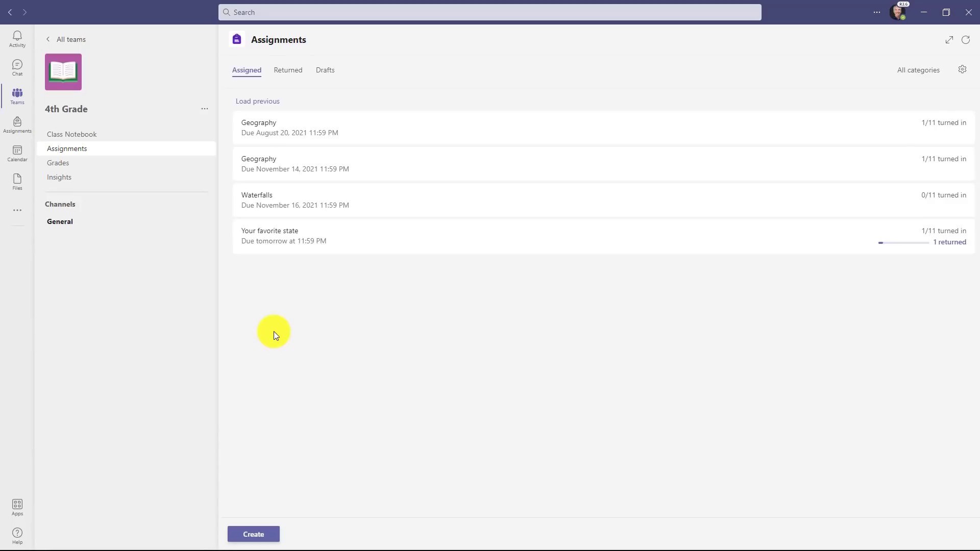
# Create a new assignment titled 'The Solar System'
pyautogui.click(253, 534)
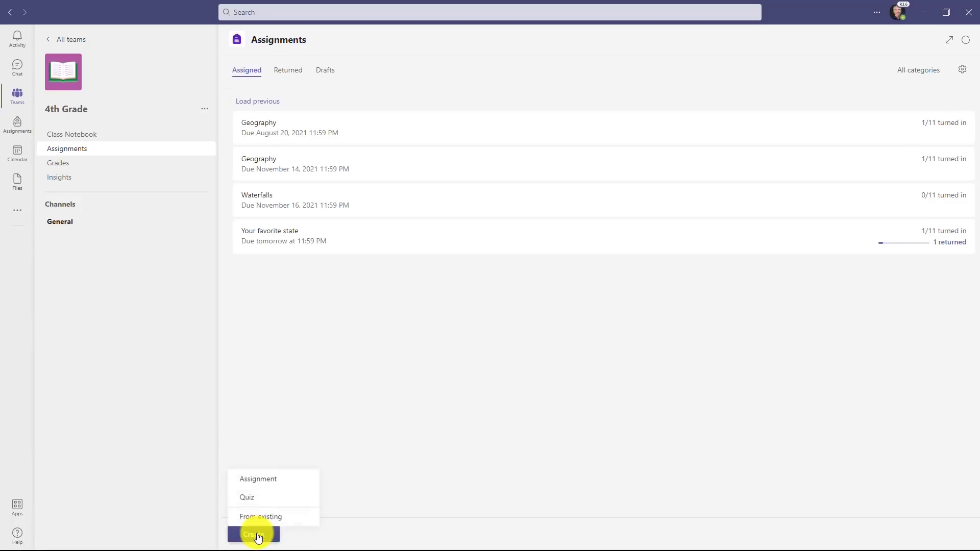
pyautogui.click(257, 479)
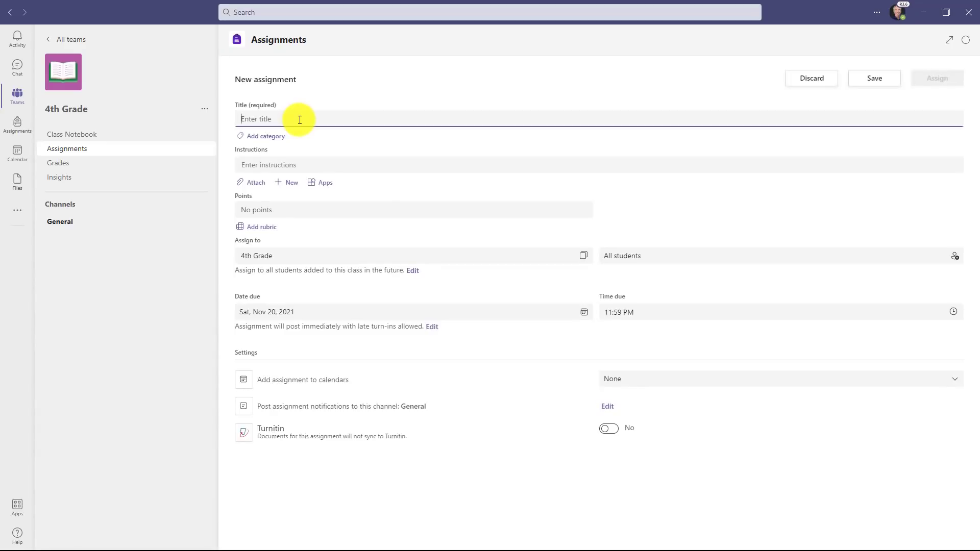
pyautogui.write('The Solar System')
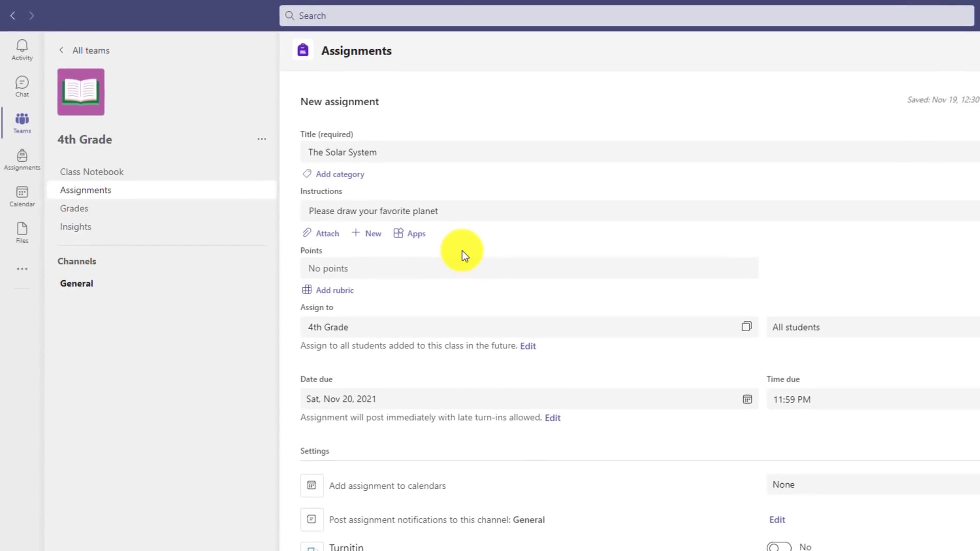
# Attach a new whiteboard where students edit their own copy, then assign it
pyautogui.click(368, 234)
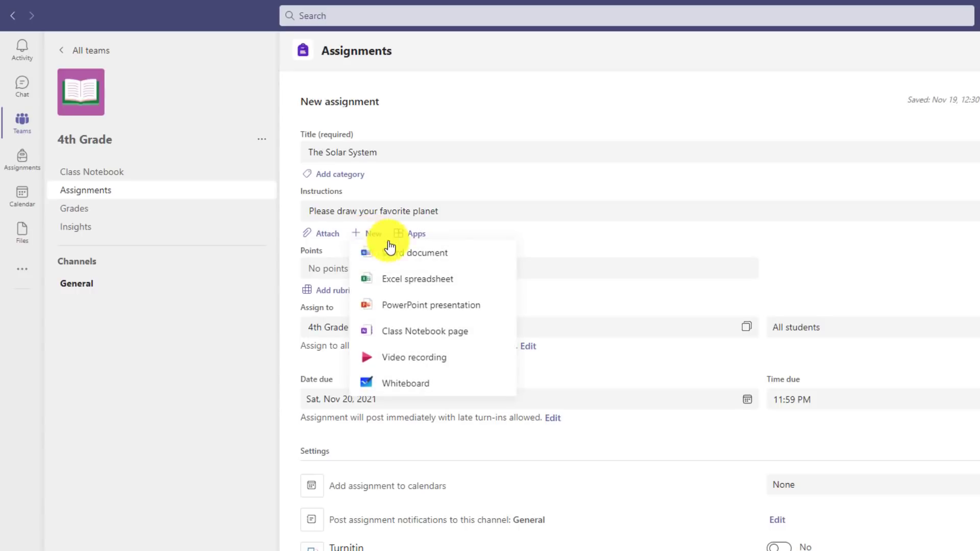
pyautogui.moveTo(446, 383)
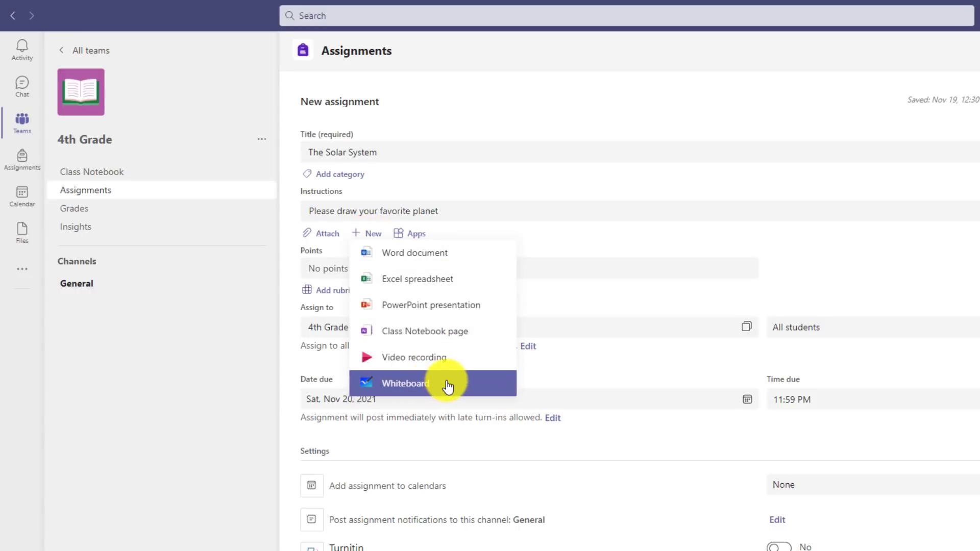
pyautogui.click(405, 383)
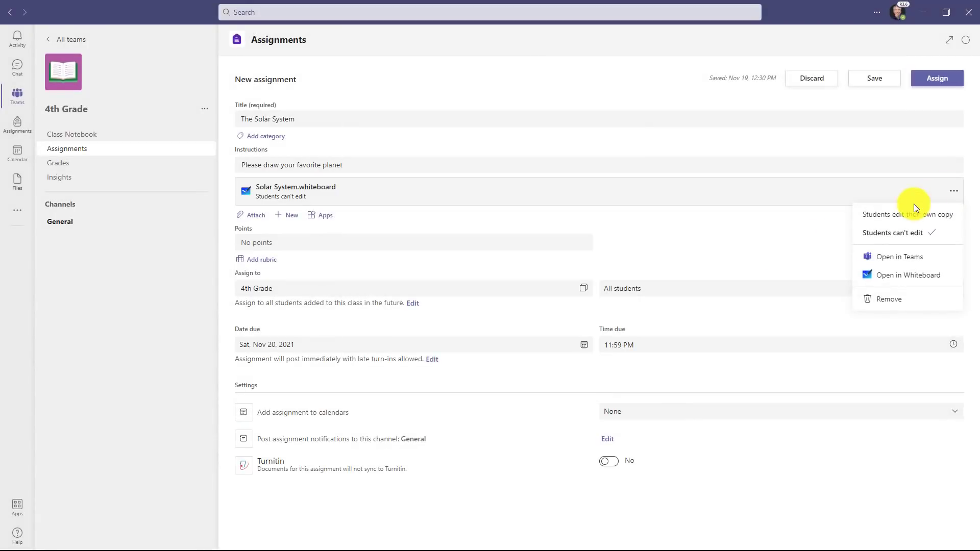
pyautogui.click(907, 214)
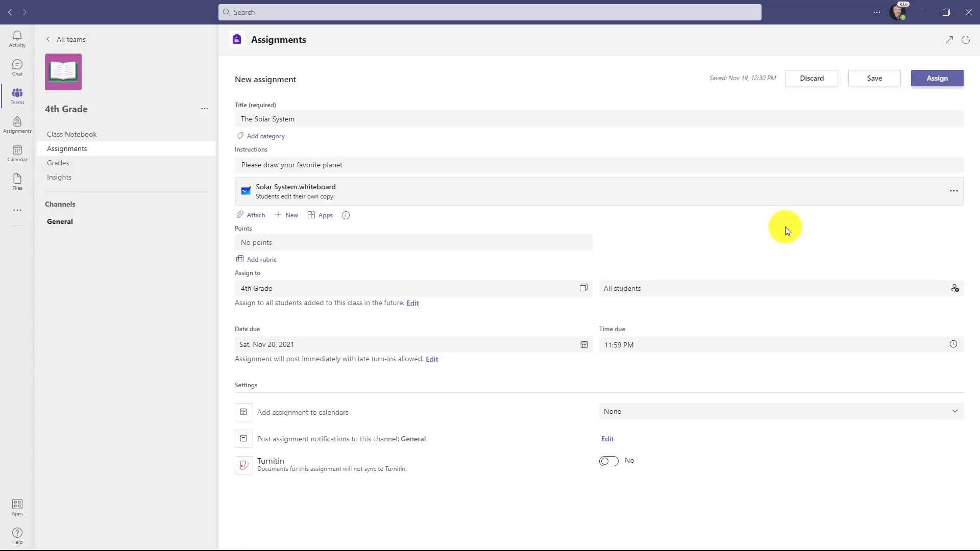
pyautogui.click(938, 78)
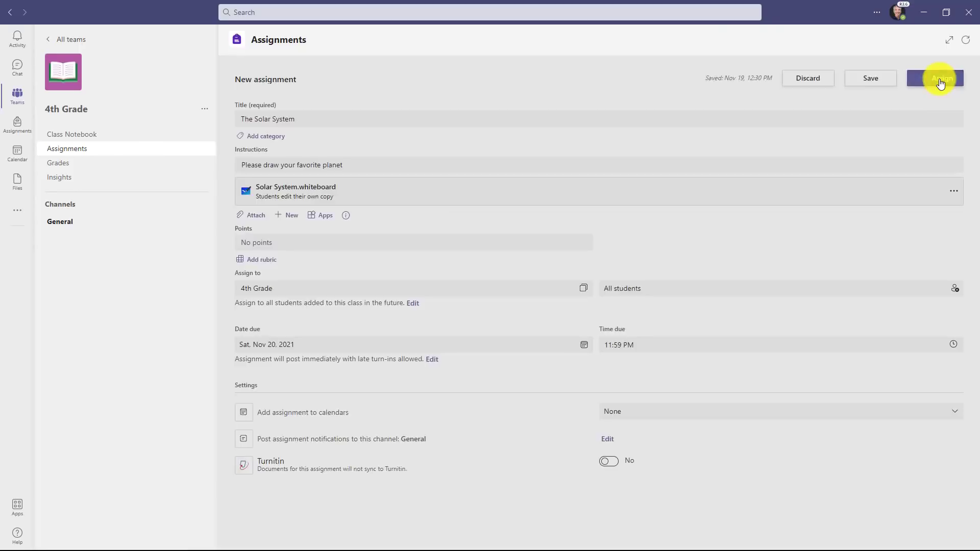
pyautogui.click(935, 77)
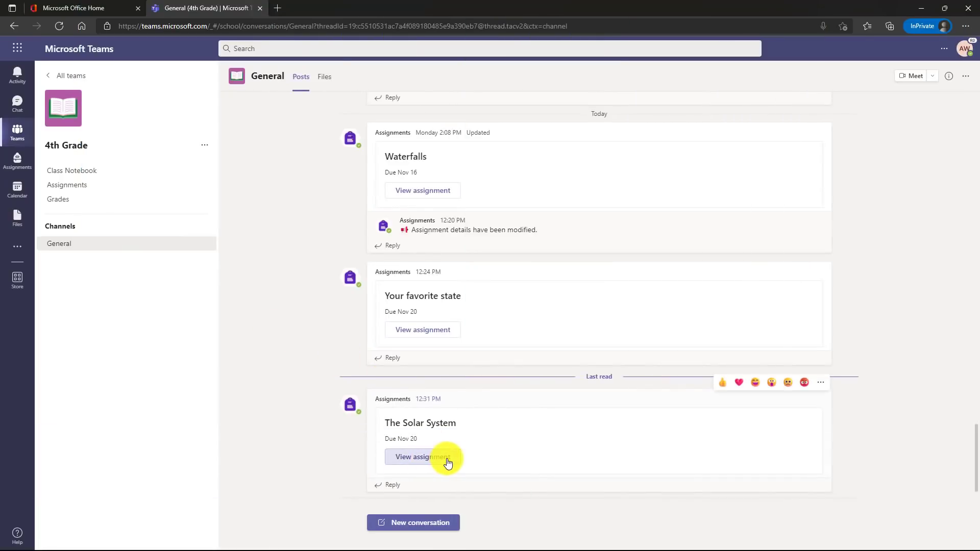
# Open the Solar System whiteboard and draw a galaxy-patterned planet circle
pyautogui.click(422, 457)
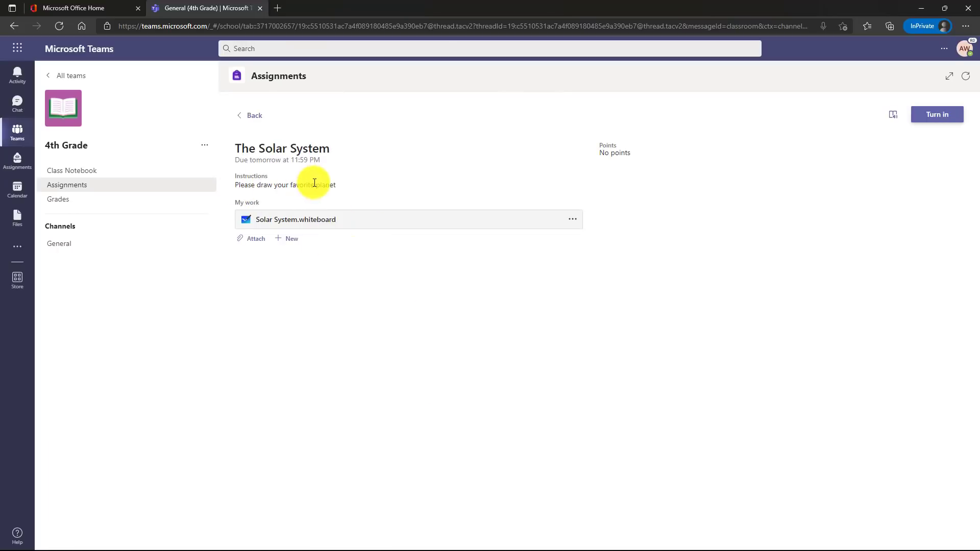
pyautogui.click(295, 219)
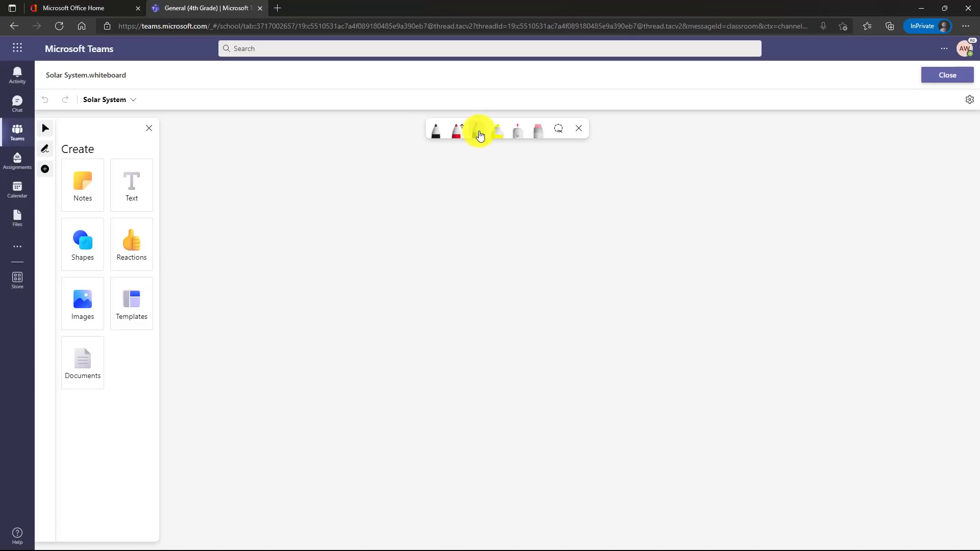
pyautogui.click(456, 129)
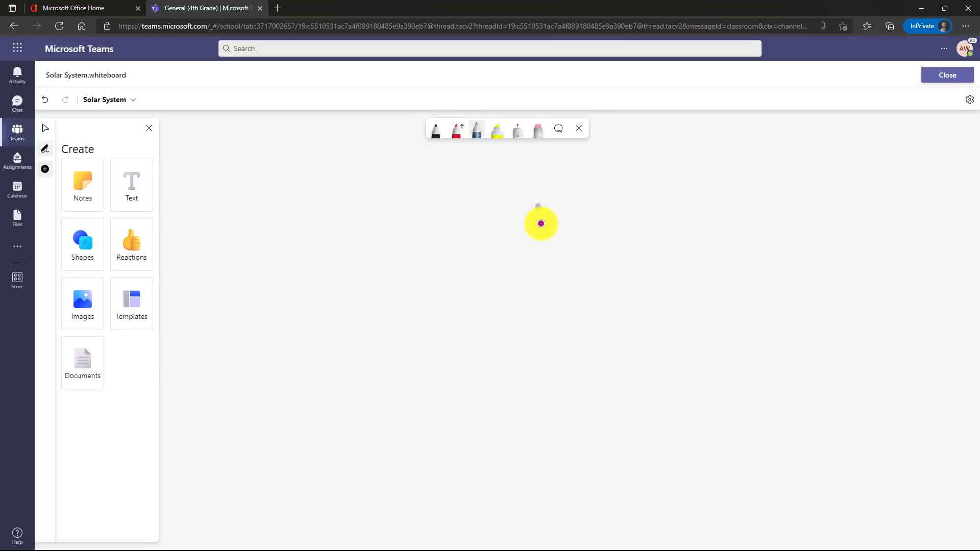
pyautogui.moveTo(541, 223); pyautogui.dragTo(557, 372)
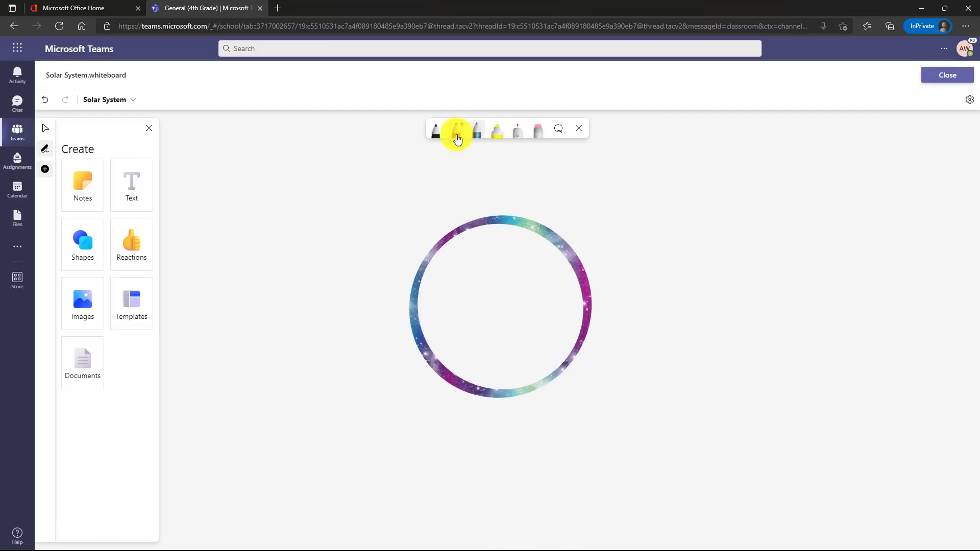
# Add a red ring across the planet and the caption 'Saturn is the best!'
pyautogui.click(456, 129)
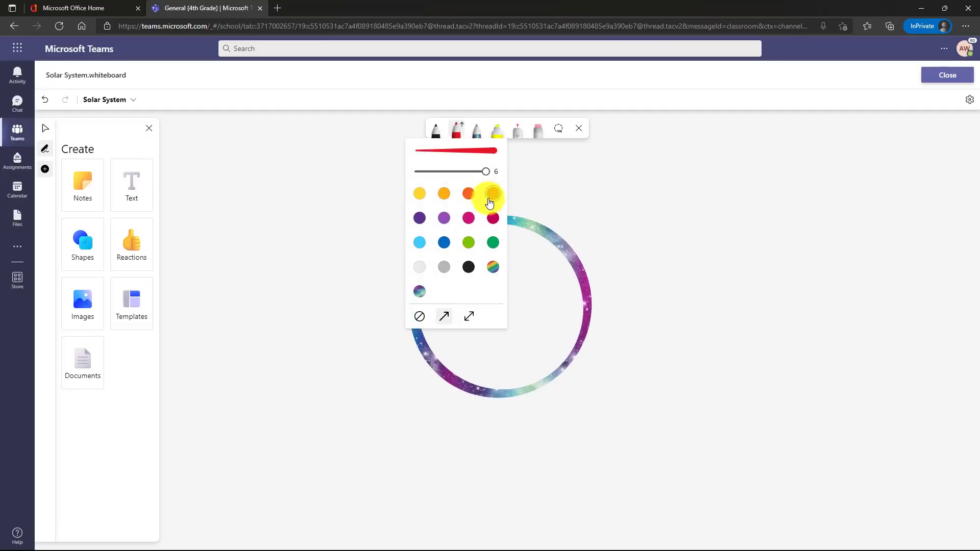
pyautogui.moveTo(494, 328); pyautogui.dragTo(647, 322)
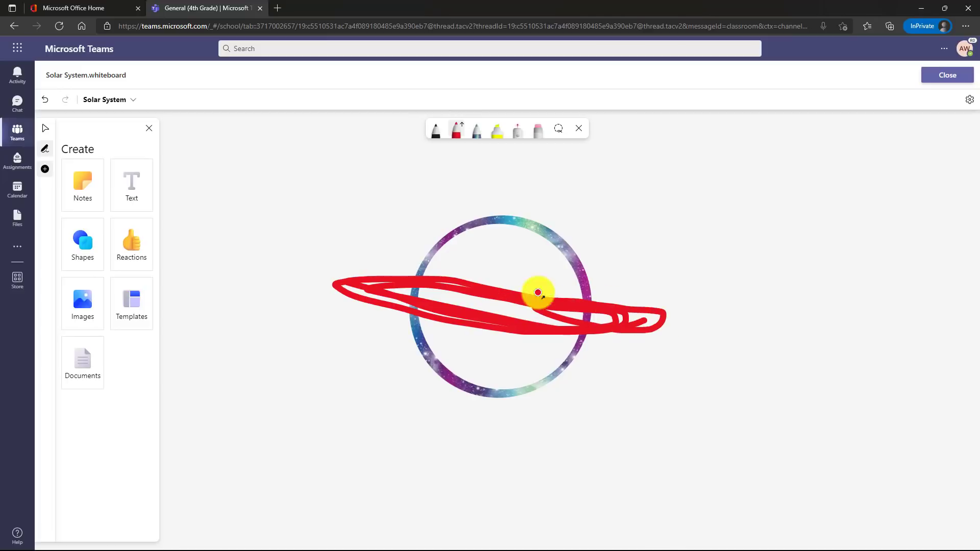
pyautogui.moveTo(538, 292); pyautogui.dragTo(308, 173)
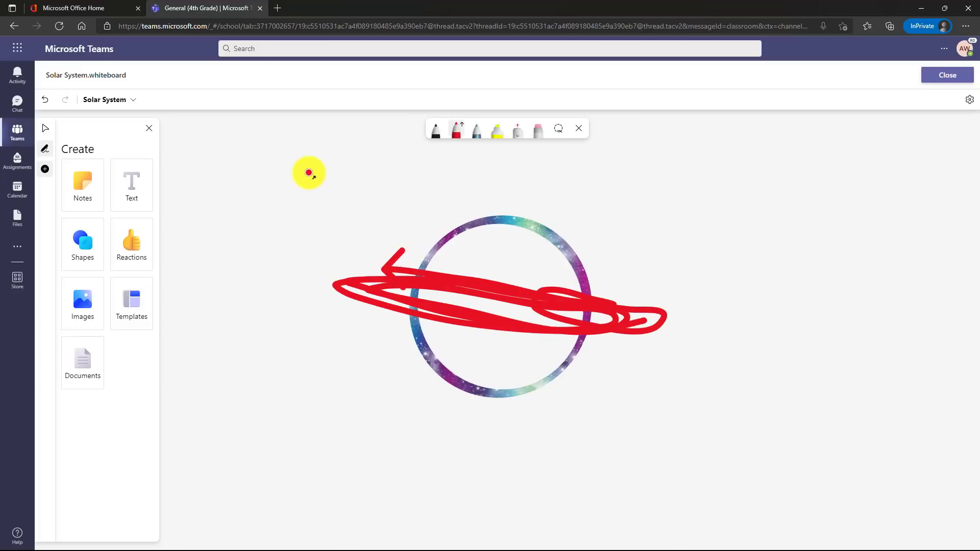
pyautogui.moveTo(369, 204)
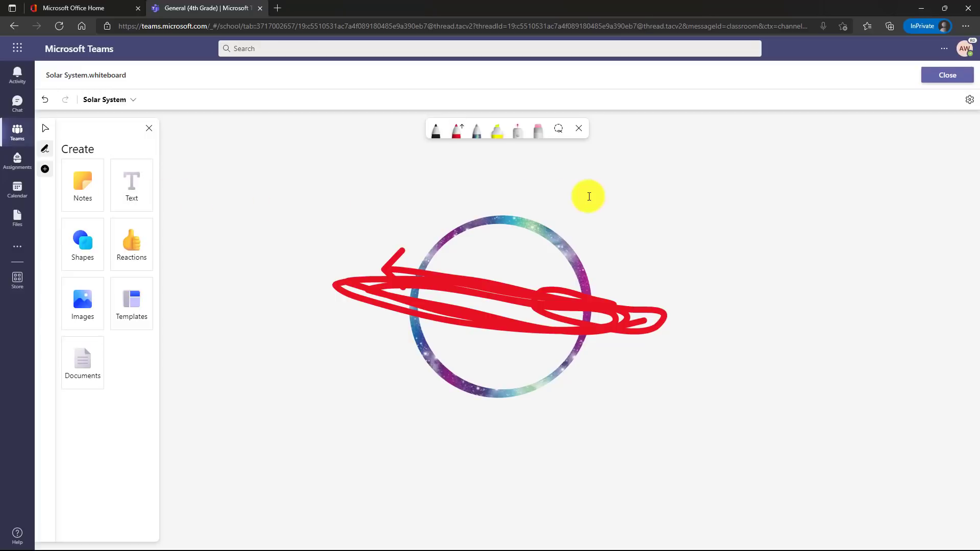
pyautogui.write('Saturn is the best!')
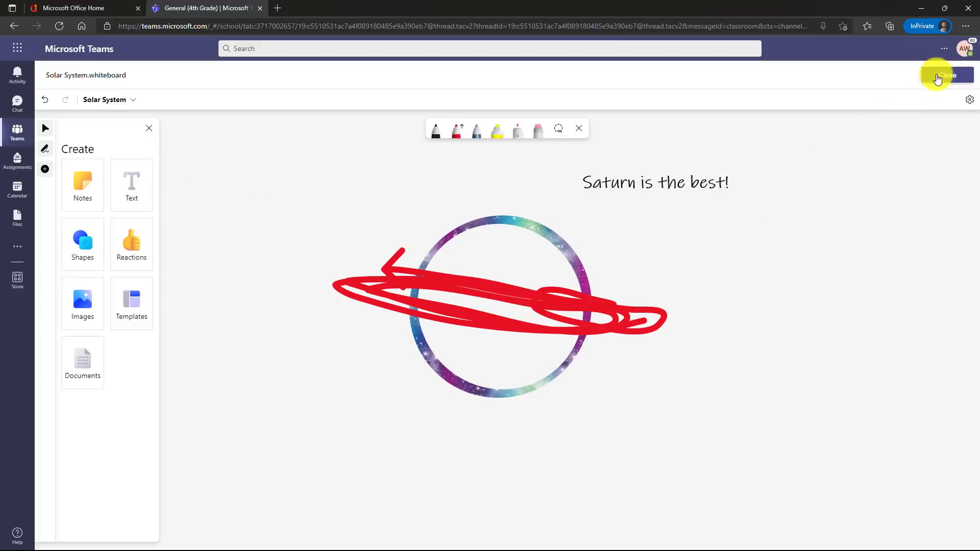
# Close and turn in the drawing, then return it with feedback 'You are an amazing artist!'
pyautogui.click(943, 75)
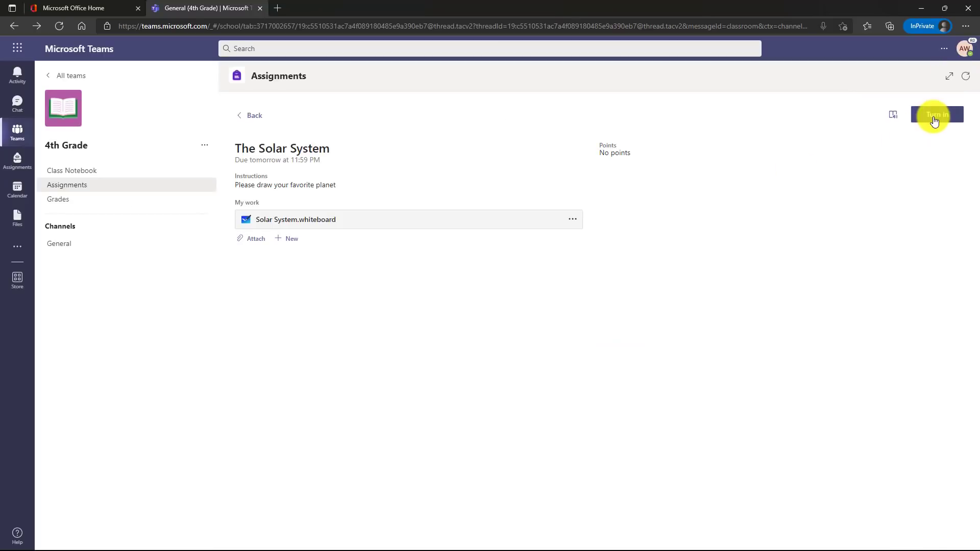
pyautogui.click(937, 118)
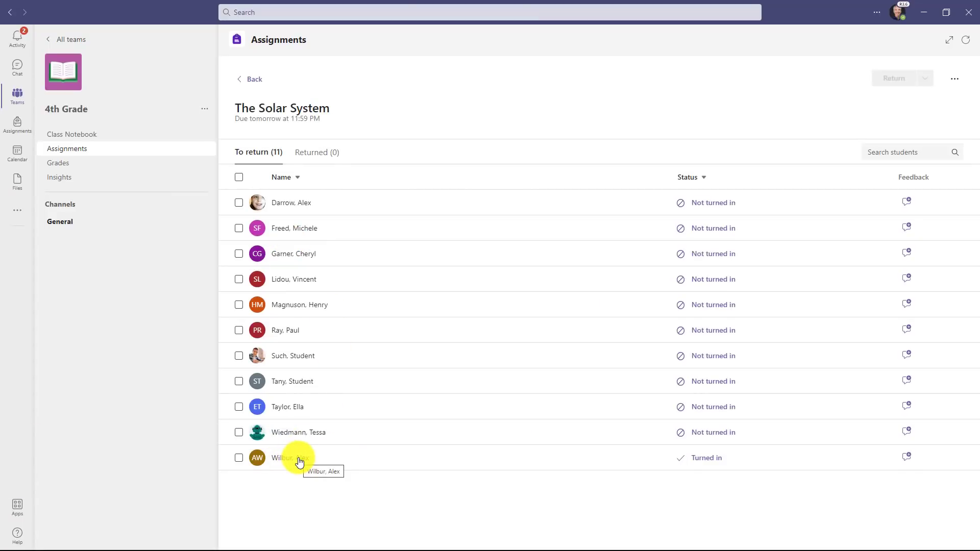
pyautogui.click(290, 457)
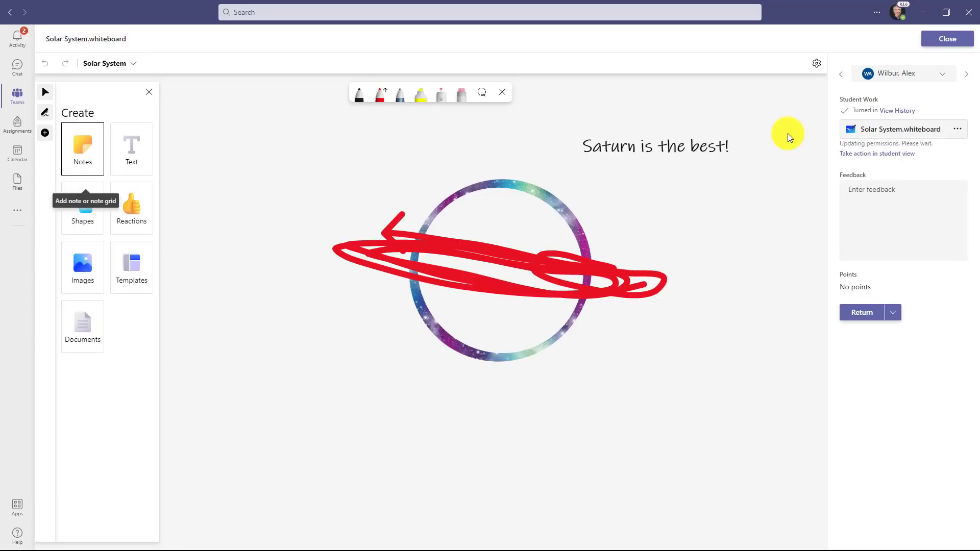
pyautogui.moveTo(912, 208)
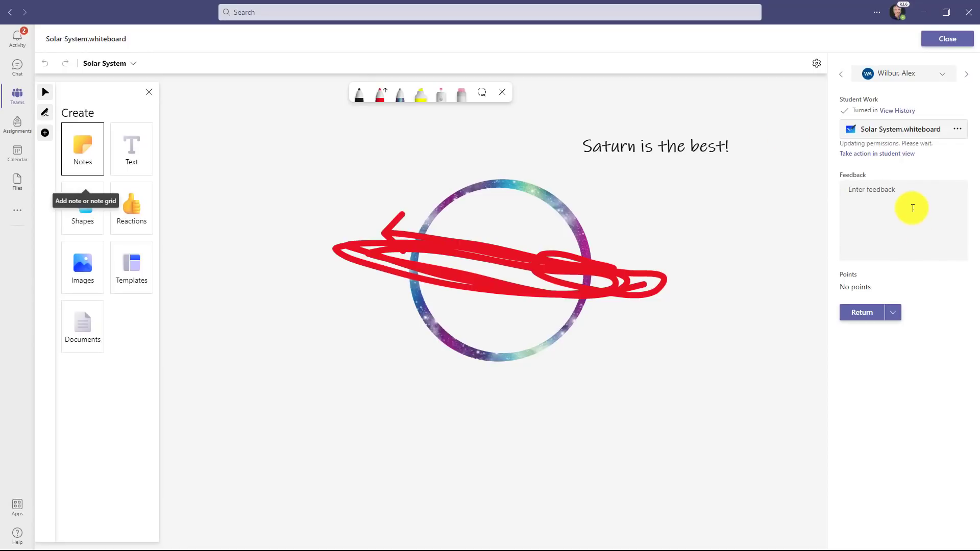
pyautogui.write('You are an amazing artist!')
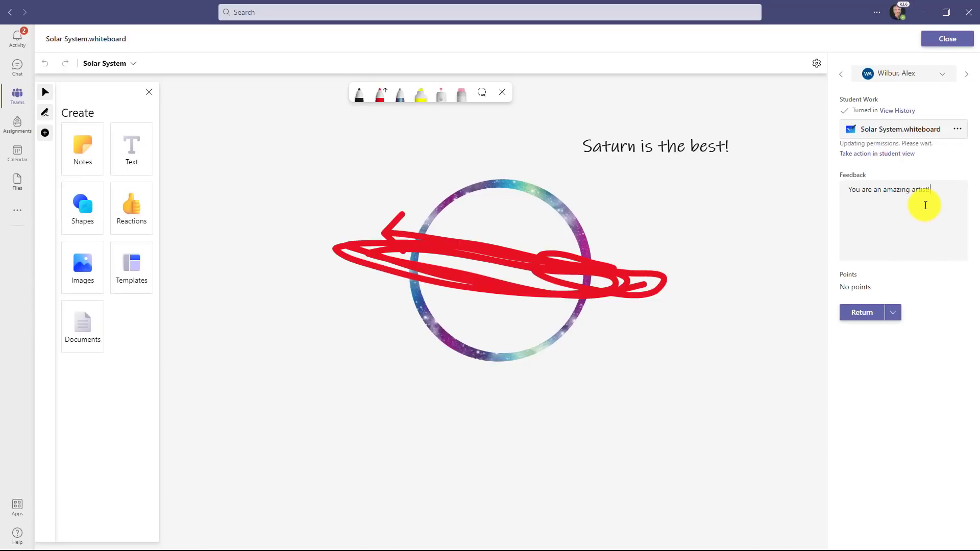
pyautogui.click(947, 39)
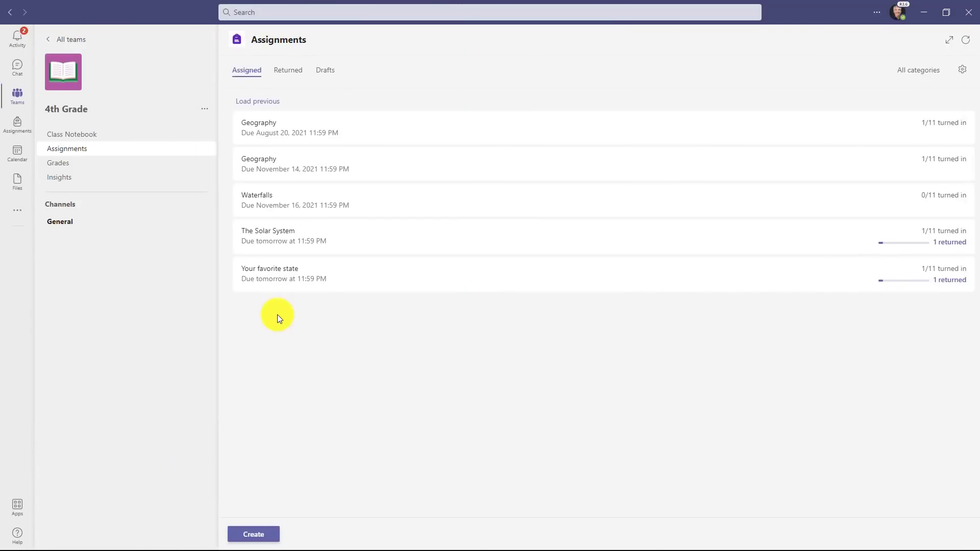
pyautogui.moveTo(317, 414)
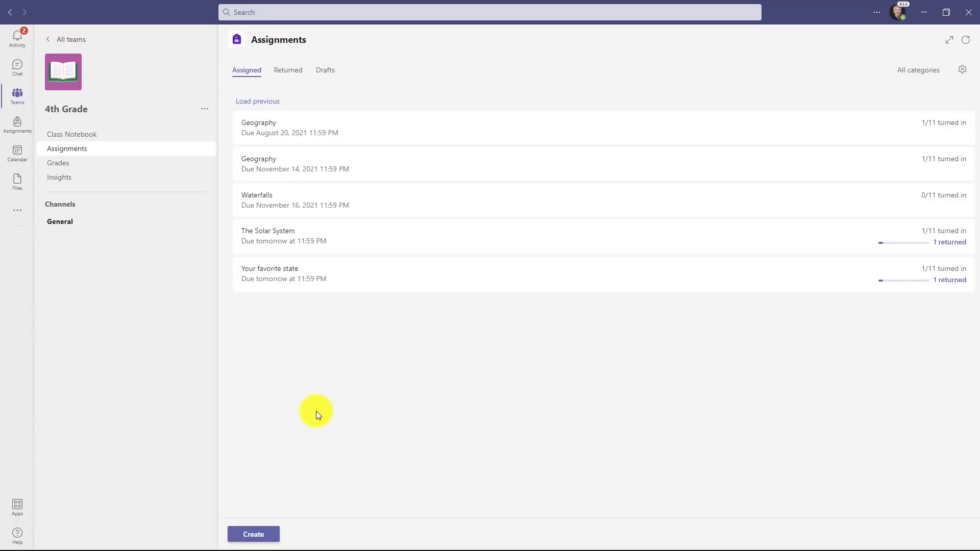
# Start a new regular assignment from the Create menu
pyautogui.click(253, 534)
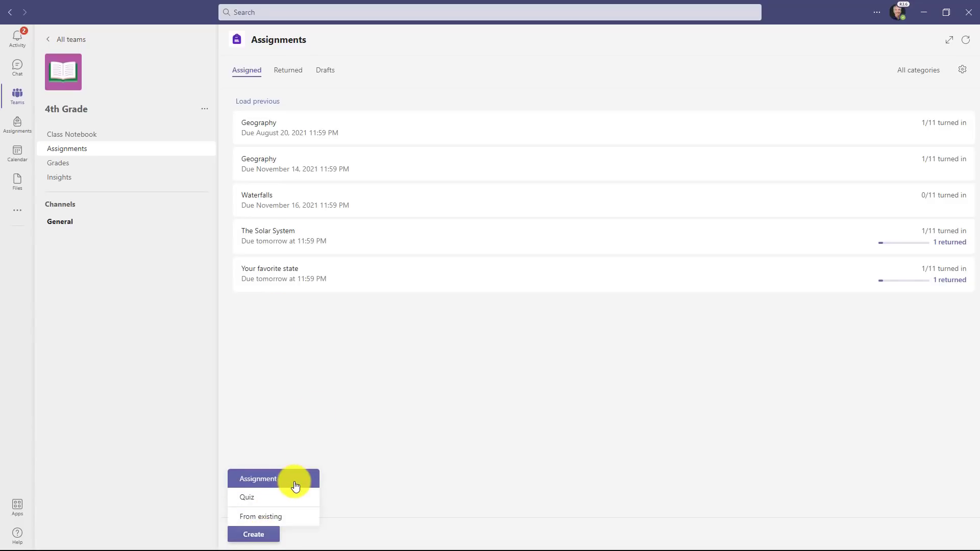
pyautogui.click(258, 478)
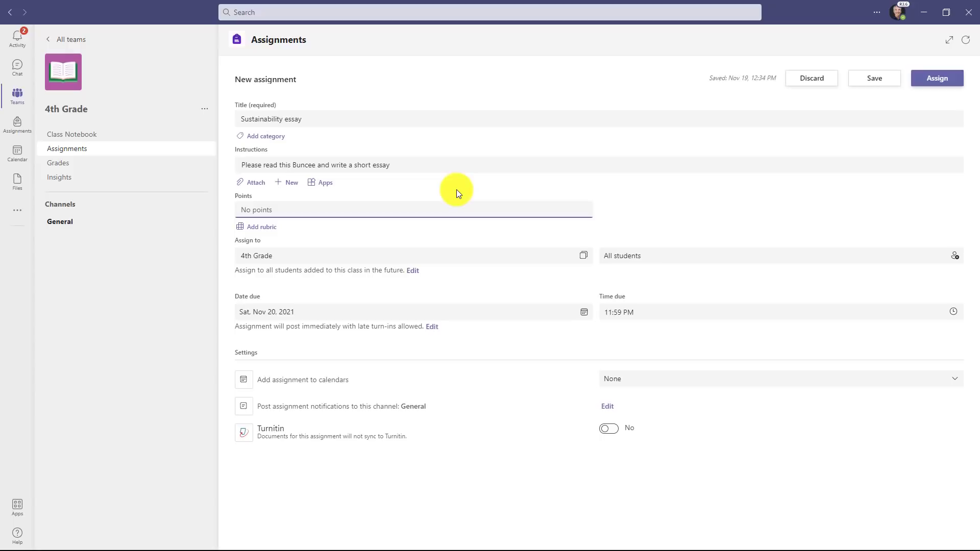
pyautogui.moveTo(440, 190)
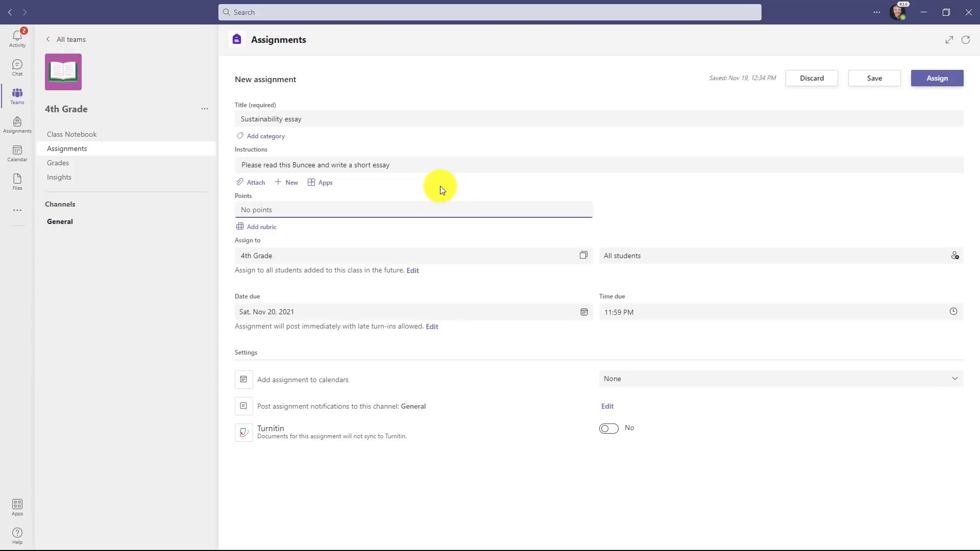
pyautogui.moveTo(411, 186)
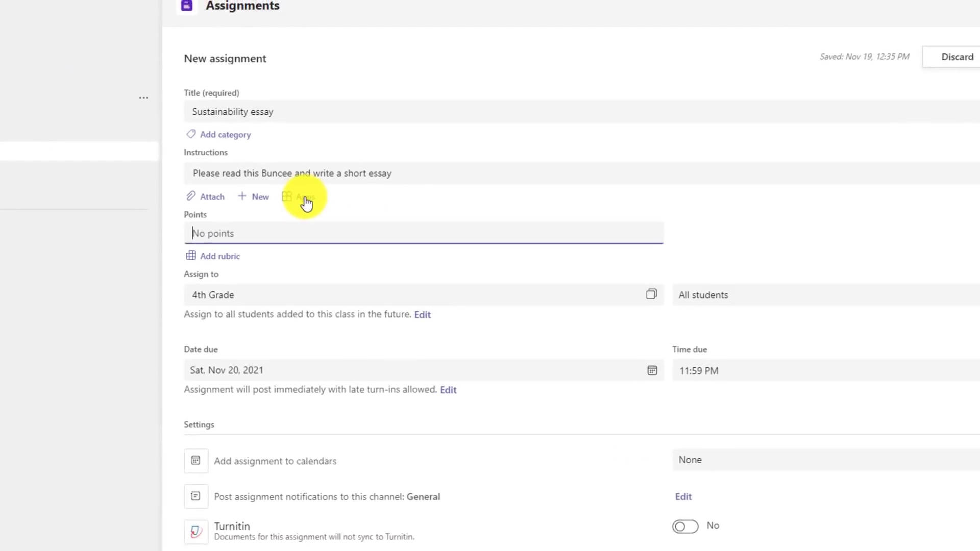
# Pick Buncee from the Apps picker and copy the Buncee project's web address
pyautogui.click(303, 197)
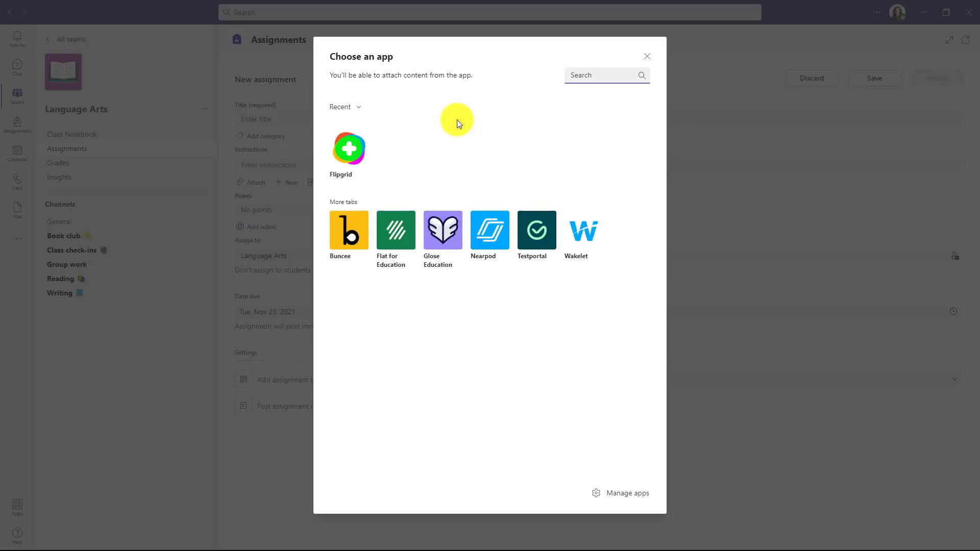
pyautogui.moveTo(387, 189)
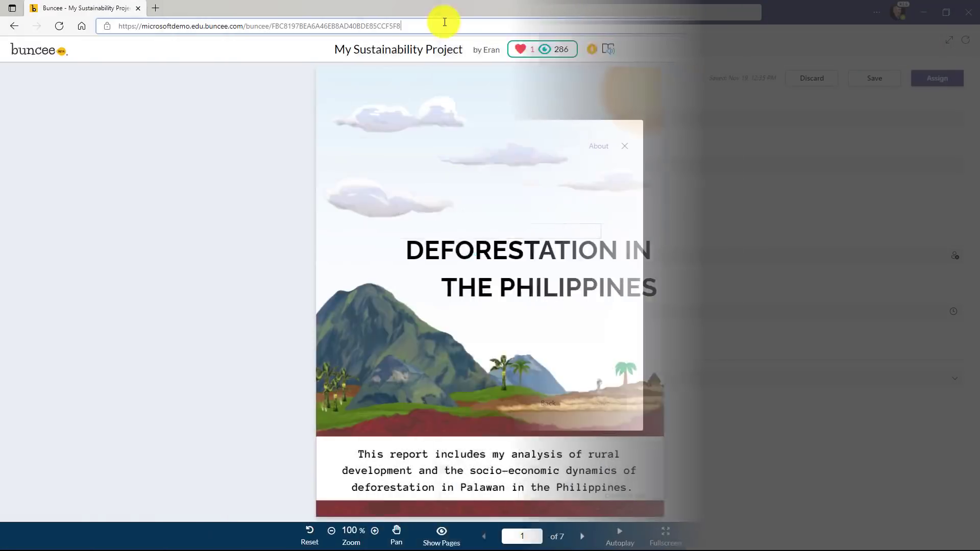
pyautogui.click(623, 146)
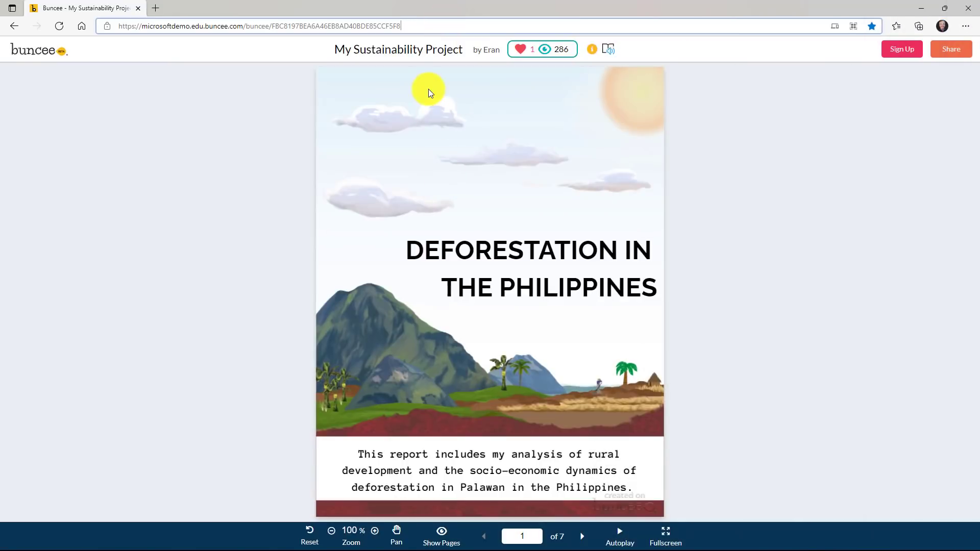
pyautogui.click(257, 25)
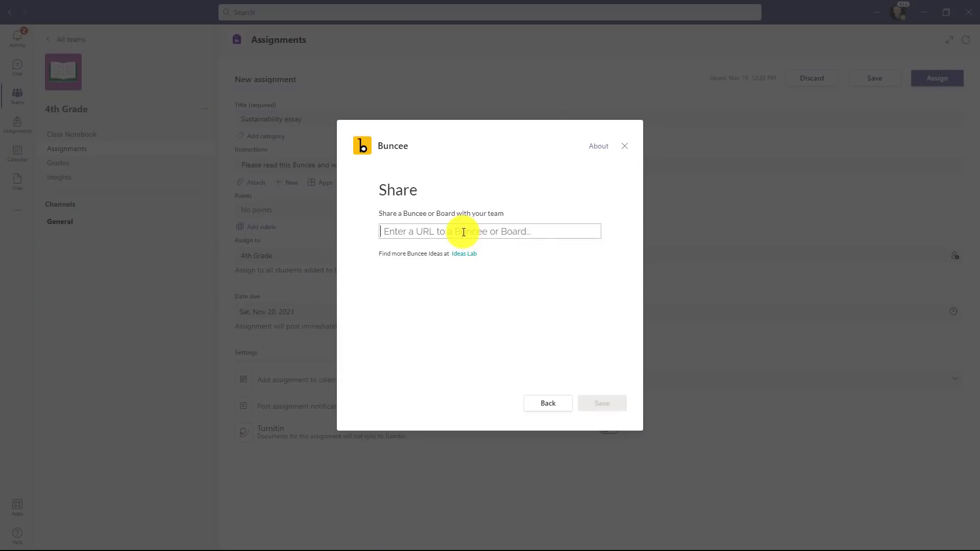
# Paste the Buncee URL, save the attachment, and assign the essay
pyautogui.write('https://microsoftdemo.edu.buncee.com/buncee/FBC81')
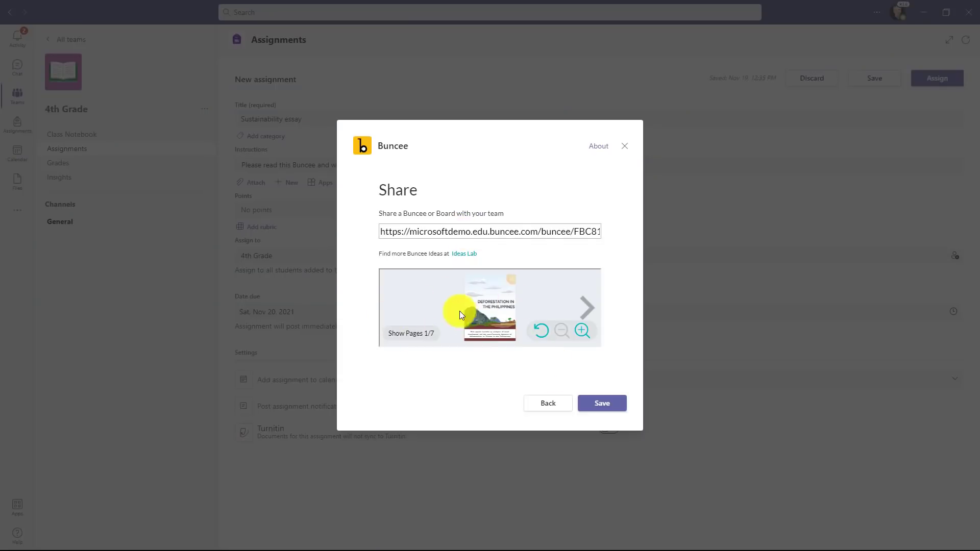
pyautogui.click(601, 403)
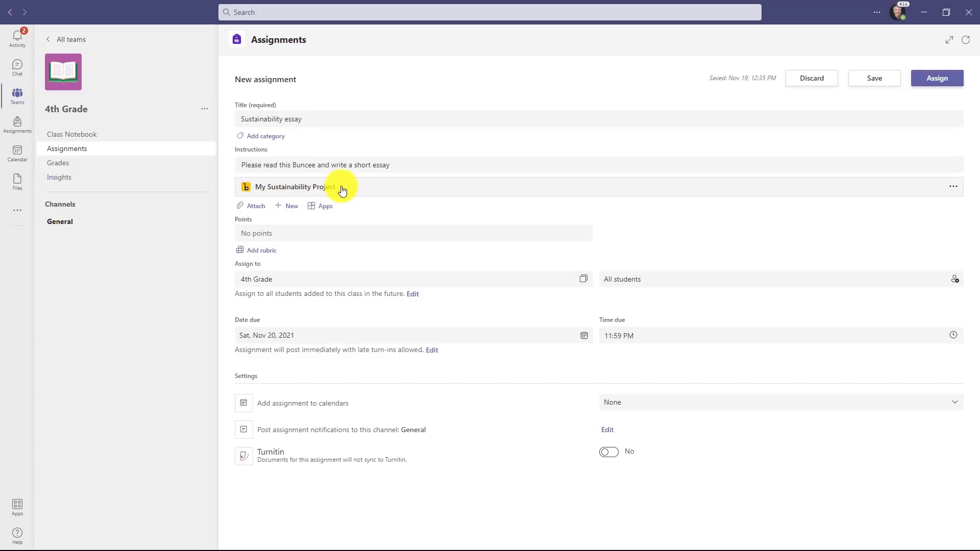
pyautogui.moveTo(320, 236)
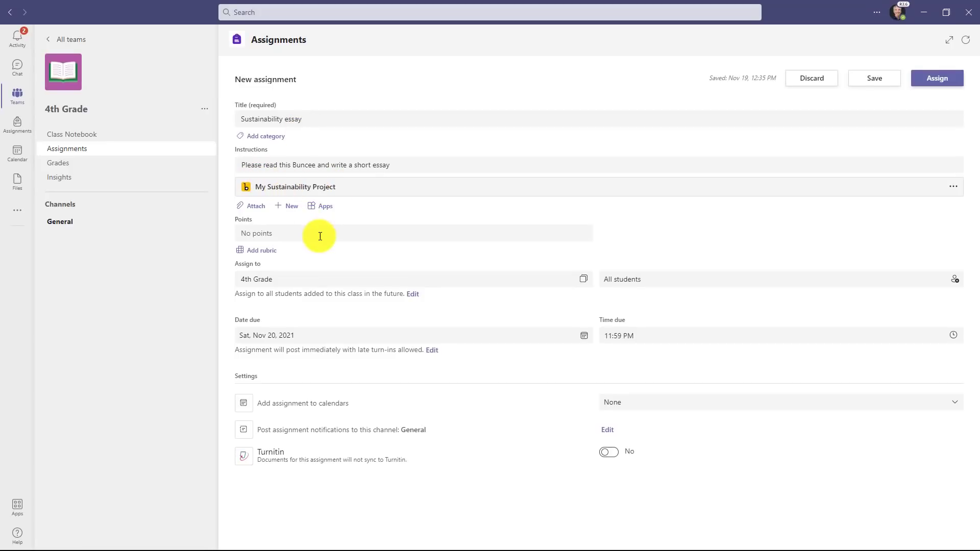
pyautogui.click(936, 78)
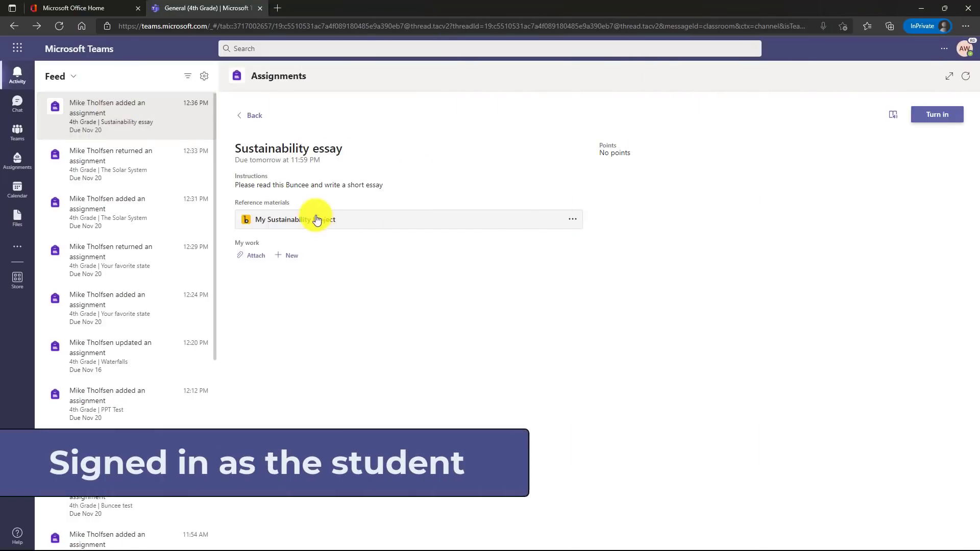
# Page through the three-page Buncee reference, check New file options, and turn in the essay
pyautogui.click(295, 220)
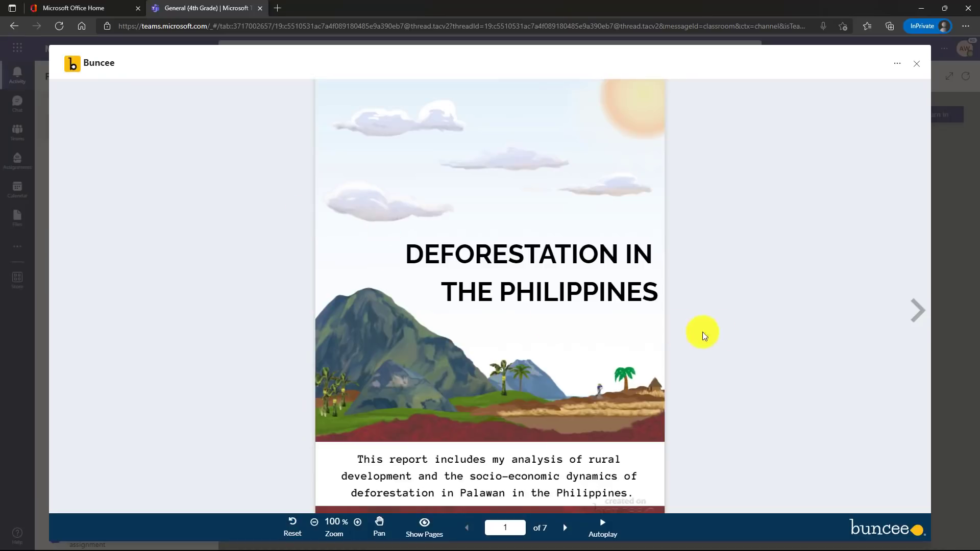
pyautogui.click(919, 311)
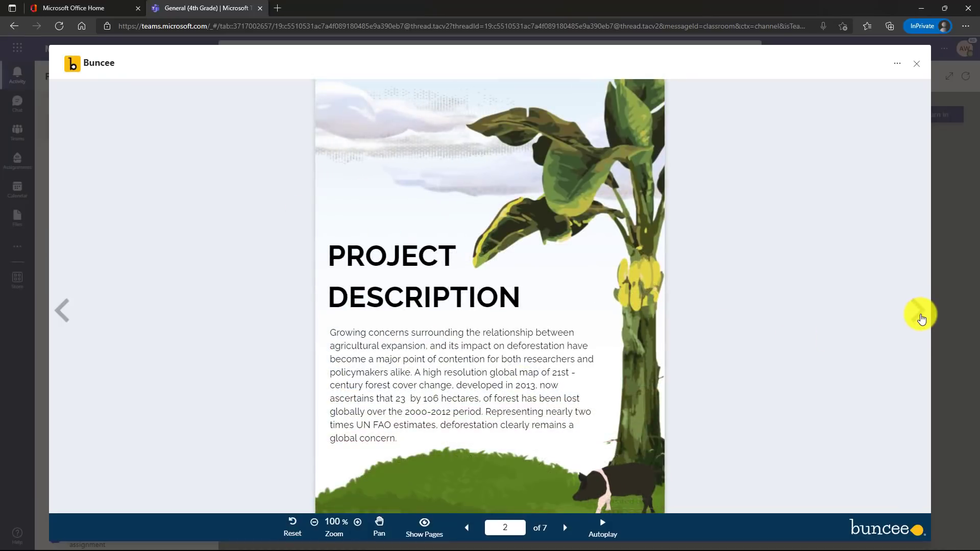
pyautogui.click(919, 311)
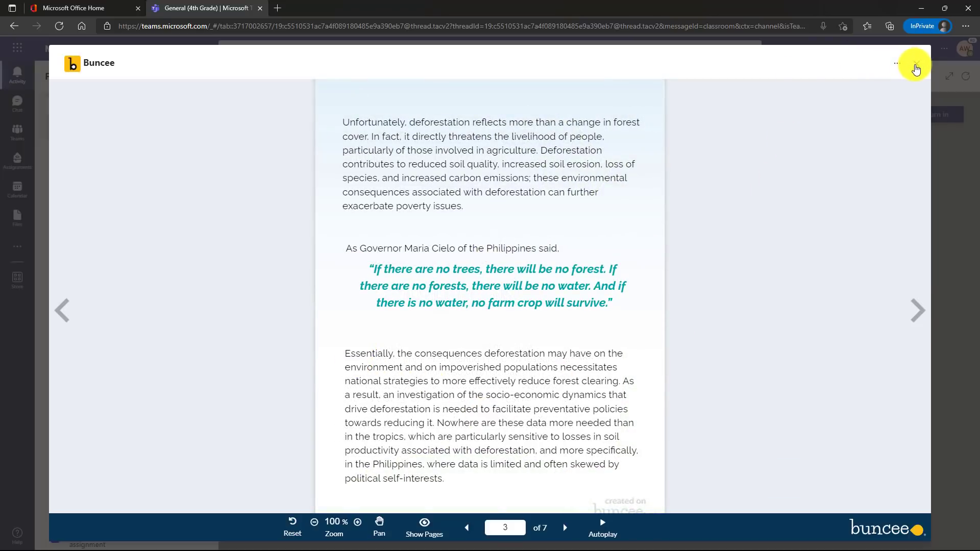
pyautogui.click(913, 64)
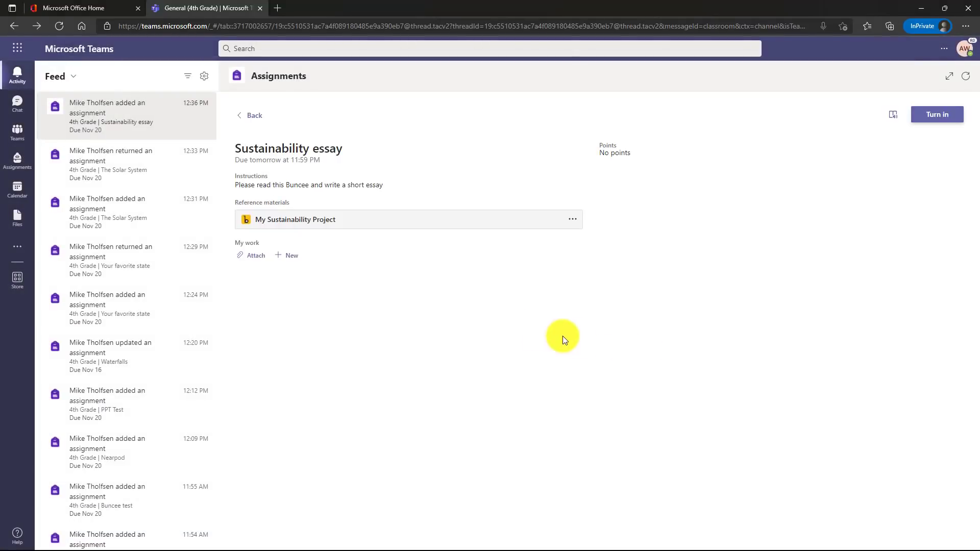
pyautogui.moveTo(353, 257)
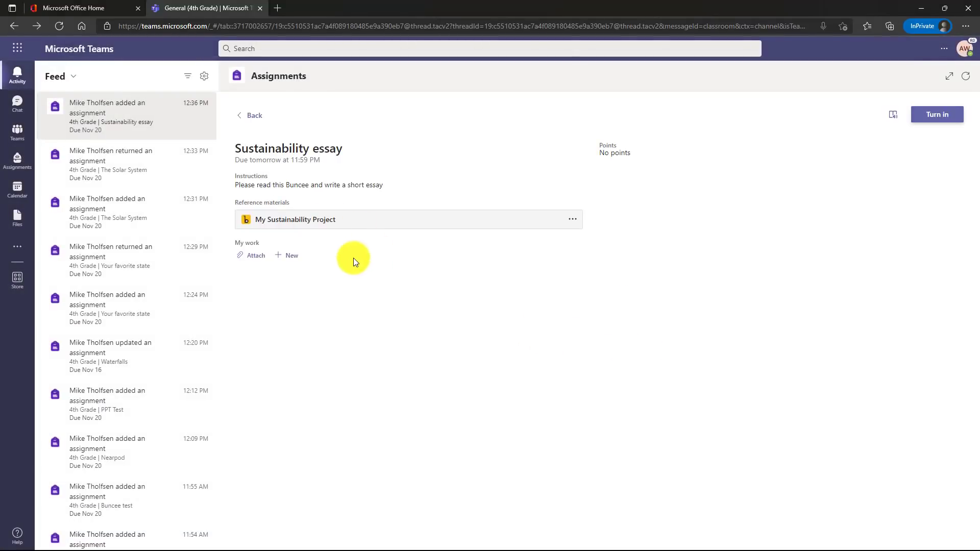
pyautogui.click(288, 255)
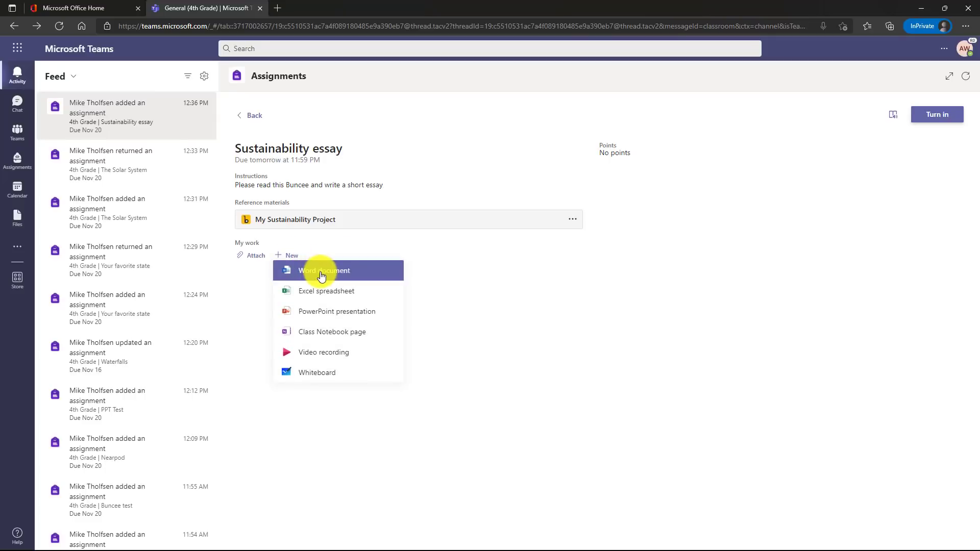
pyautogui.moveTo(482, 279)
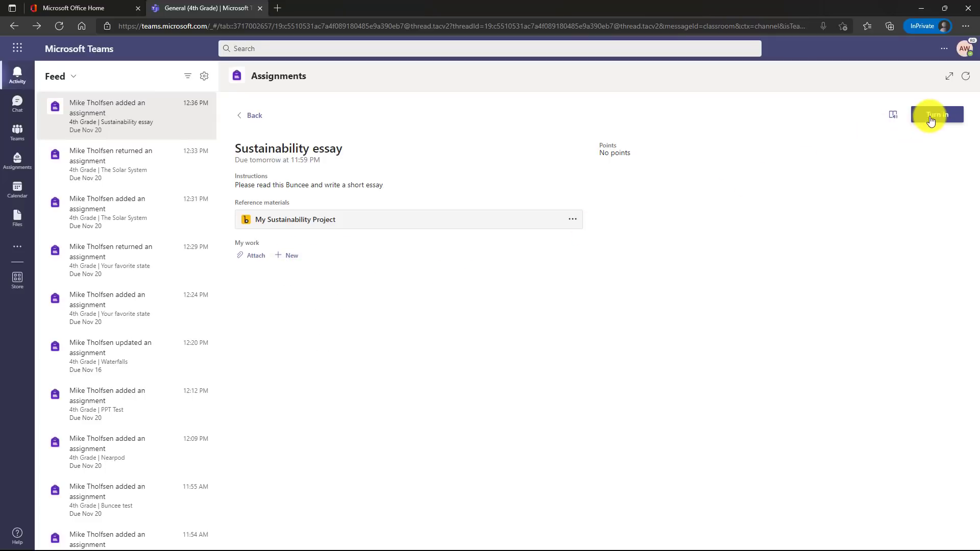
pyautogui.click(936, 117)
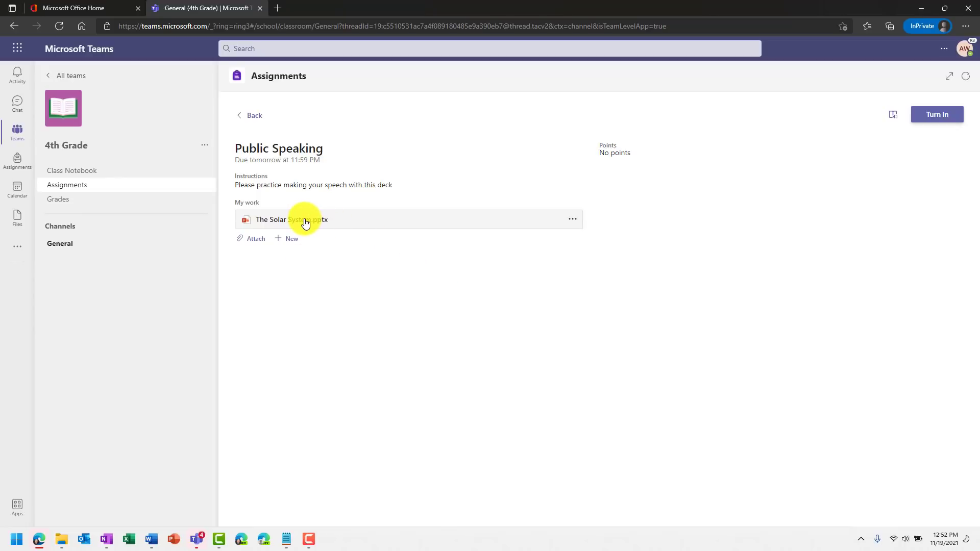
# Open the Solar System deck and type 'Mike Tholfsen' on the title slide
pyautogui.click(291, 220)
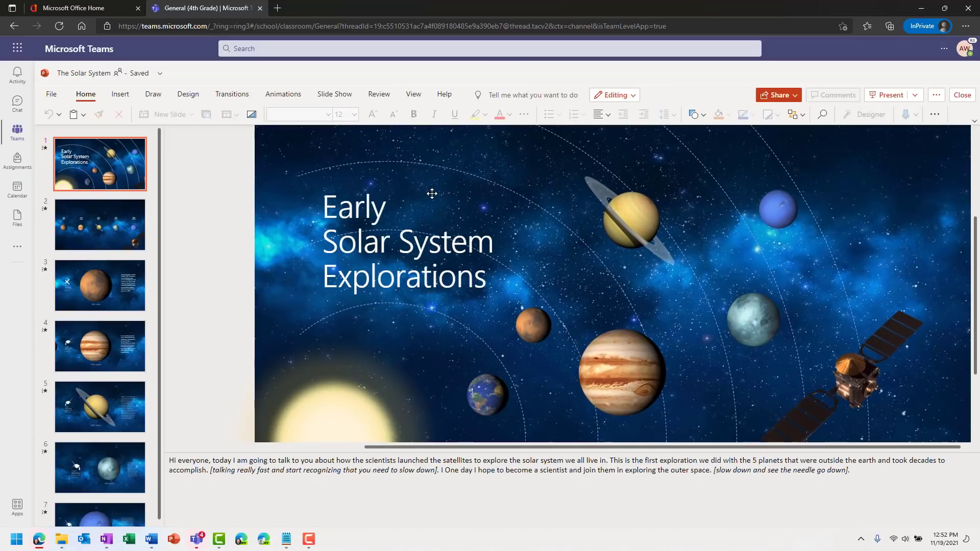
pyautogui.click(628, 223)
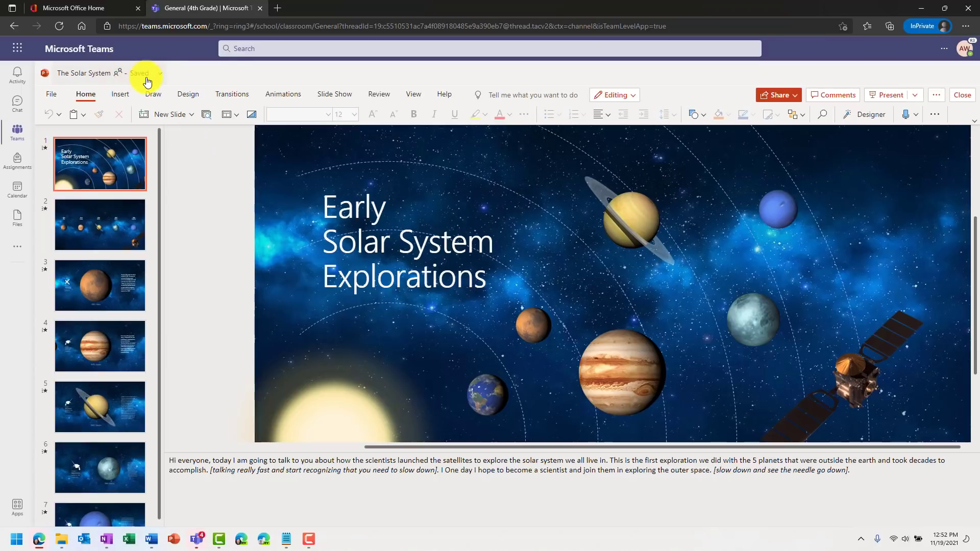
pyautogui.moveTo(491, 275)
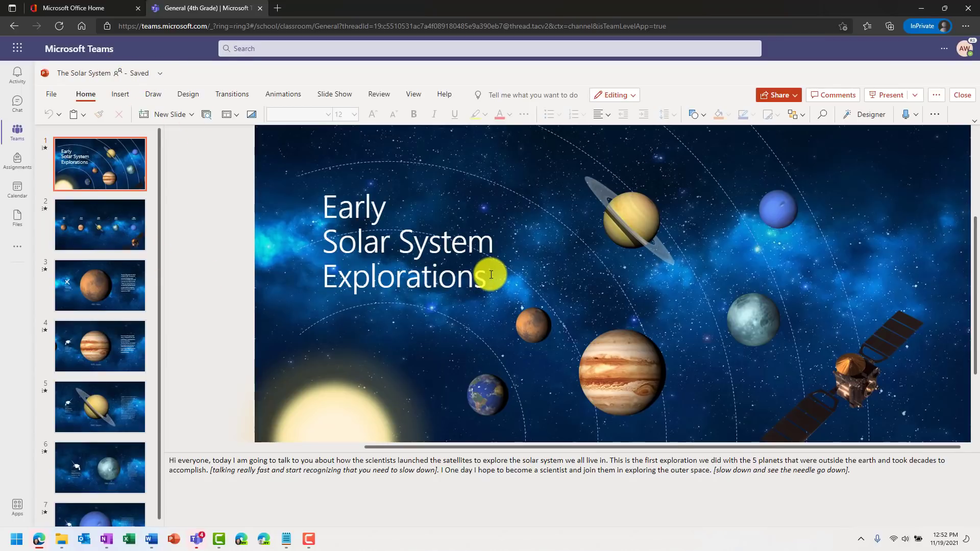
pyautogui.write('M')
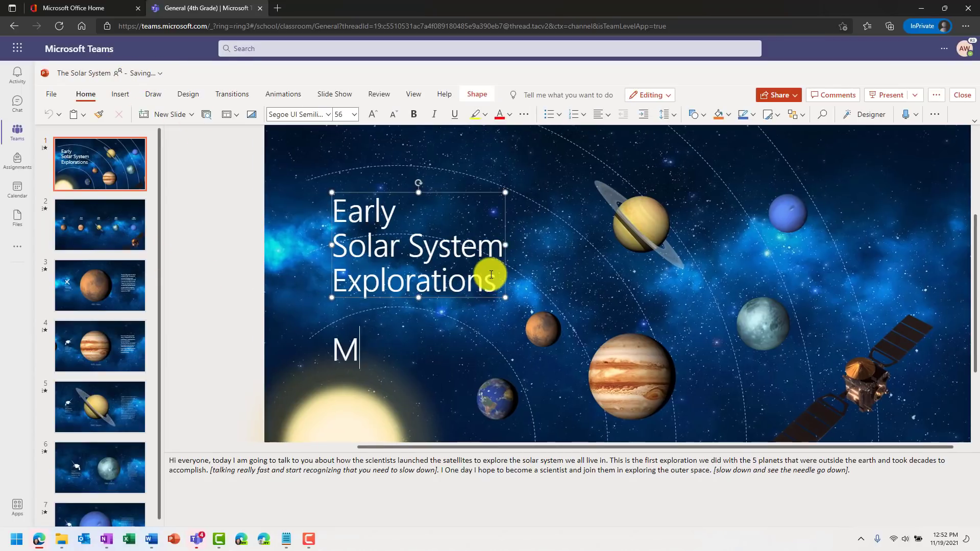
pyautogui.write('ike Tholfsen')
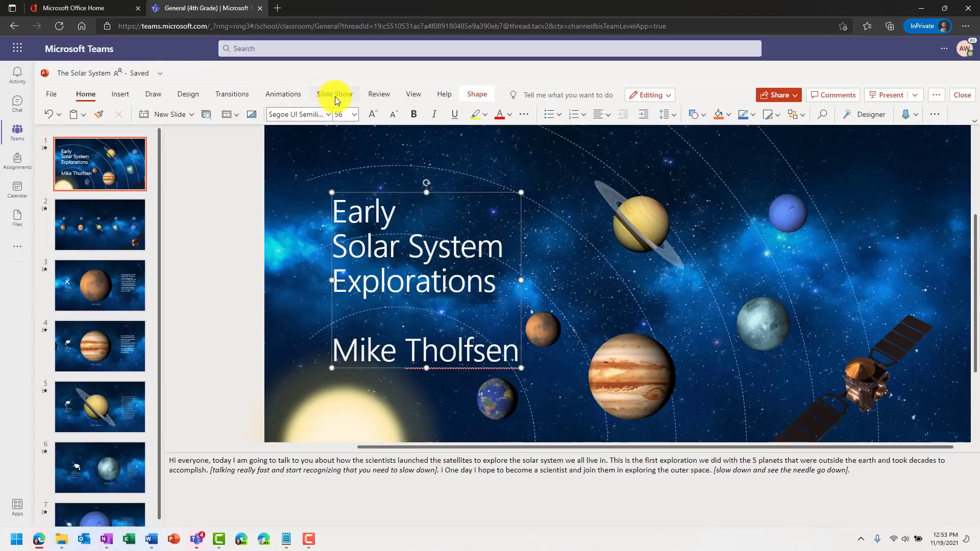
# Launch Rehearse with Coach from the Slide Show tab
pyautogui.click(335, 95)
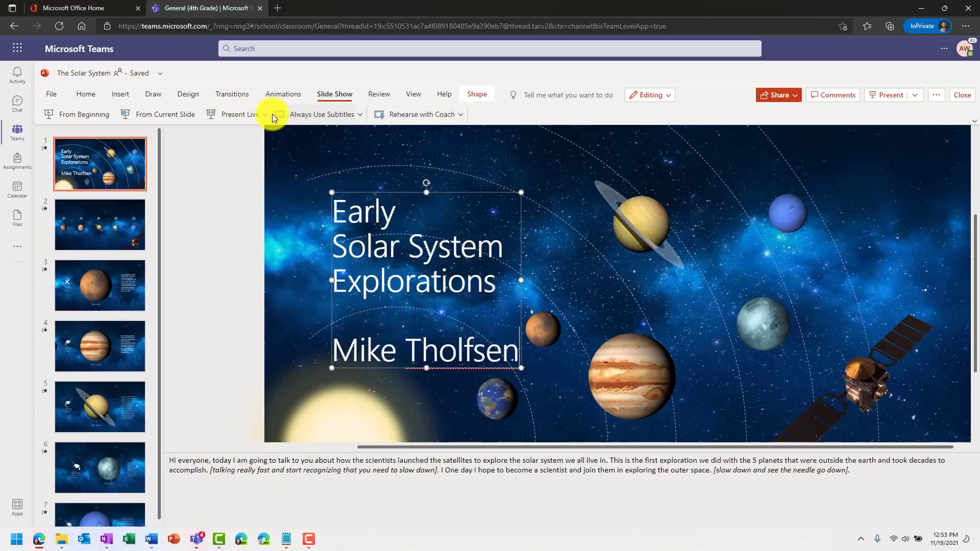
pyautogui.moveTo(323, 115)
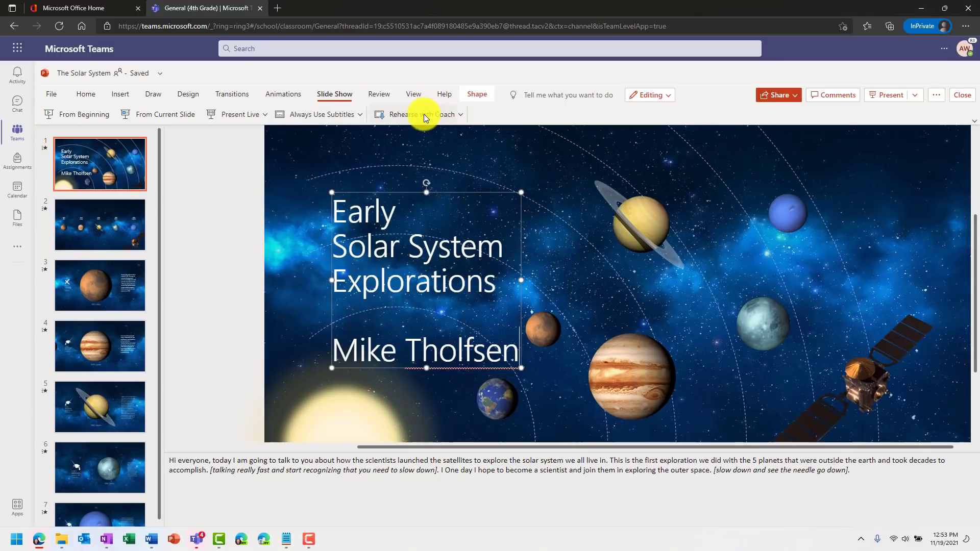
pyautogui.click(417, 114)
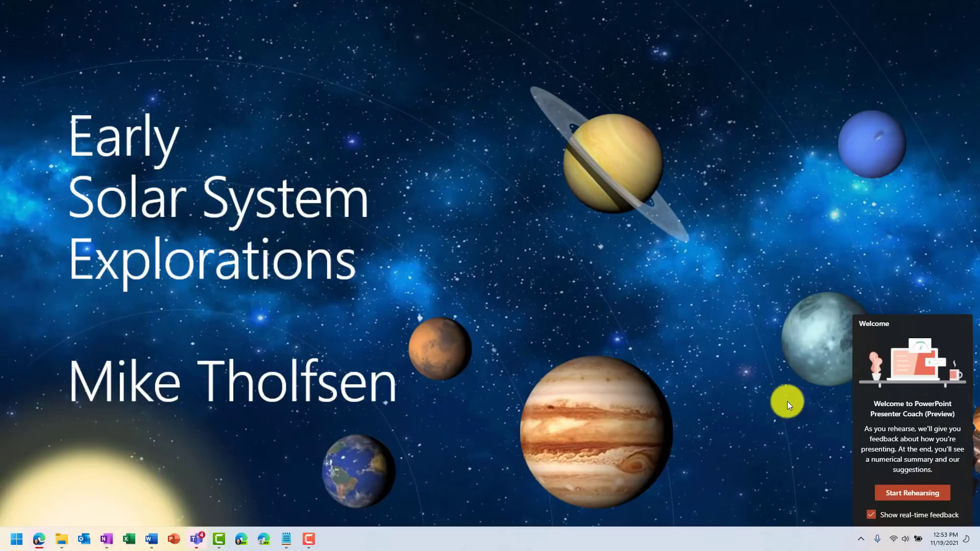
pyautogui.moveTo(645, 357)
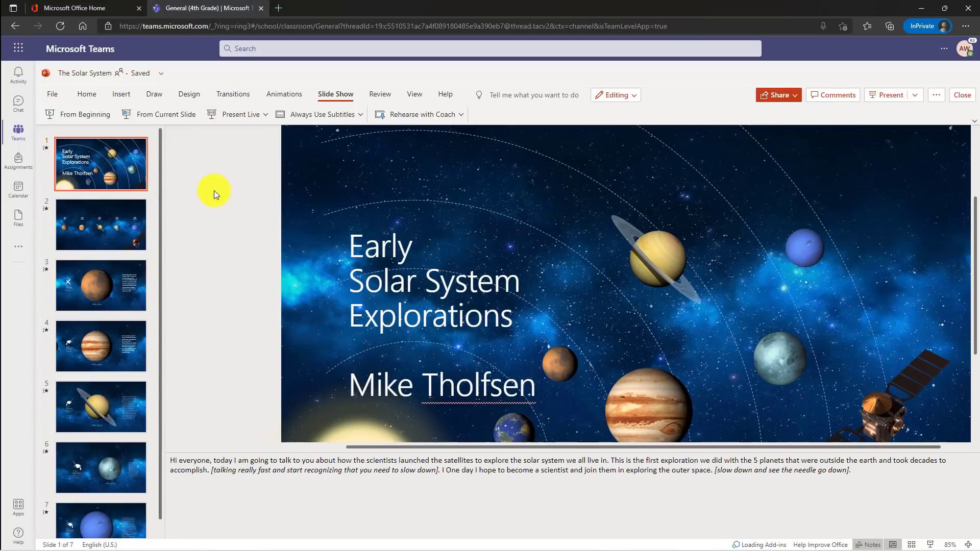
pyautogui.moveTo(891, 138)
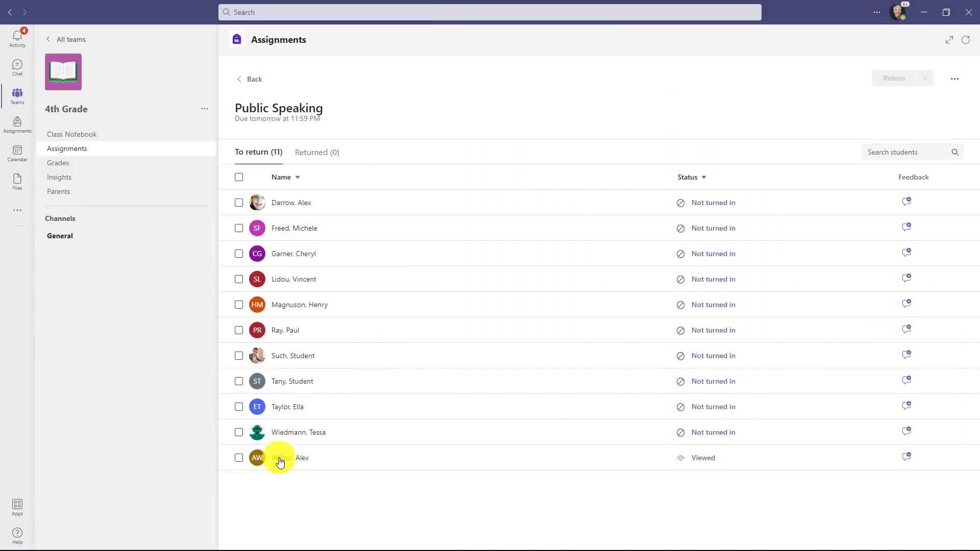
# Open the student's submitted work, then go to the 4th Grade Assignments tab
pyautogui.click(279, 458)
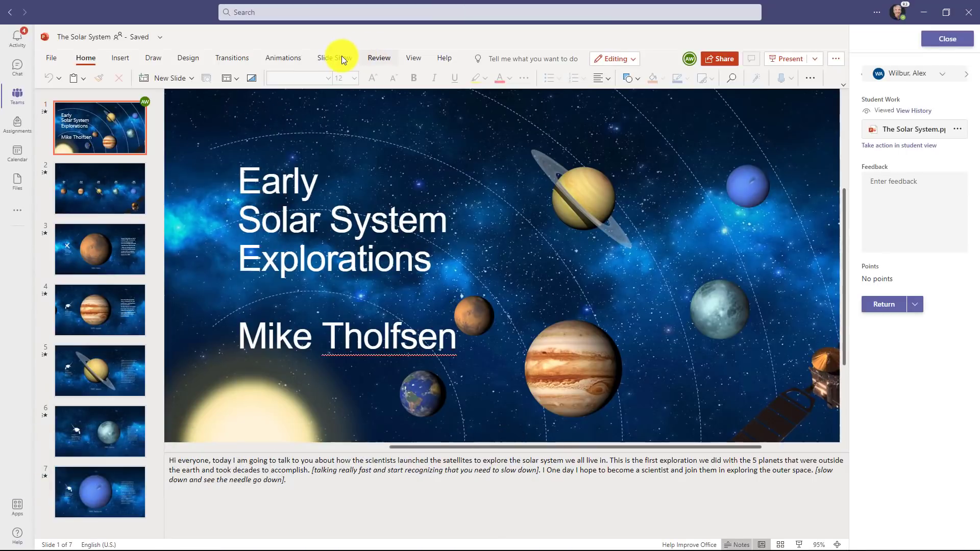
pyautogui.click(334, 58)
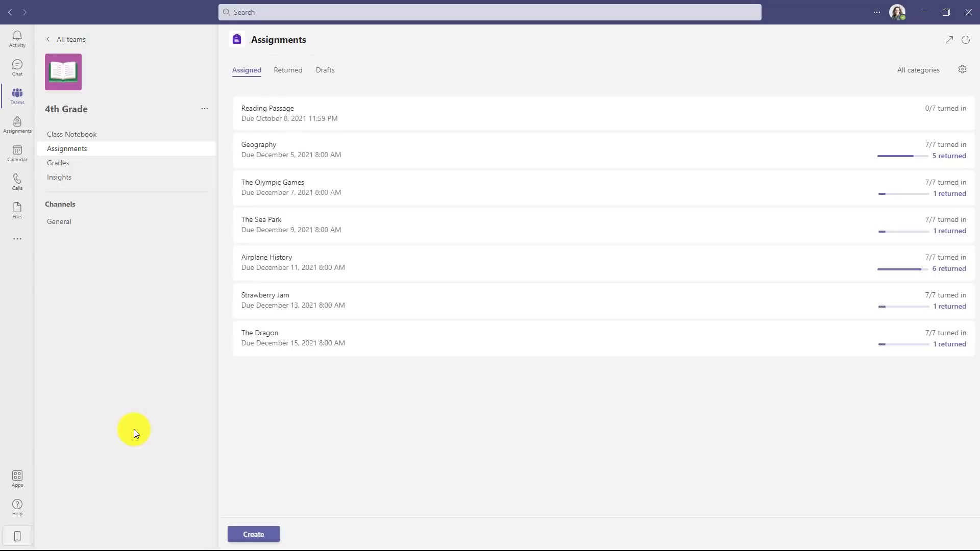
pyautogui.moveTo(403, 154)
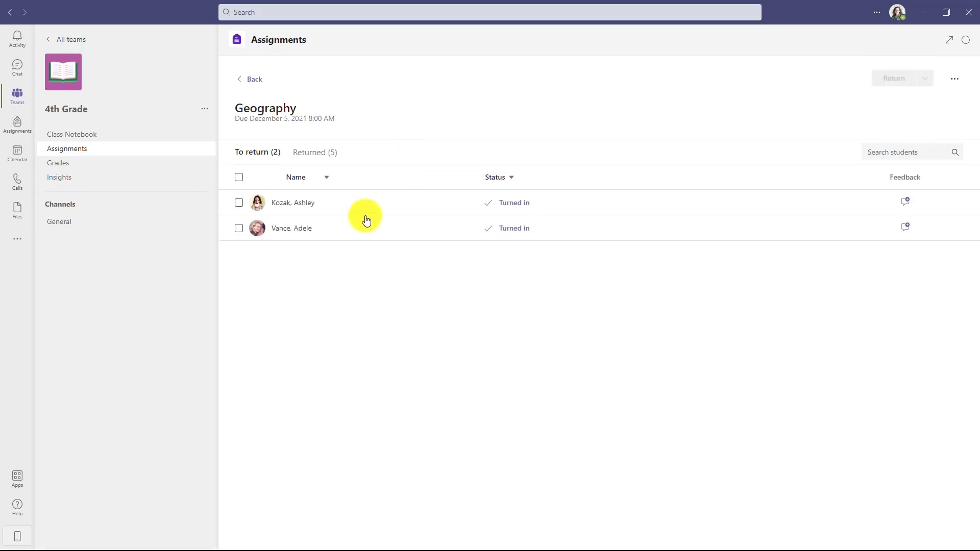
pyautogui.moveTo(311, 204)
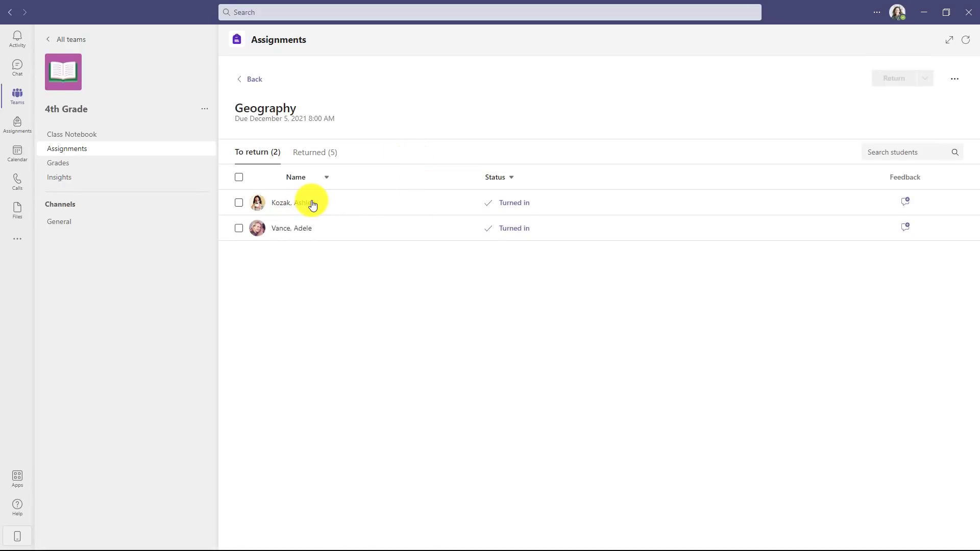
pyautogui.click(300, 203)
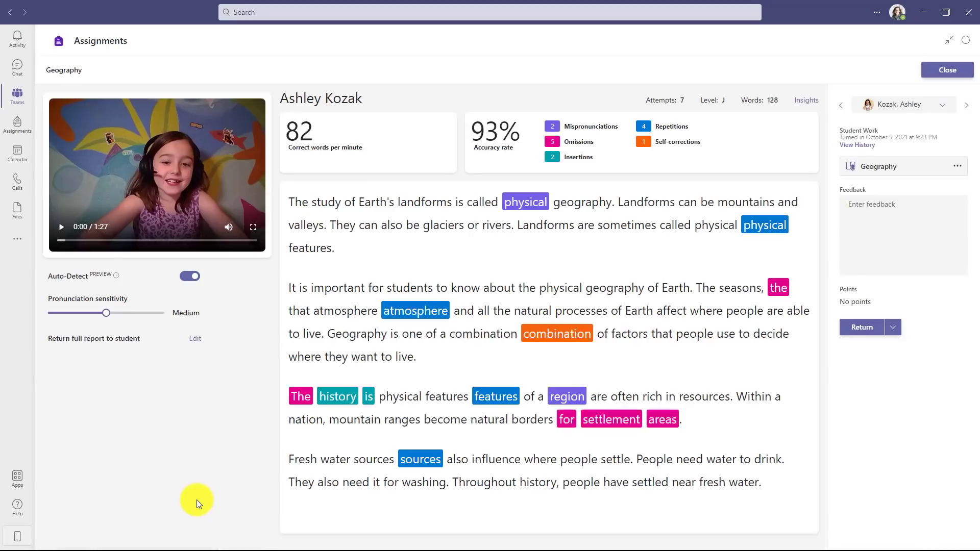
pyautogui.moveTo(319, 431)
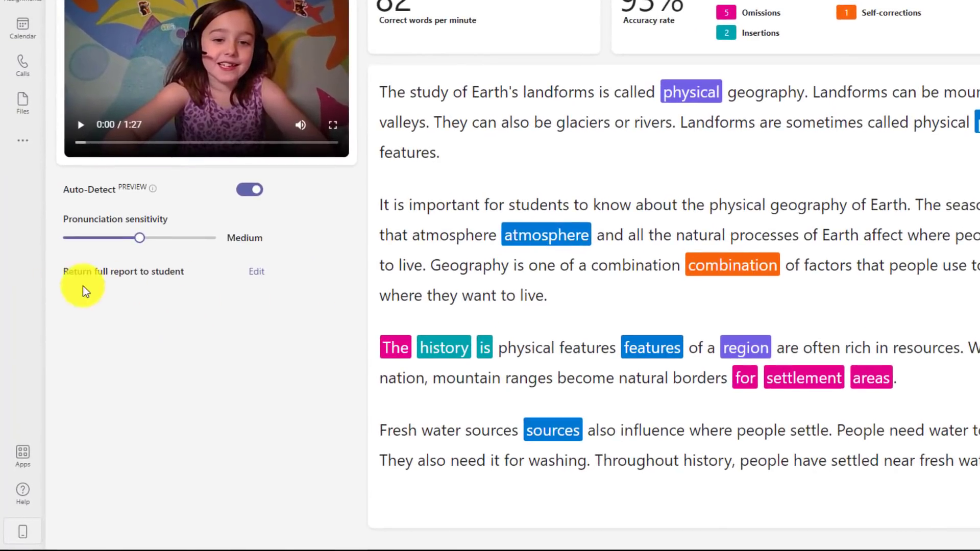
pyautogui.moveTo(211, 304)
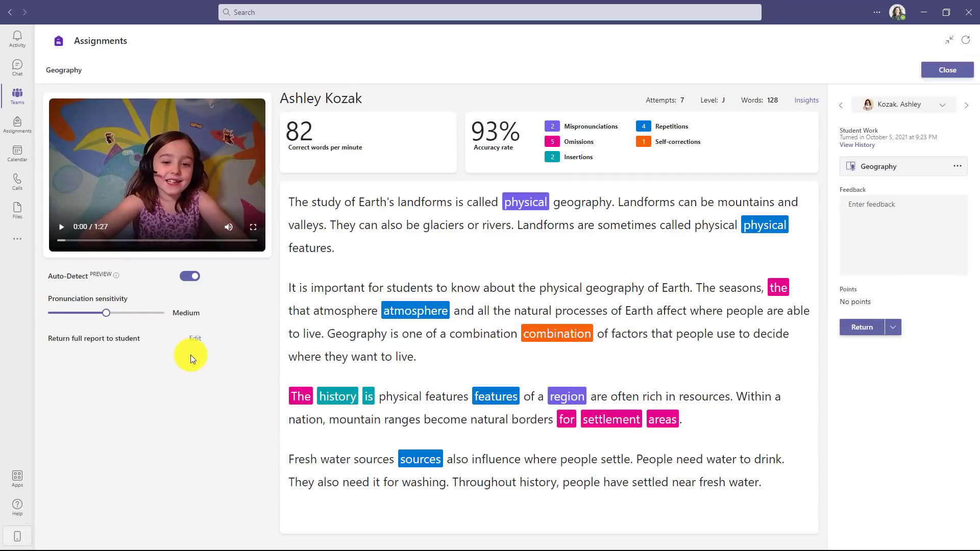
pyautogui.moveTo(226, 358)
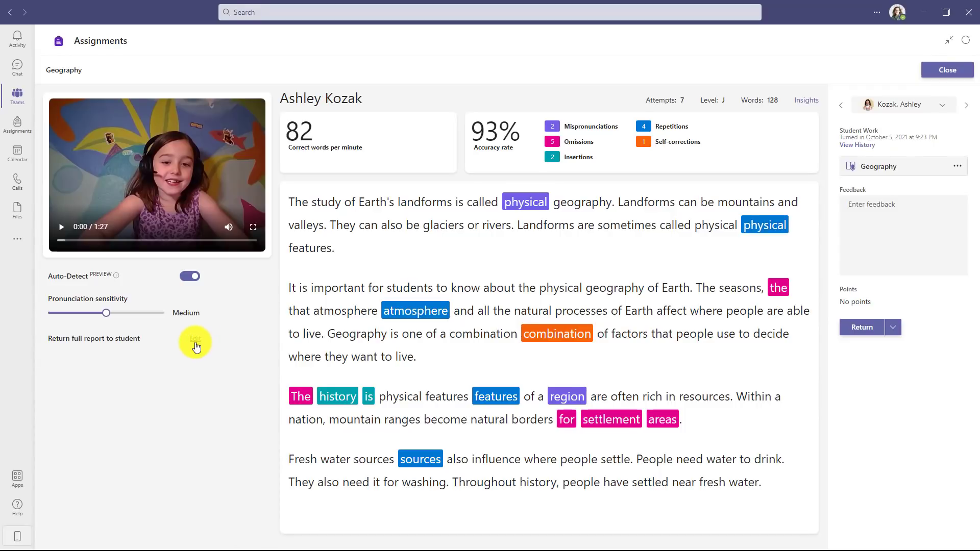
# Switch the returned report to Simplified (video and marked passage only) for all future assignments
pyautogui.click(195, 342)
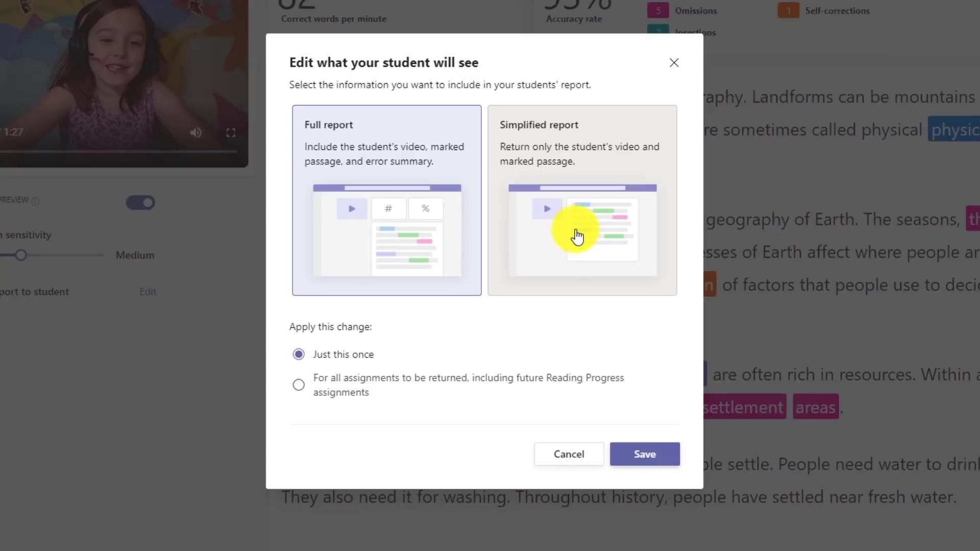
pyautogui.click(581, 234)
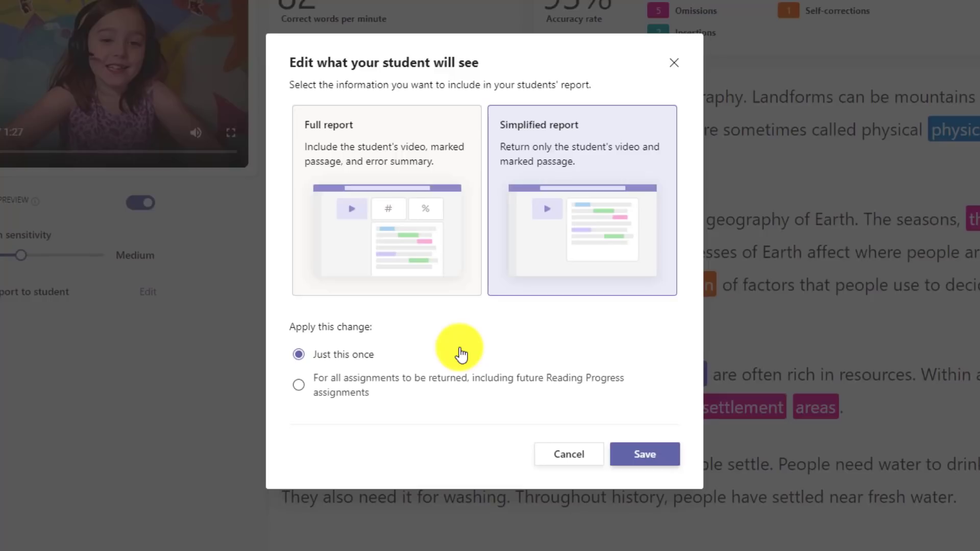
pyautogui.moveTo(299, 355)
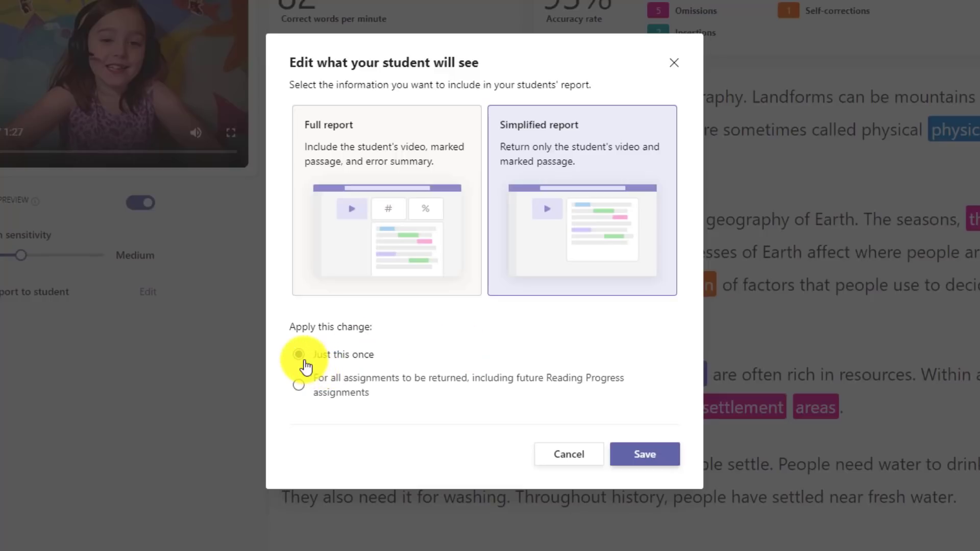
pyautogui.click(298, 354)
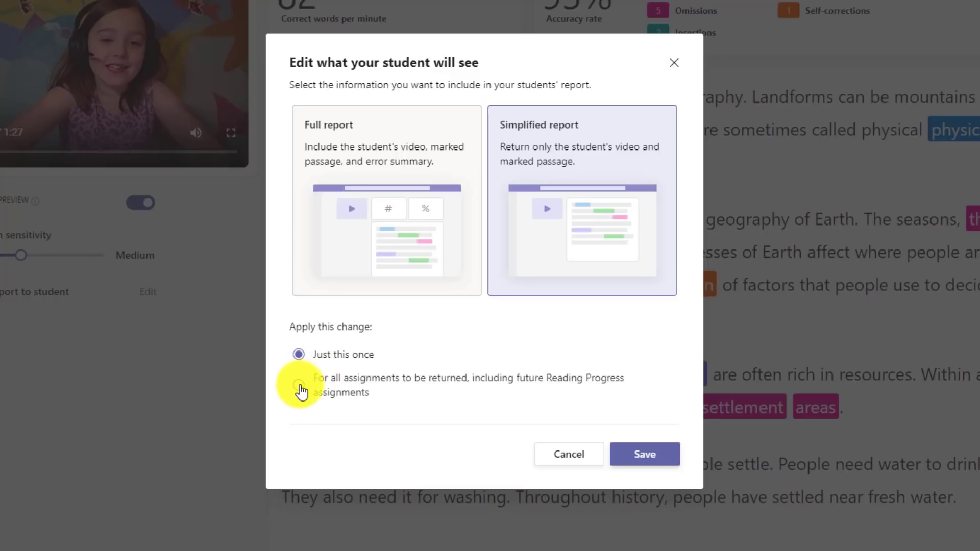
pyautogui.click(298, 384)
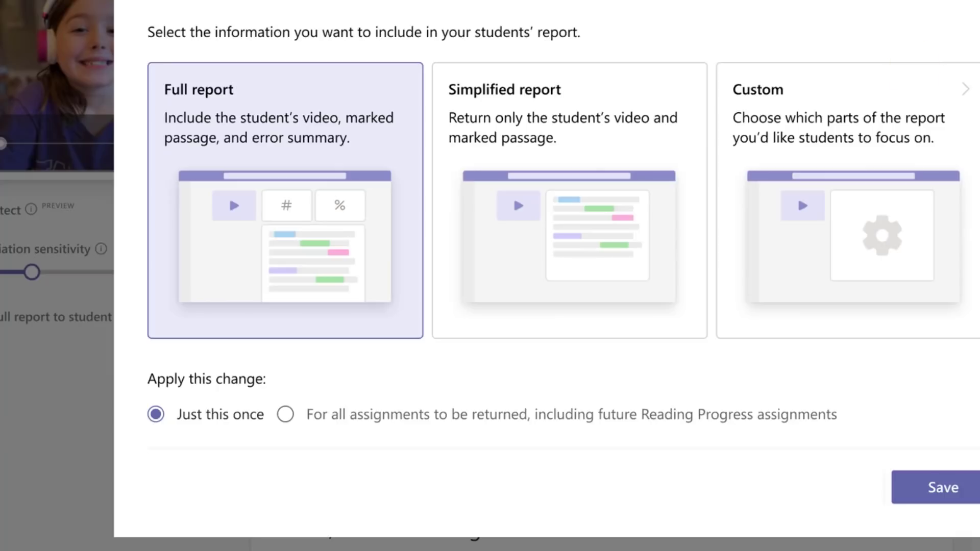
pyautogui.moveTo(883, 173)
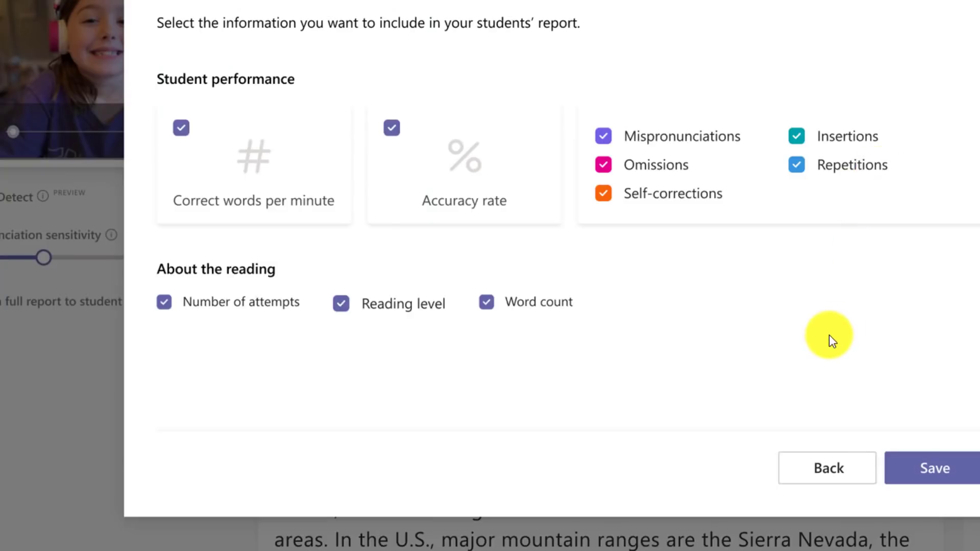
pyautogui.moveTo(347, 186)
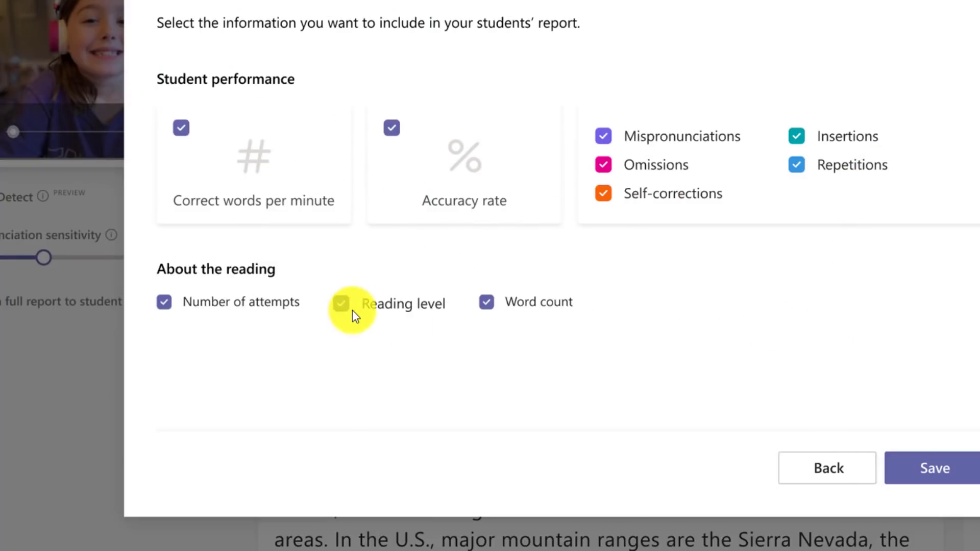
pyautogui.click(341, 303)
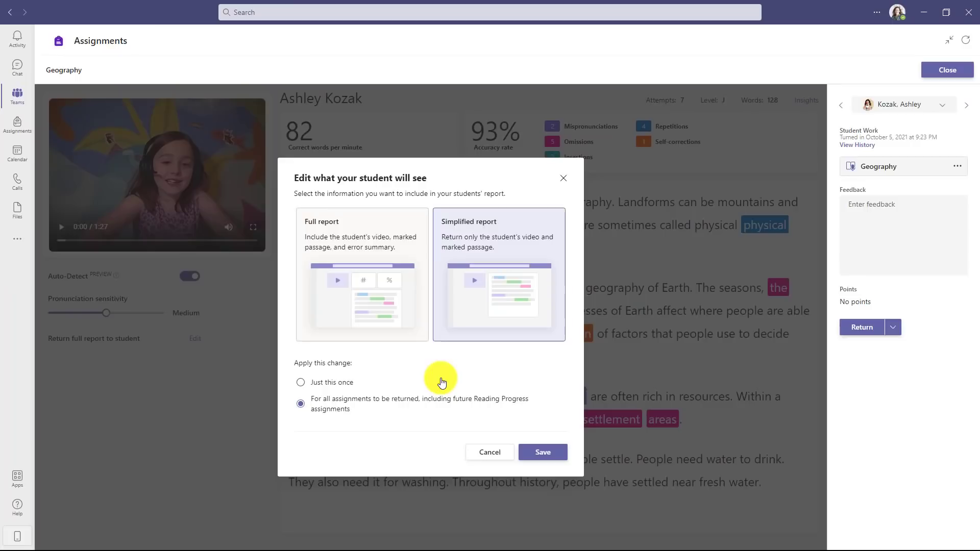
# Restore returning the full report, start feedback, then view the 4th Grade General channel as the student
pyautogui.click(361, 276)
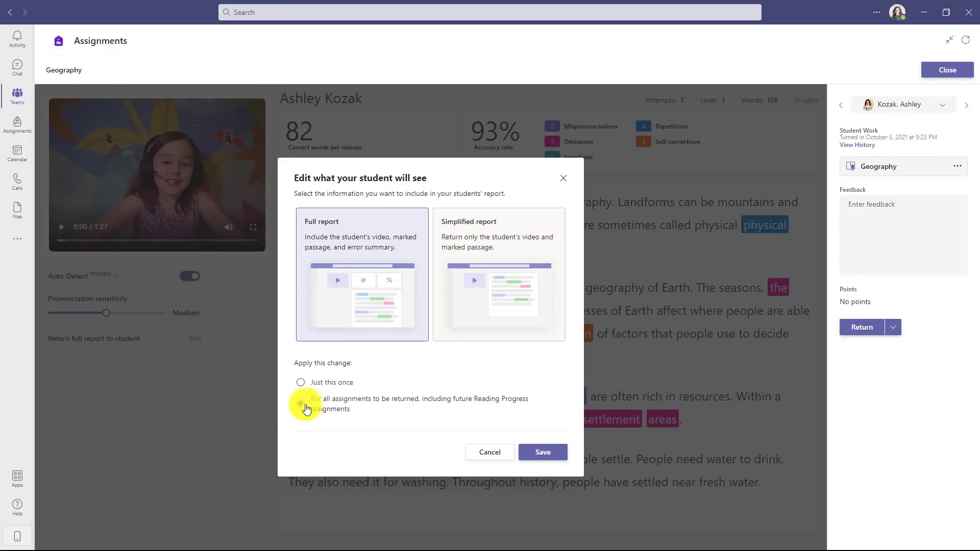
pyautogui.click(300, 403)
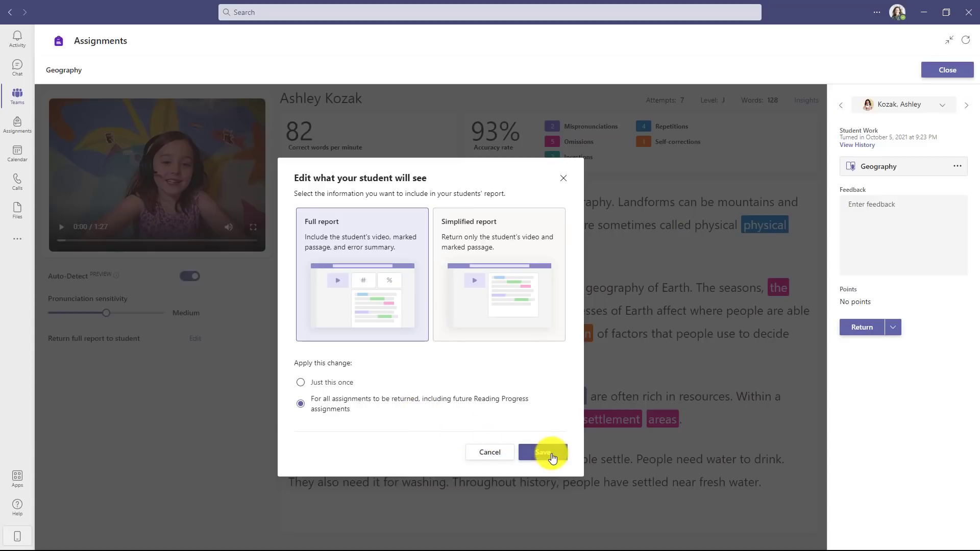
pyautogui.click(543, 452)
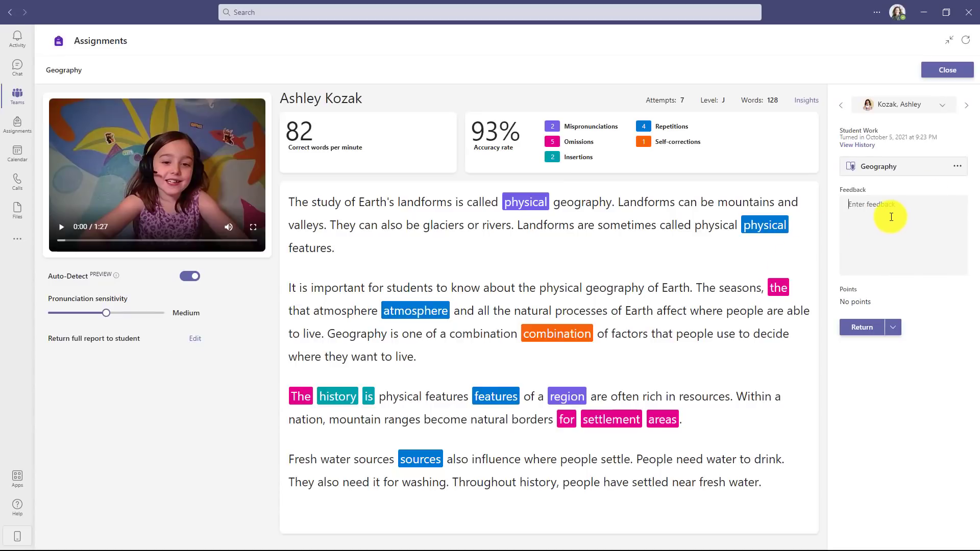
pyautogui.click(861, 327)
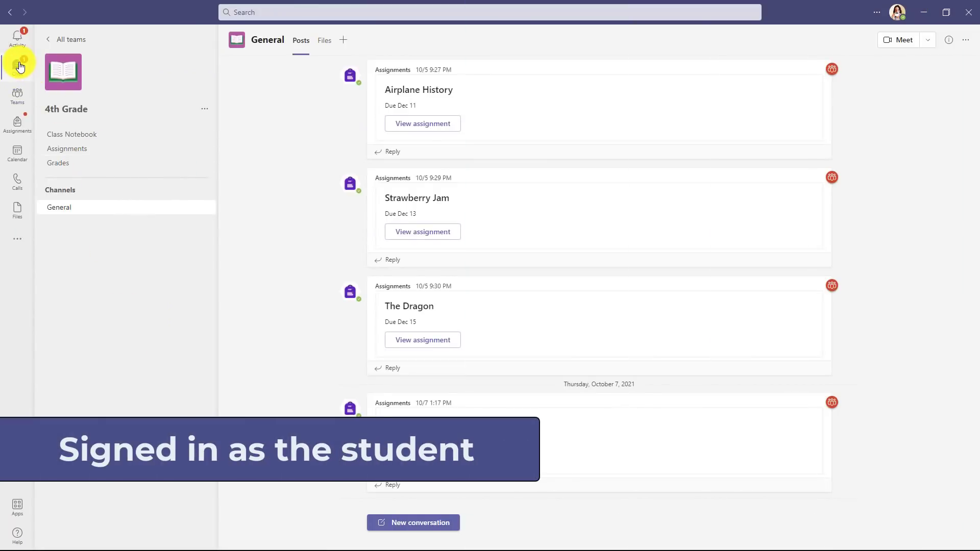
# As the student, open the returned Geography assignment from the Assignments chat
pyautogui.click(17, 67)
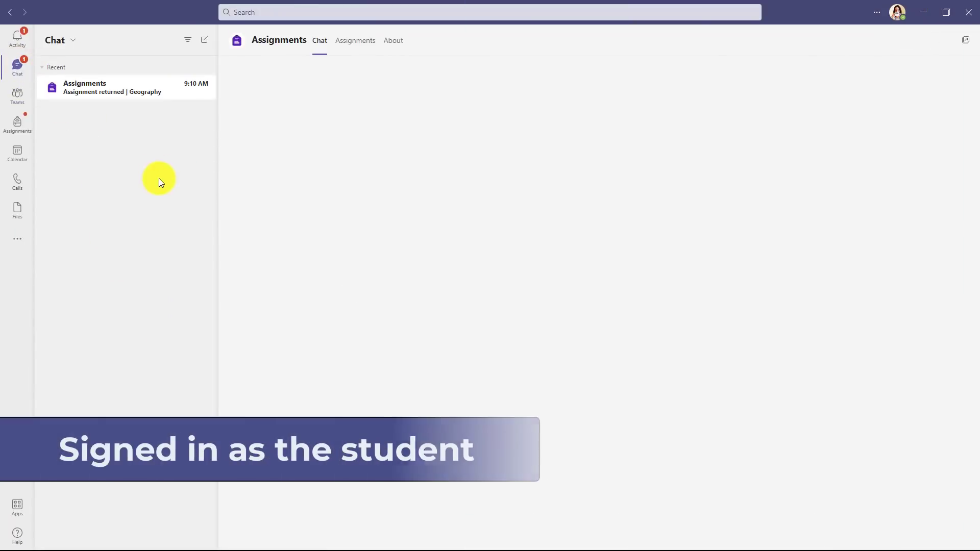
pyautogui.click(112, 87)
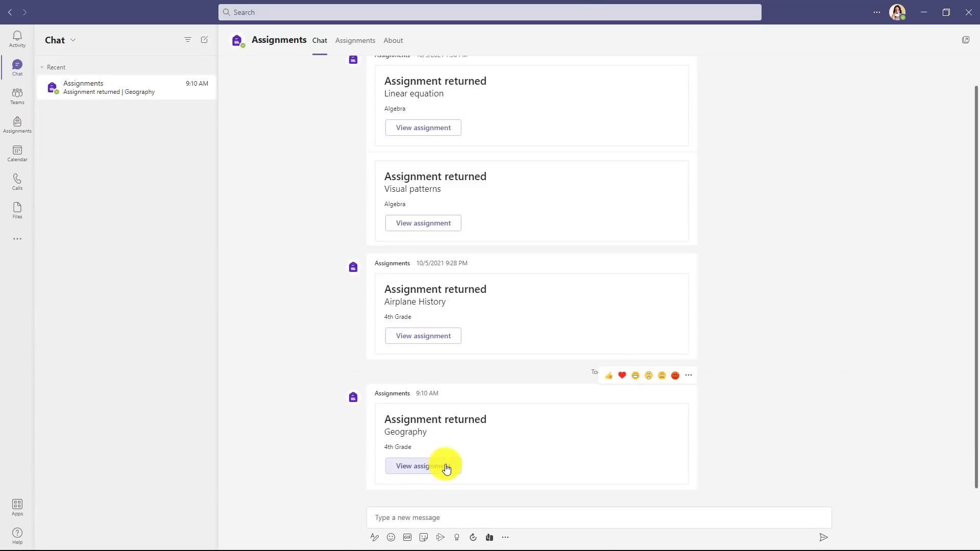
pyautogui.click(423, 466)
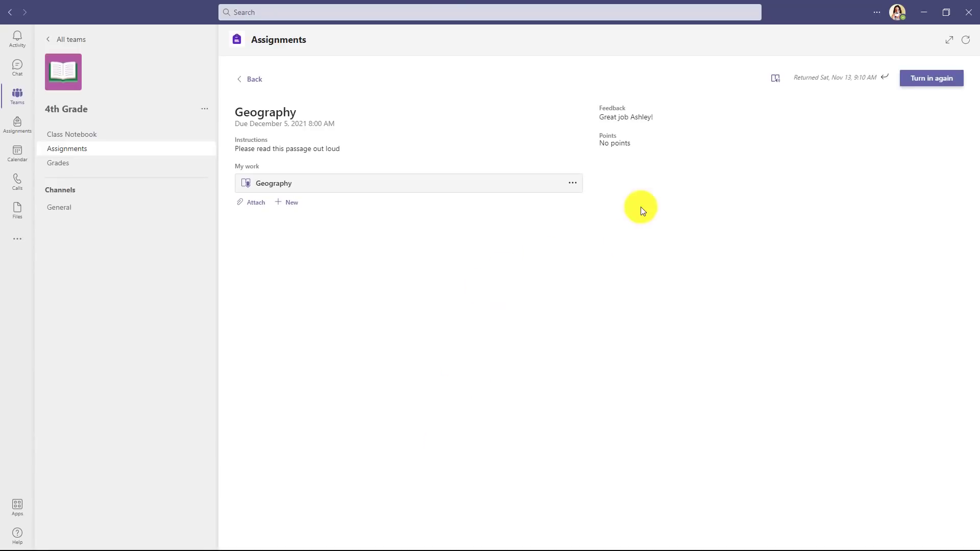
pyautogui.moveTo(281, 173)
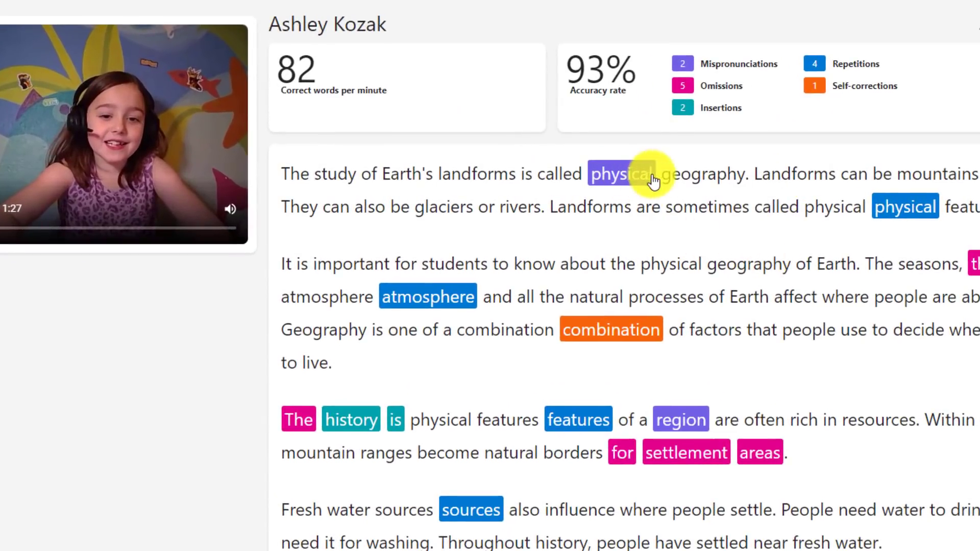
# Replay the recording at the flagged words 'physical' and 'geography' in the report
pyautogui.click(621, 174)
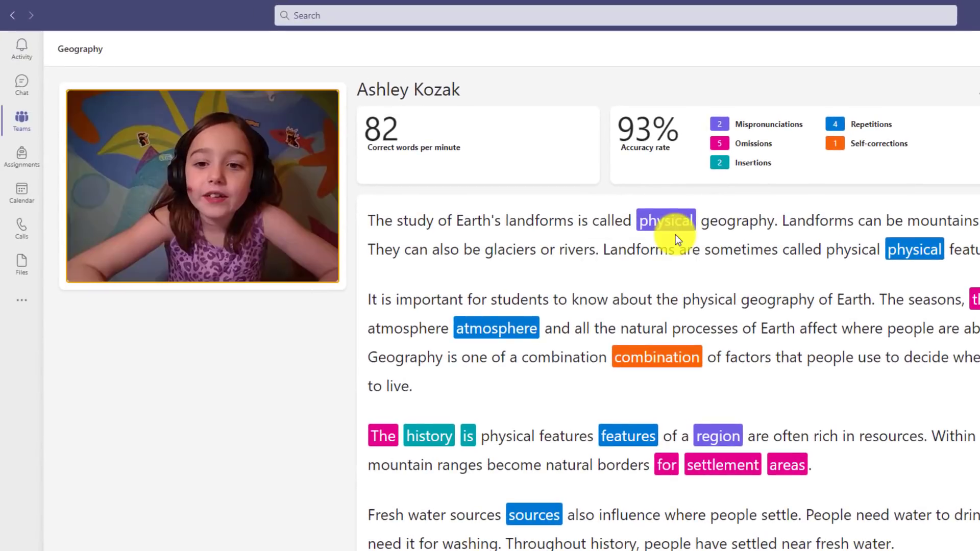
pyautogui.click(84, 252)
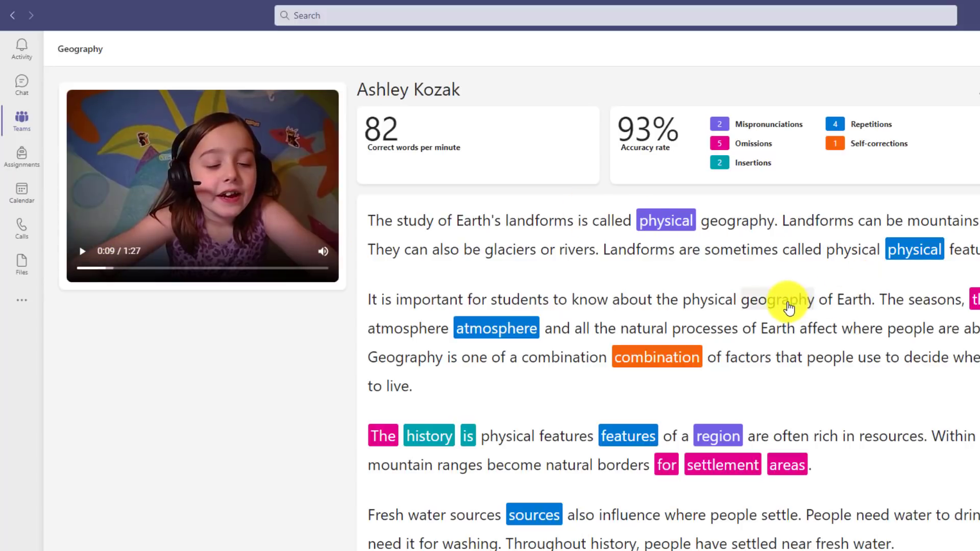
pyautogui.click(559, 356)
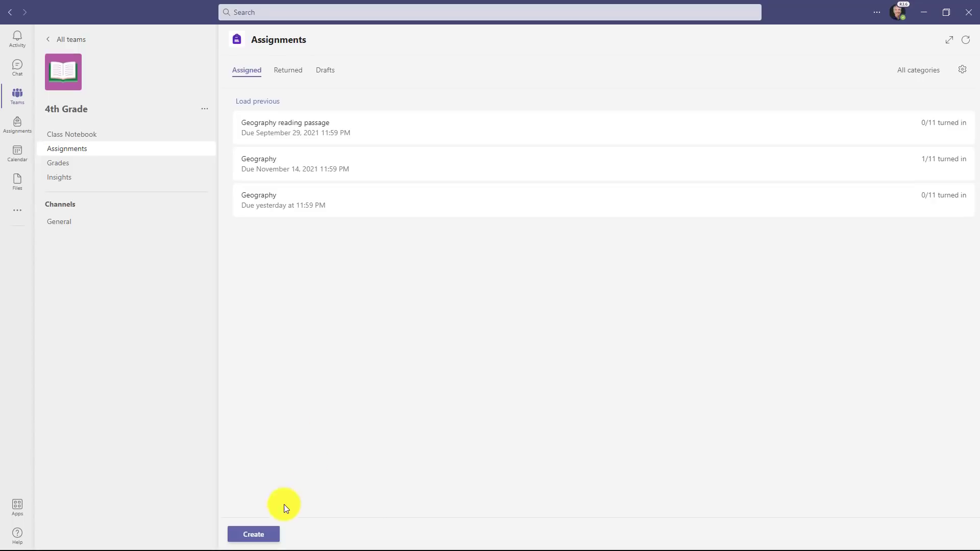
# Start a new assignment with a Reading Progress passage and list the import sources
pyautogui.click(253, 534)
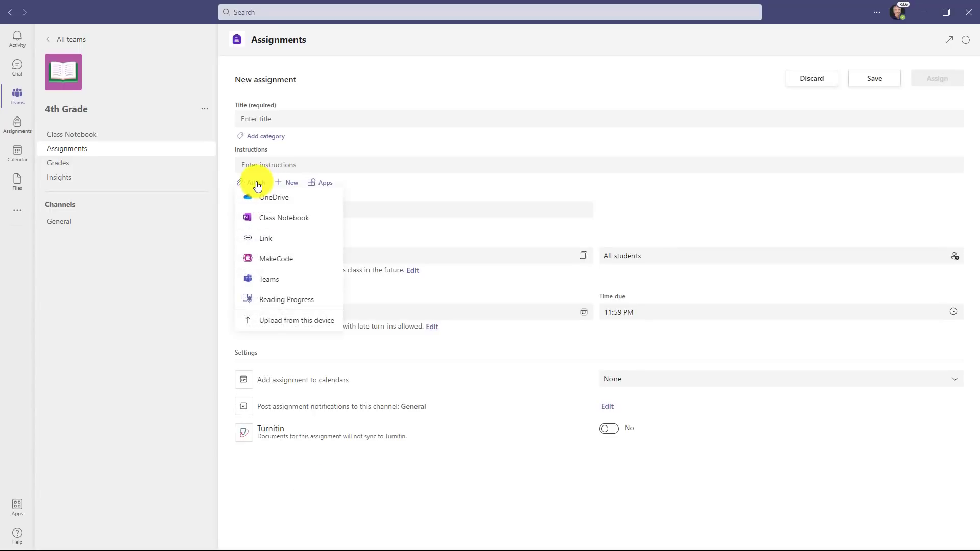
pyautogui.click(286, 300)
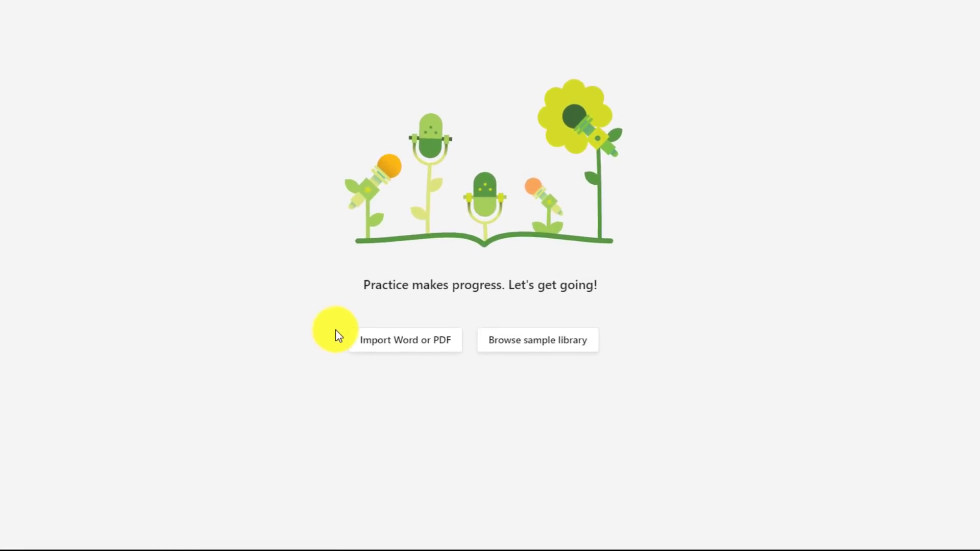
pyautogui.moveTo(443, 344)
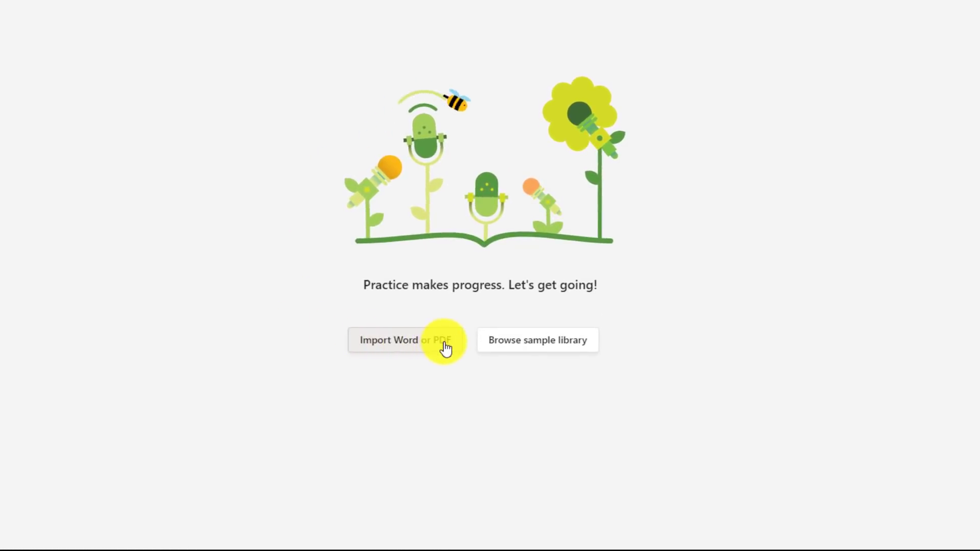
pyautogui.click(388, 340)
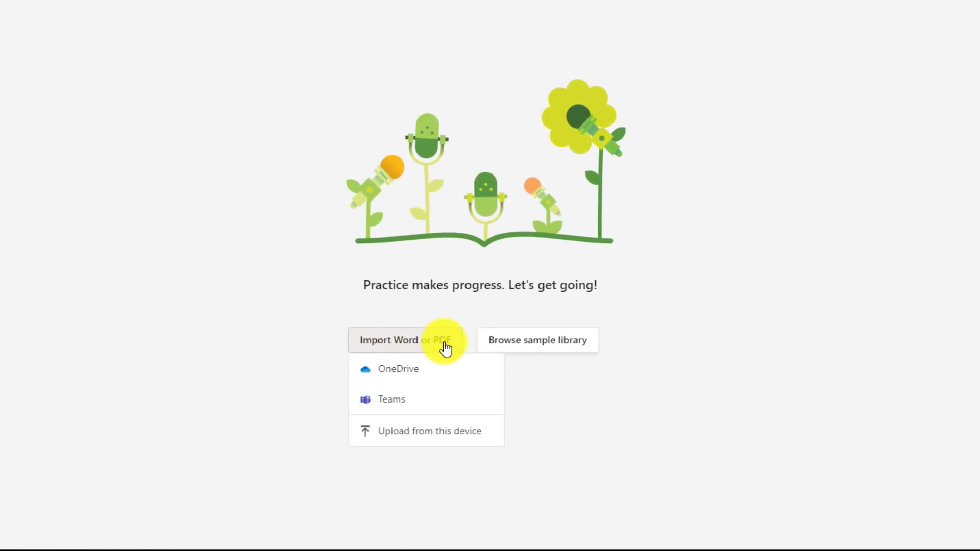
pyautogui.moveTo(448, 404)
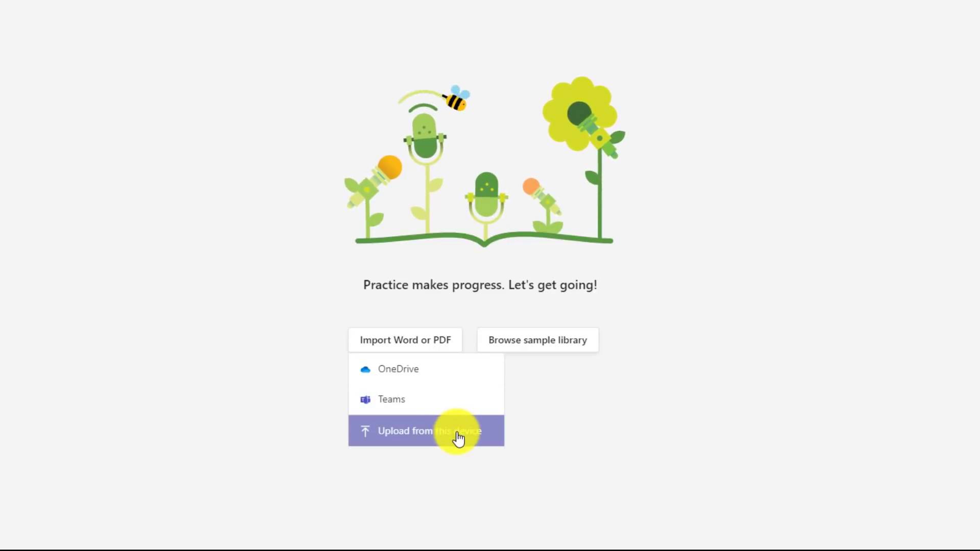
pyautogui.moveTo(438, 399)
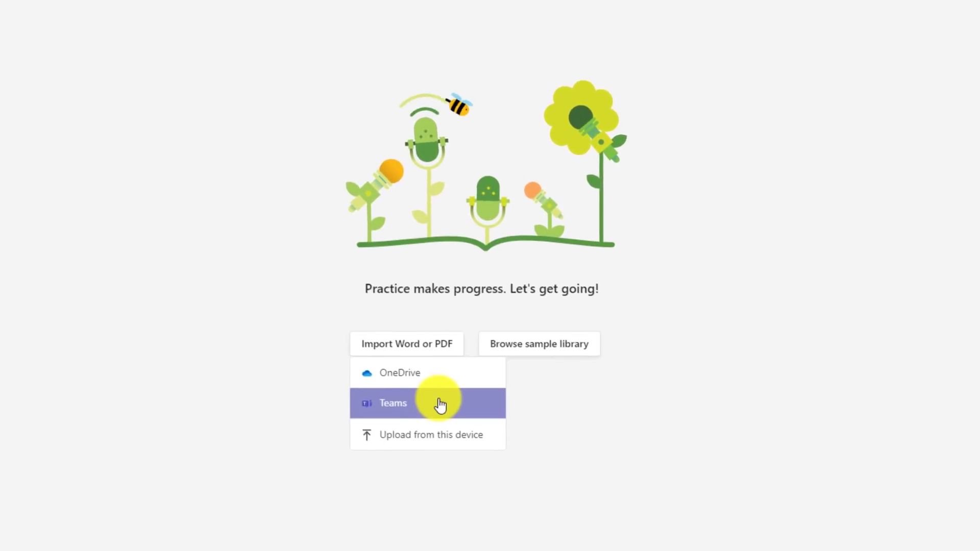
# Browse the Staff Site team's files in Teams for a reading passage
pyautogui.click(393, 403)
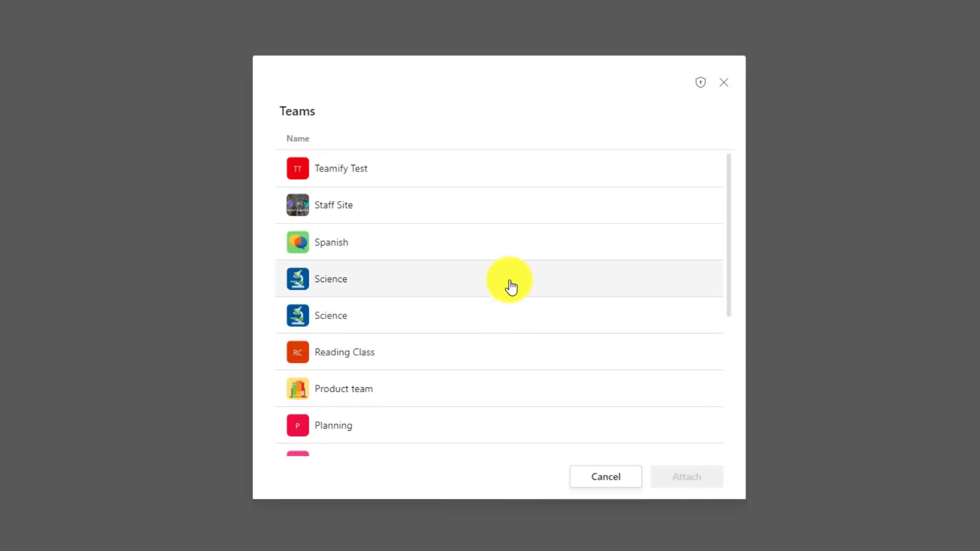
pyautogui.click(333, 204)
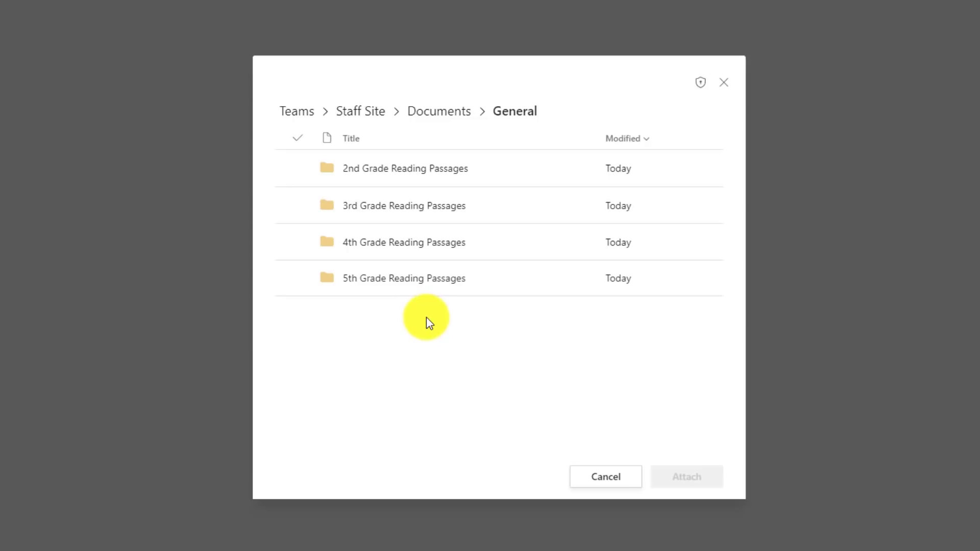
pyautogui.moveTo(466, 348)
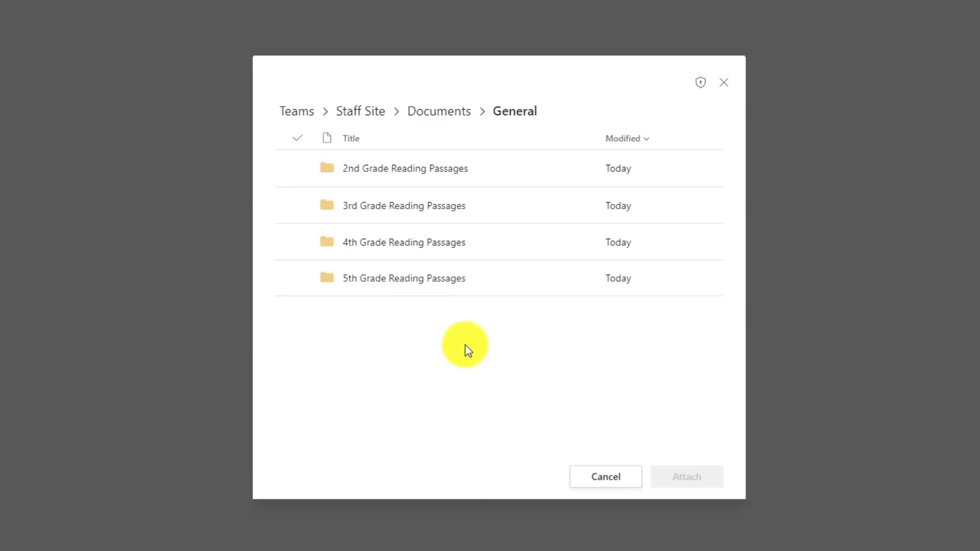
pyautogui.doubleClick(404, 242)
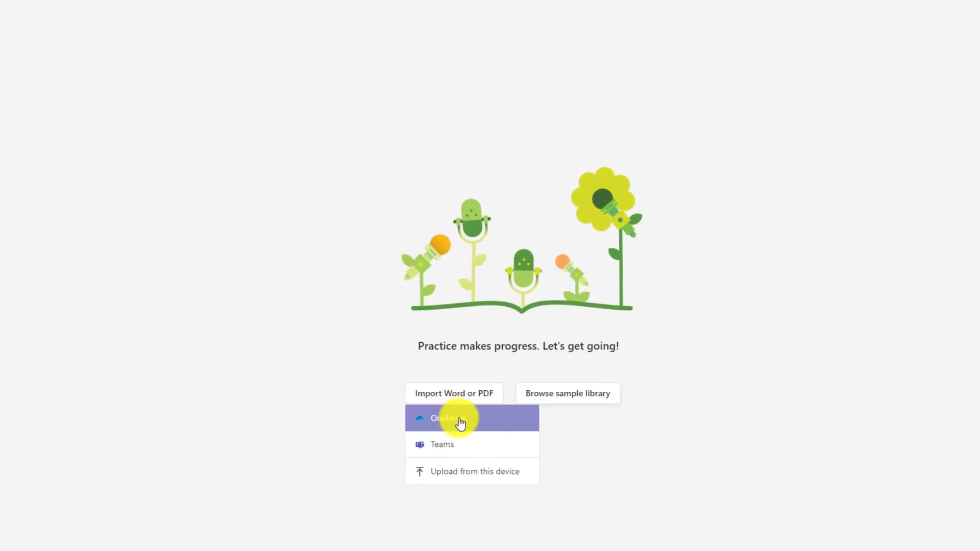
# Import Geography.docx from OneDrive as the Reading Progress passage
pyautogui.click(444, 418)
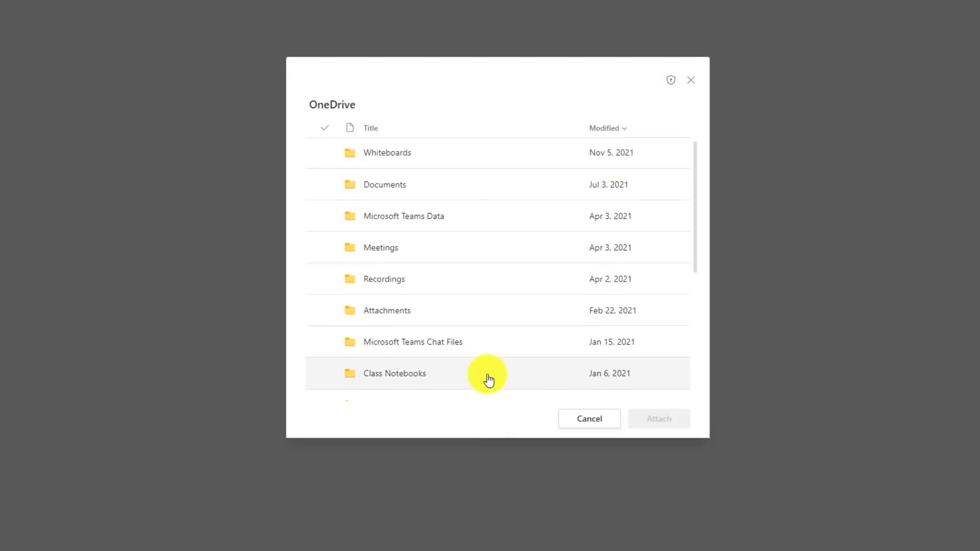
pyautogui.click(393, 354)
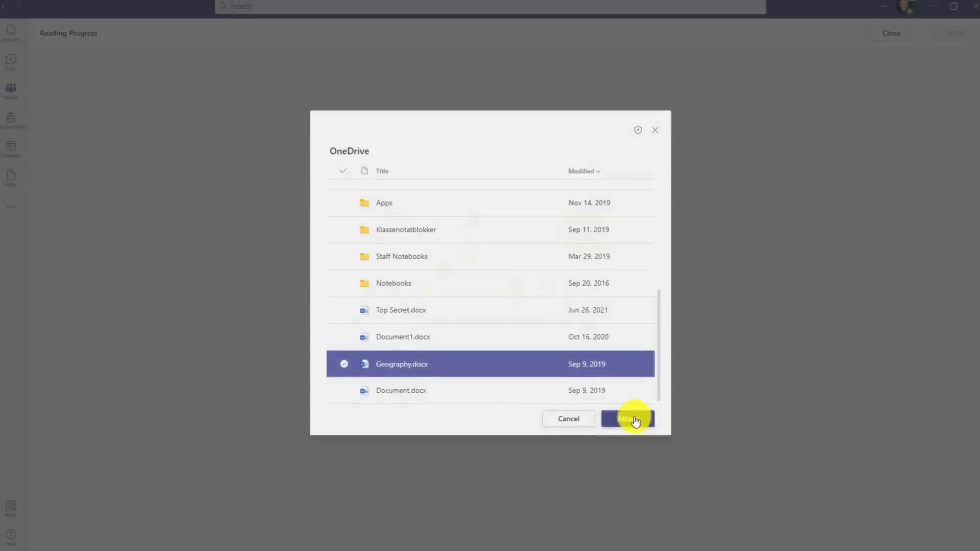
pyautogui.click(628, 418)
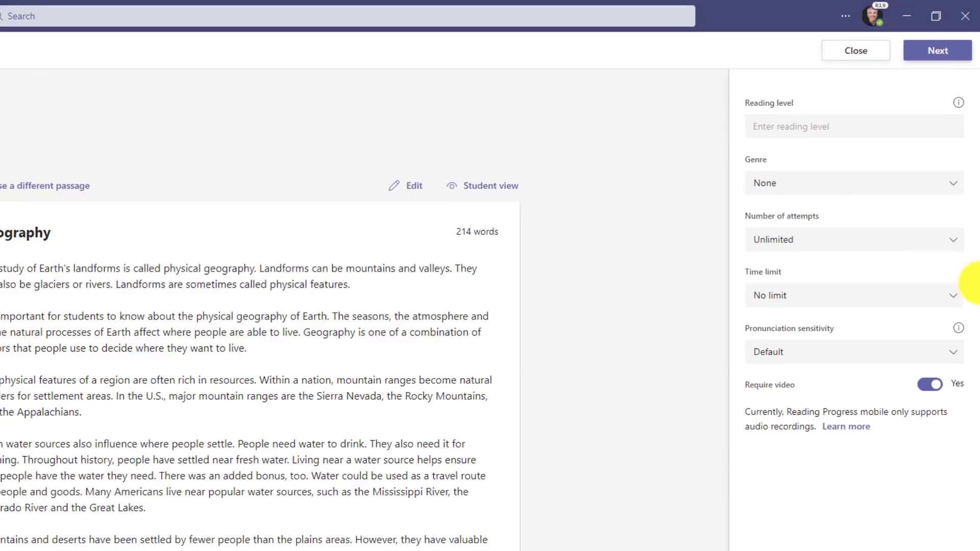
pyautogui.moveTo(856, 306)
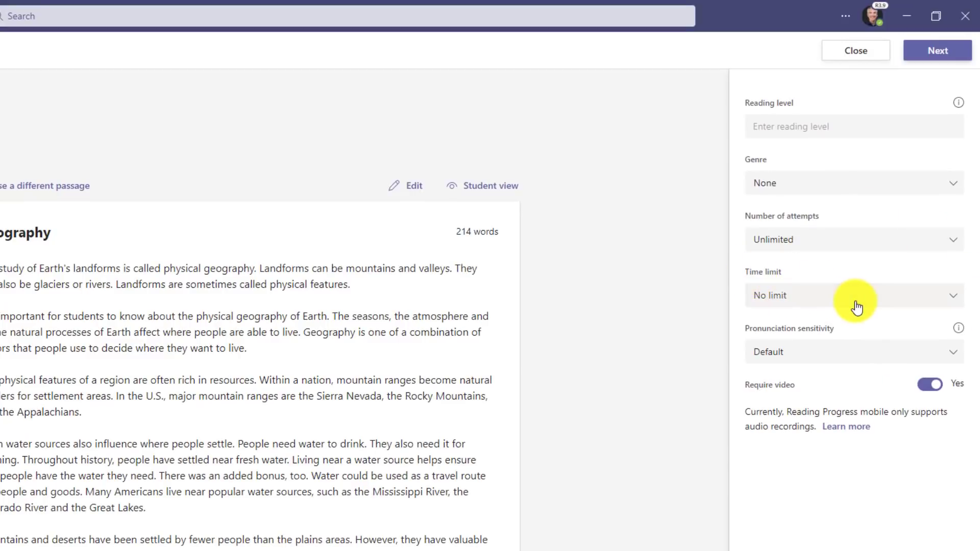
# Set a 1-minute reading time limit, preview the passage as a student, then exit preview
pyautogui.click(853, 295)
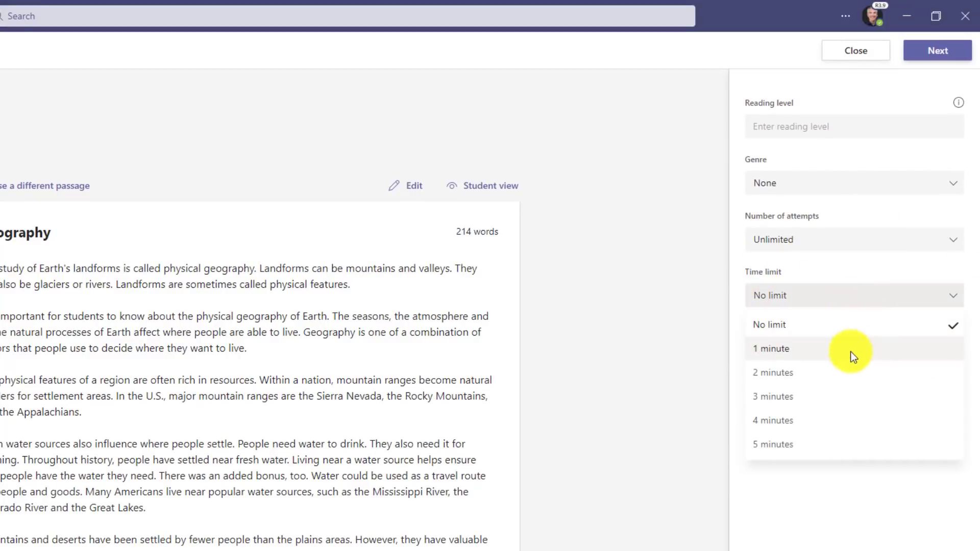
pyautogui.moveTo(825, 372)
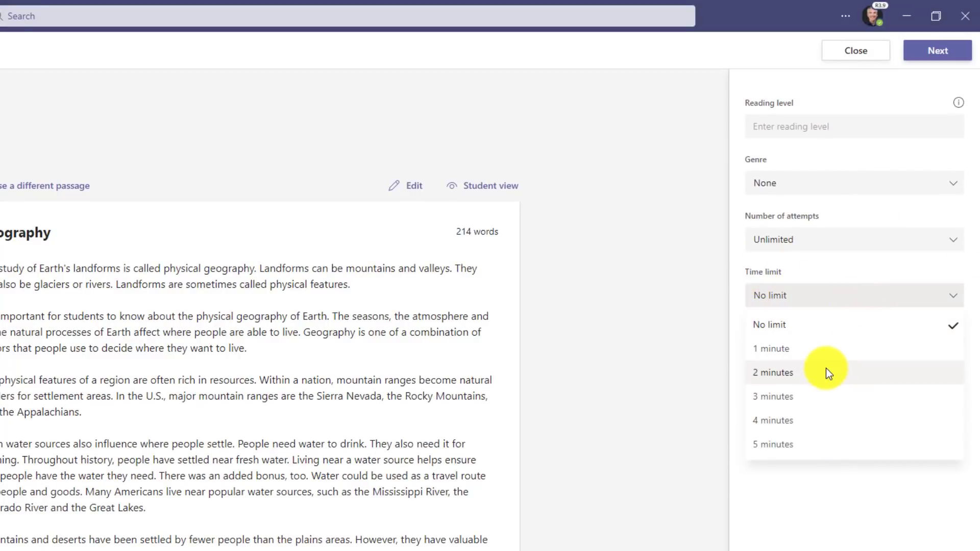
pyautogui.click(770, 348)
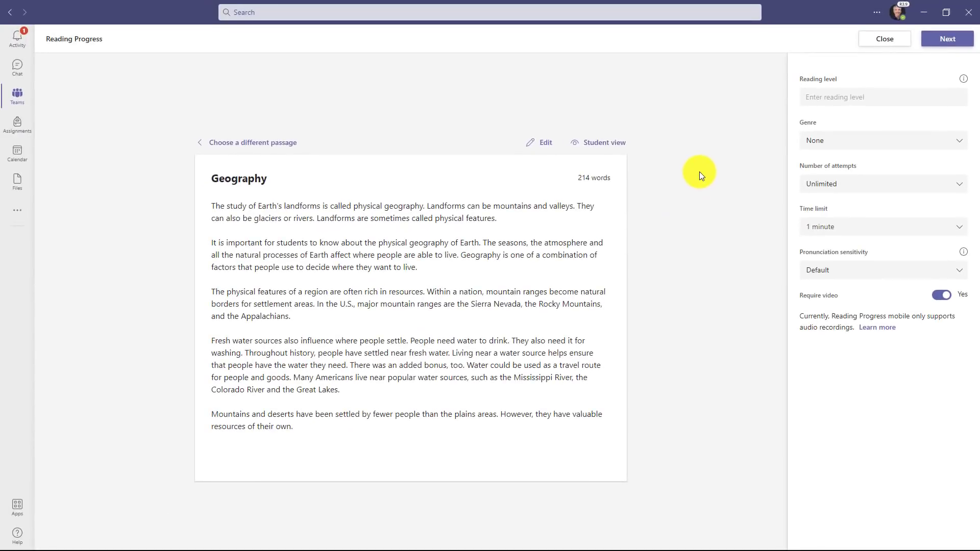
pyautogui.moveTo(598, 143)
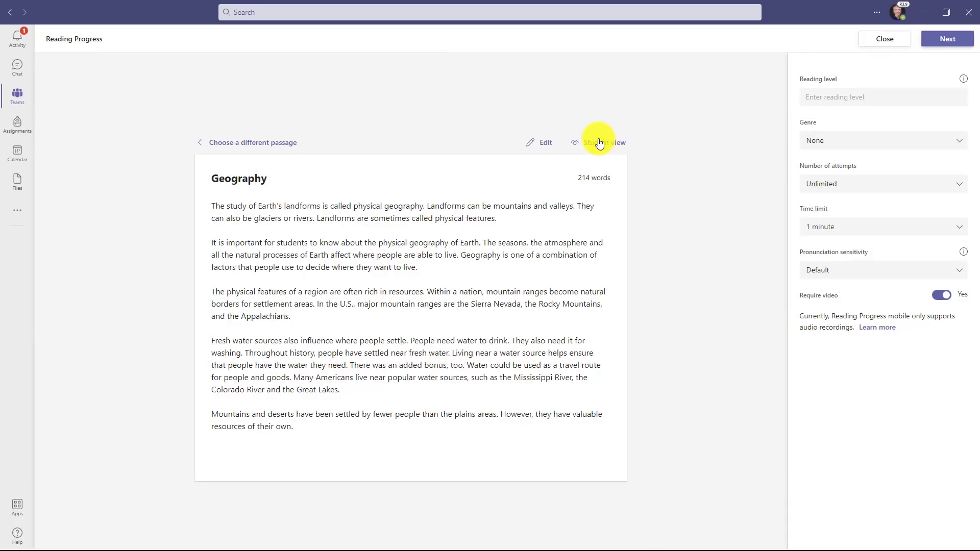
pyautogui.click(601, 142)
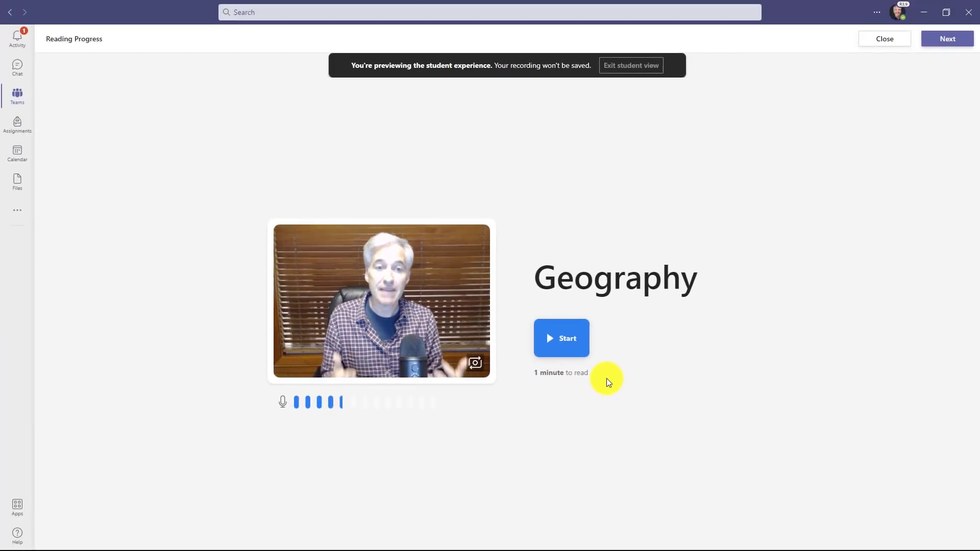
pyautogui.moveTo(597, 311)
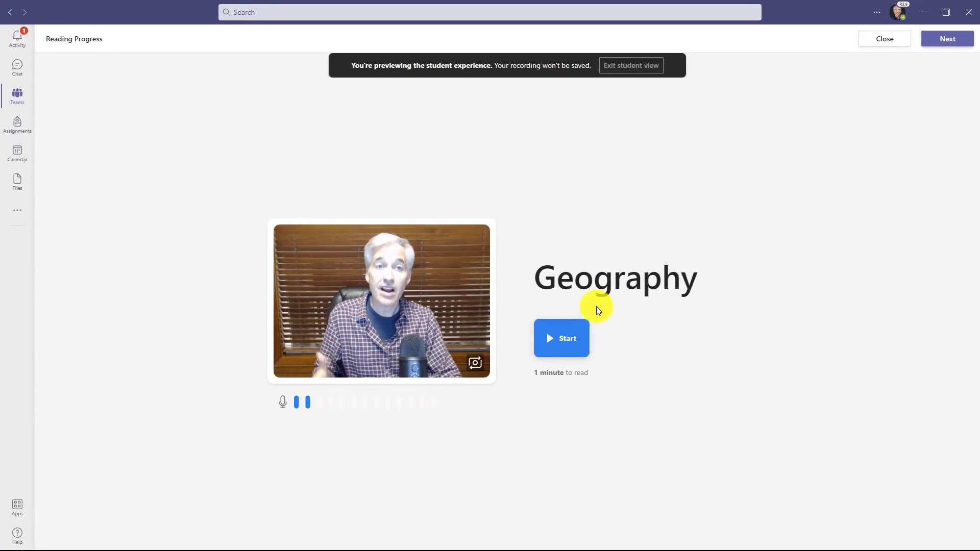
pyautogui.click(947, 38)
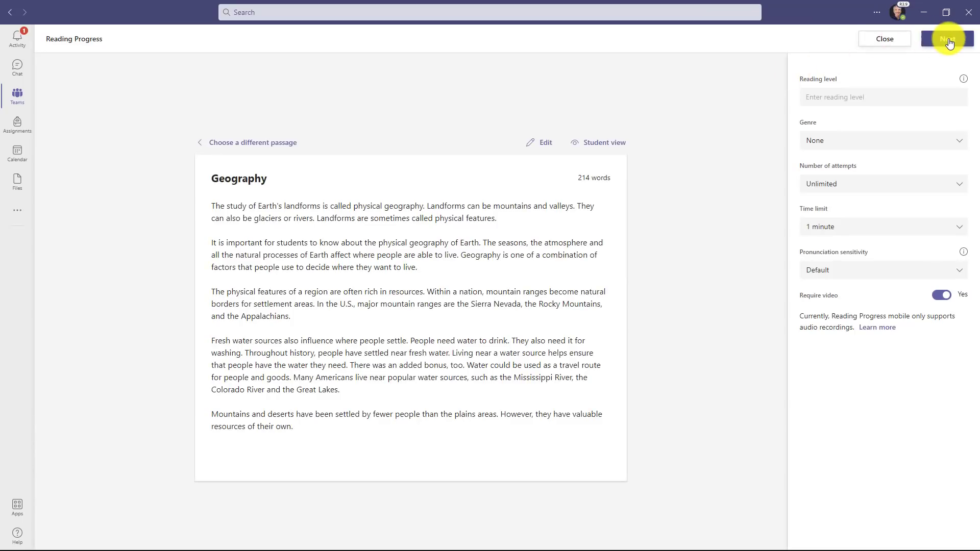
pyautogui.click(945, 38)
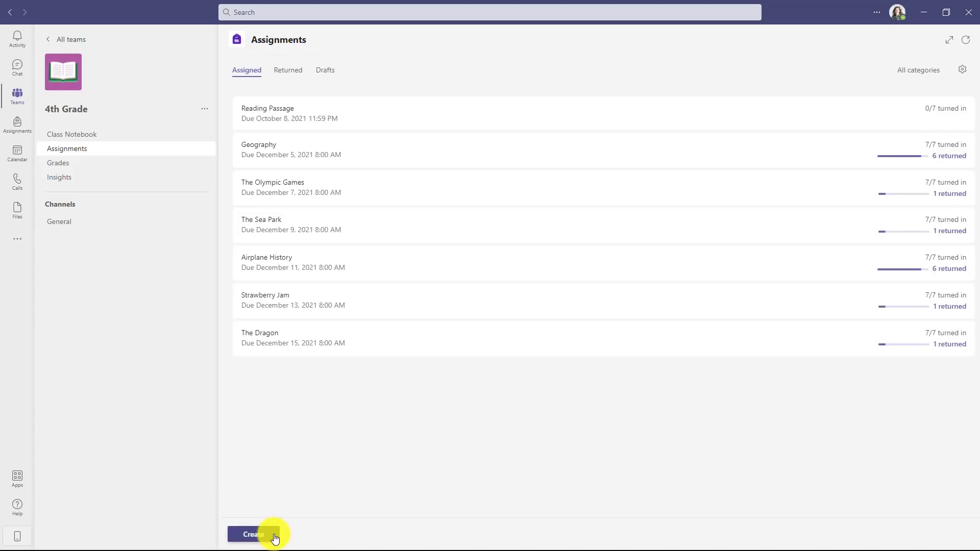
# Start The Dragon assignment and attach a Reading Progress passage allowing 3 attempts
pyautogui.click(253, 534)
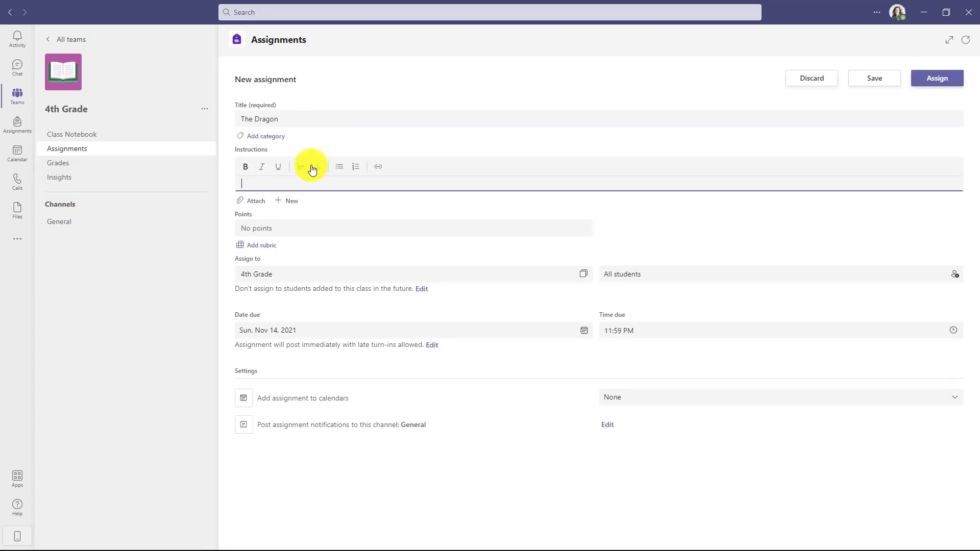
pyautogui.click(251, 201)
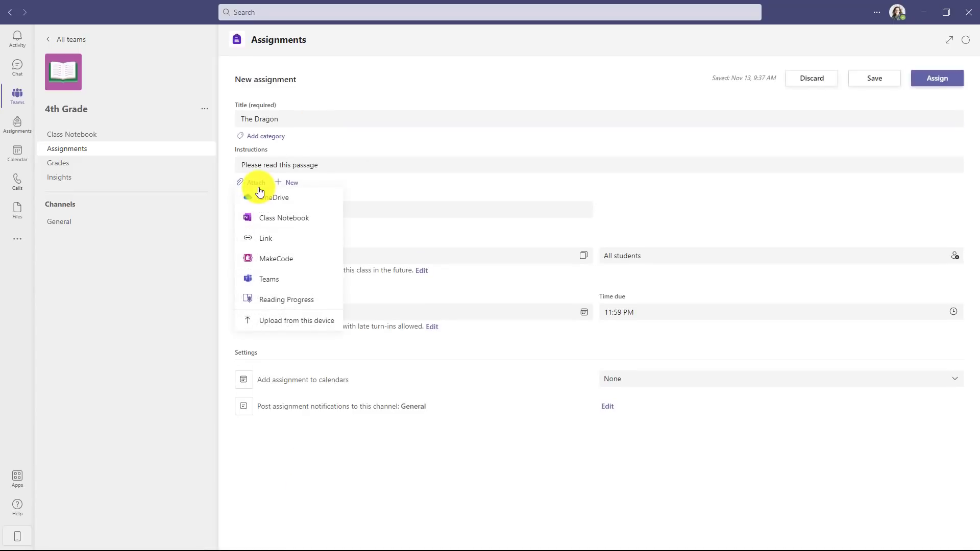
pyautogui.click(286, 300)
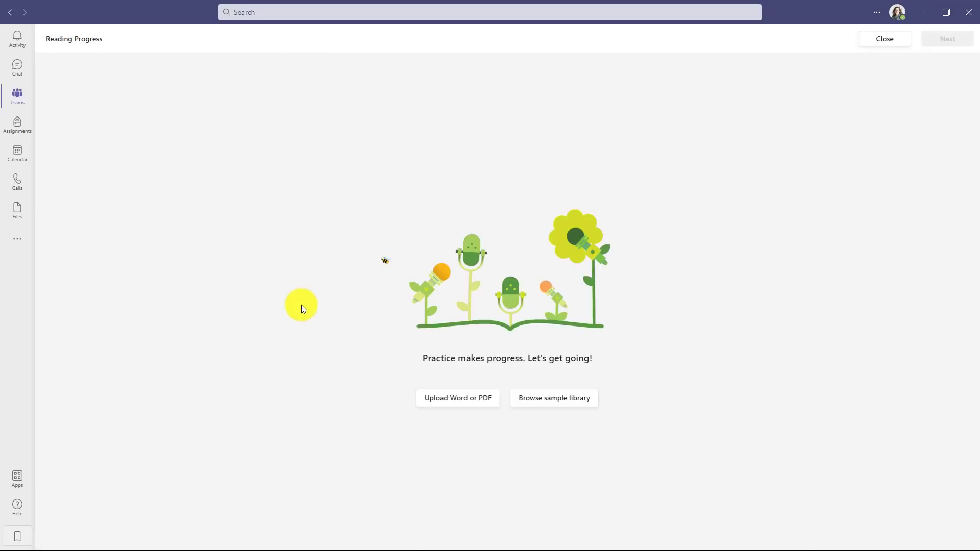
pyautogui.click(457, 398)
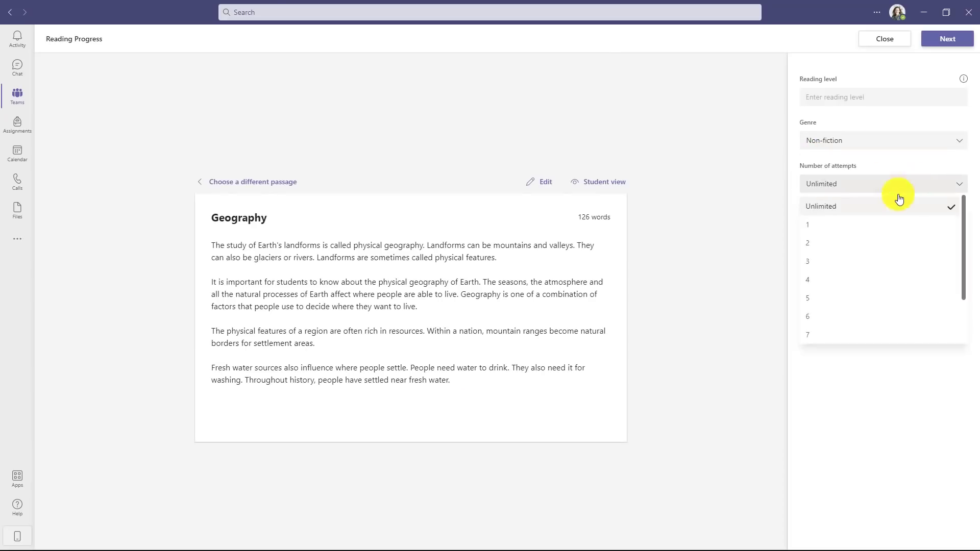
pyautogui.click(808, 262)
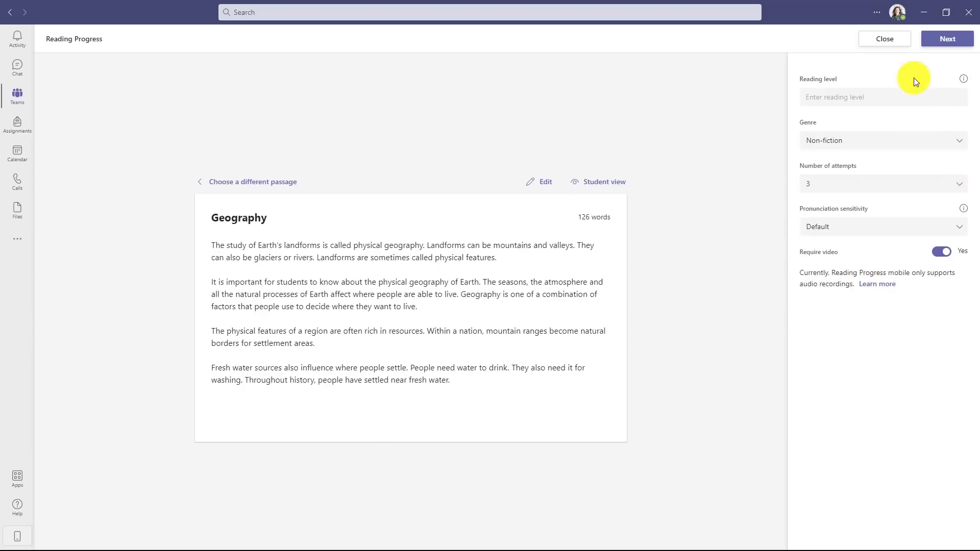
pyautogui.click(946, 38)
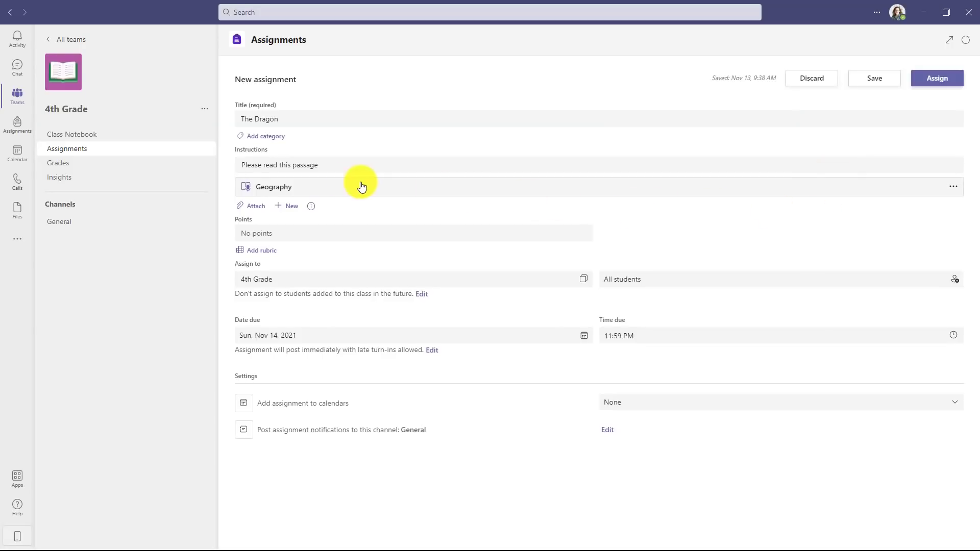
pyautogui.moveTo(677, 217)
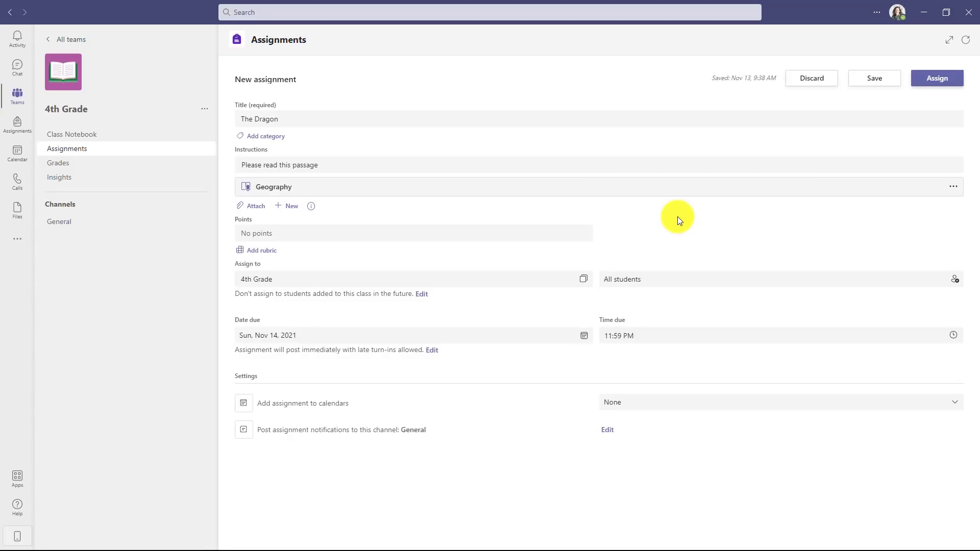
pyautogui.moveTo(786, 234)
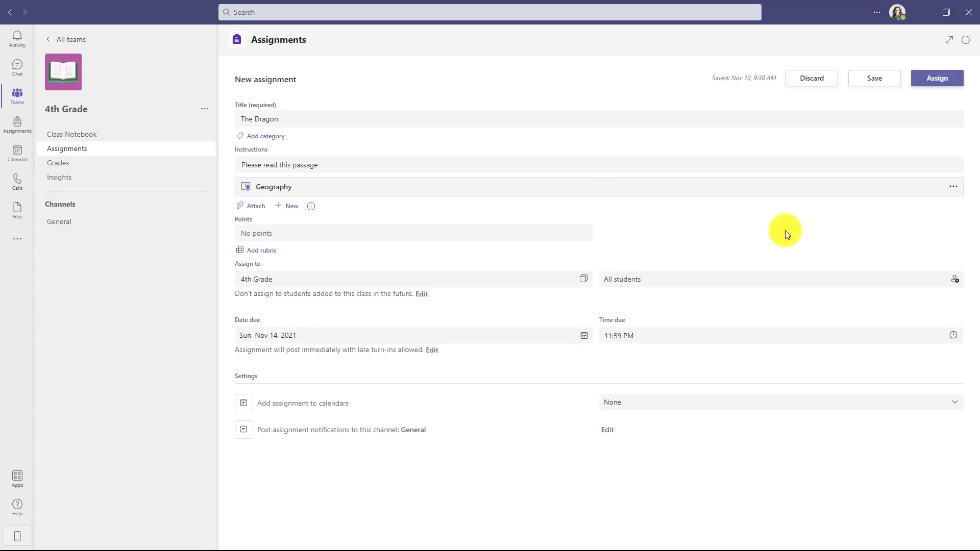
# Reopen the attached passage in Teams to check attempts, then close the assignment form
pyautogui.click(952, 187)
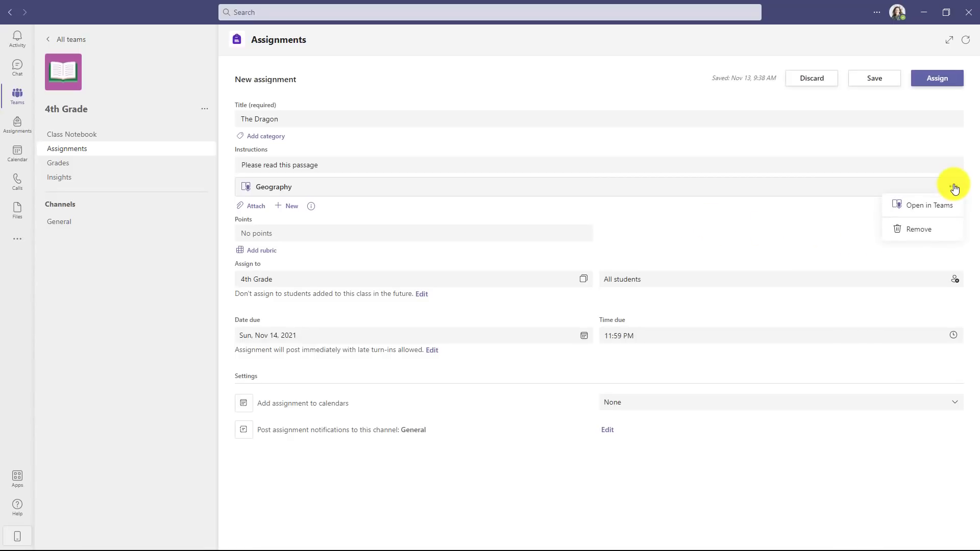
pyautogui.click(927, 205)
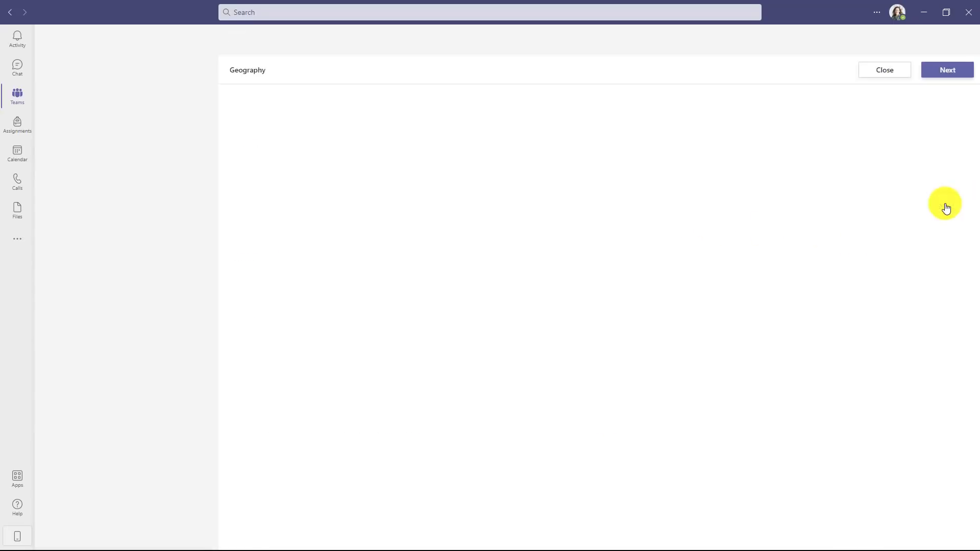
pyautogui.click(882, 183)
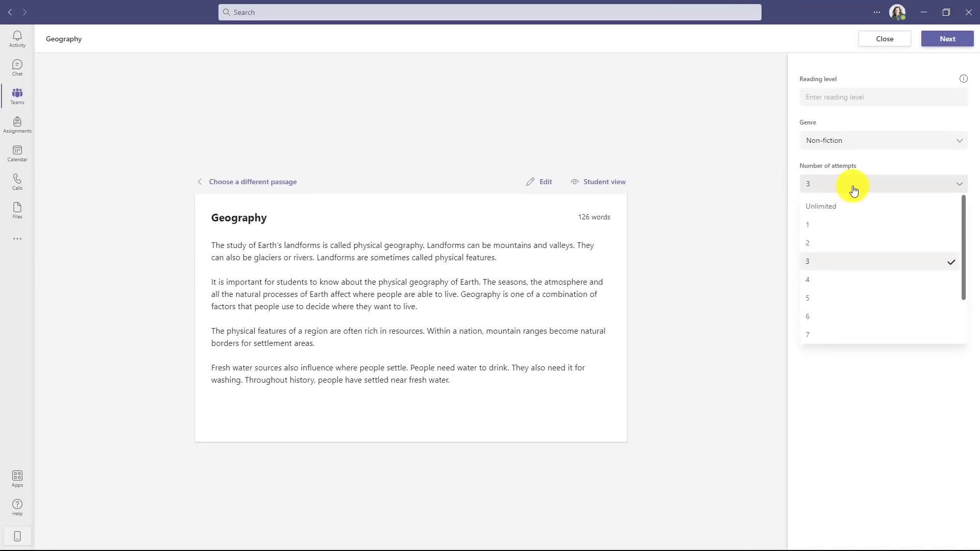
pyautogui.click(807, 224)
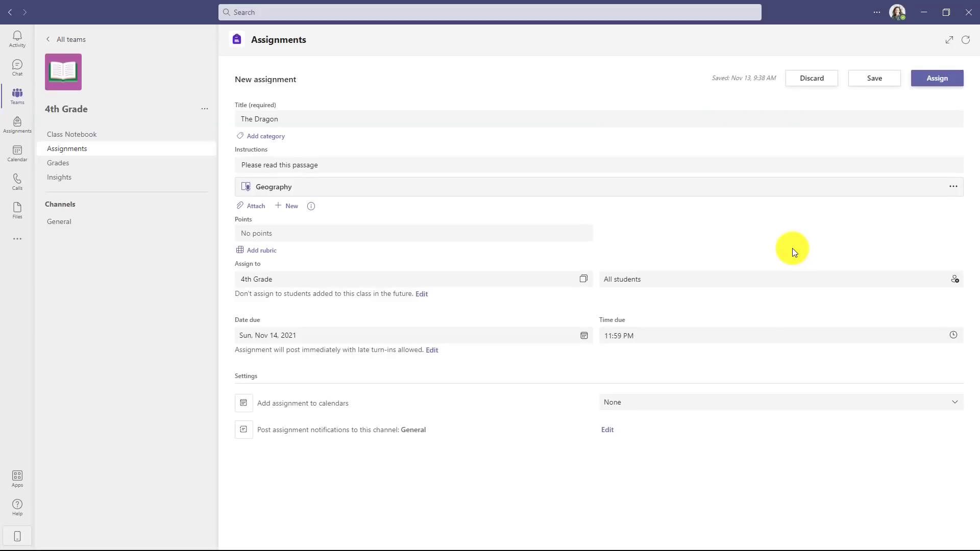
pyautogui.click(937, 78)
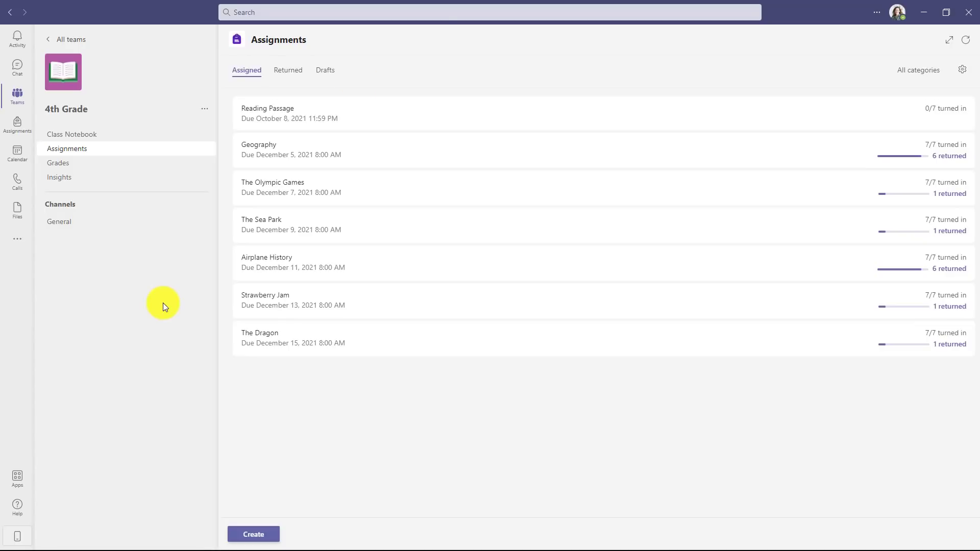
pyautogui.click(258, 150)
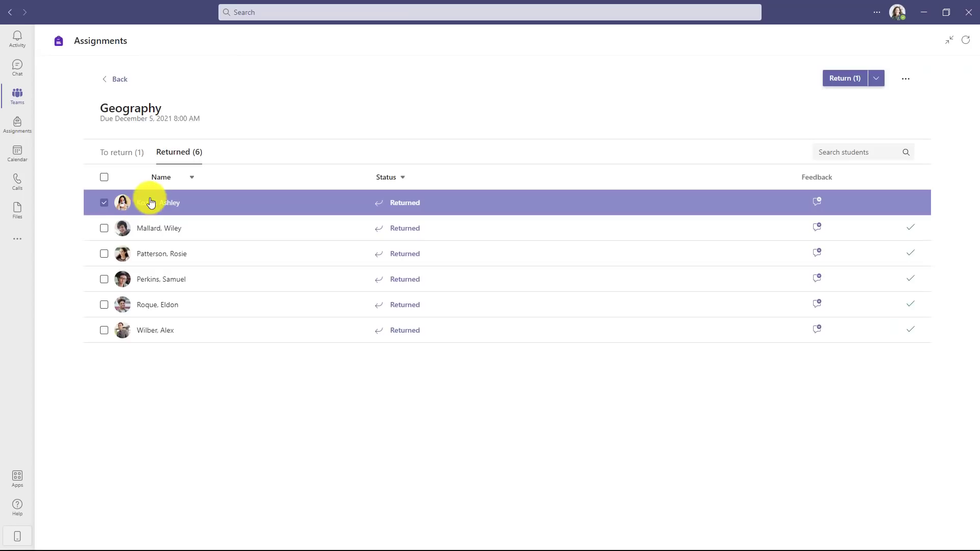
pyautogui.click(169, 203)
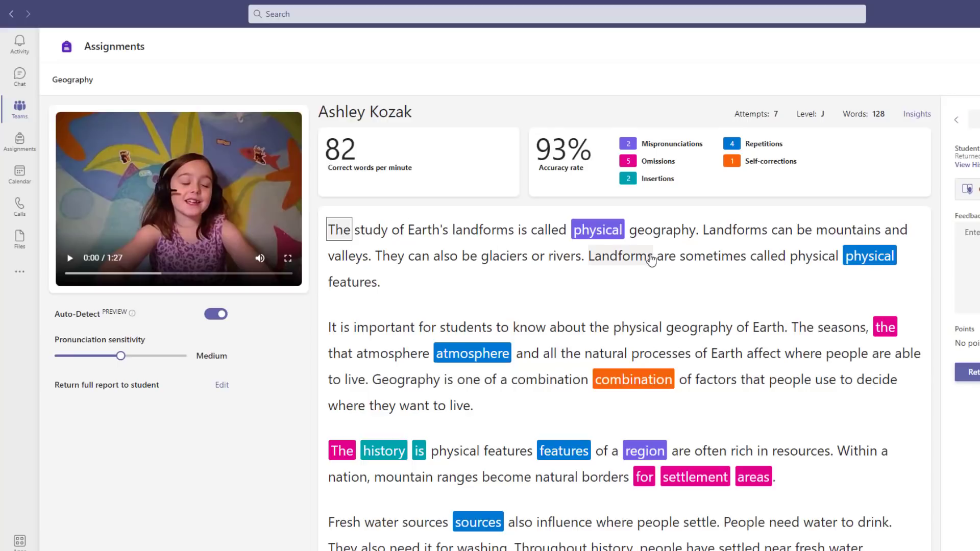
# Play Ashley's recording from the passage words 'Landforms' and 'people'
pyautogui.click(522, 230)
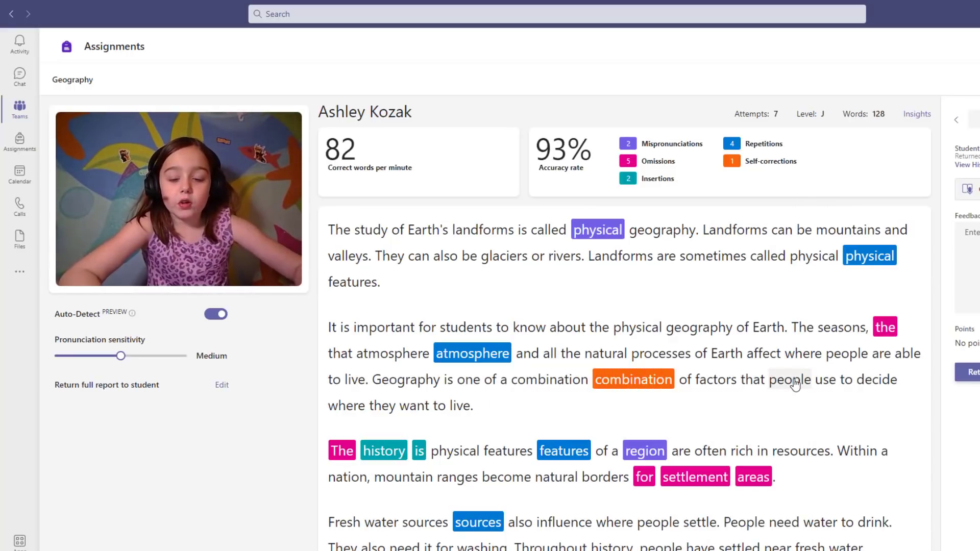
pyautogui.click(178, 200)
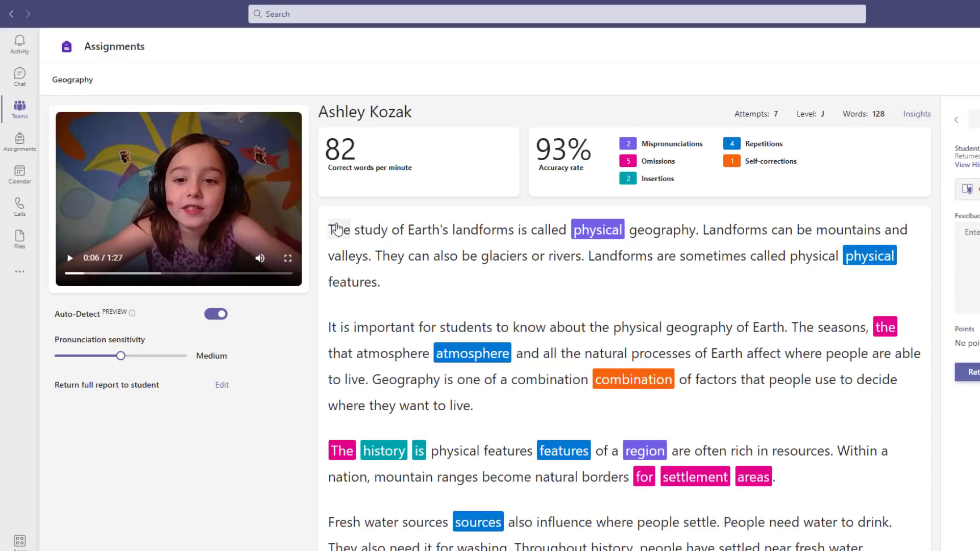
pyautogui.moveTo(582, 301)
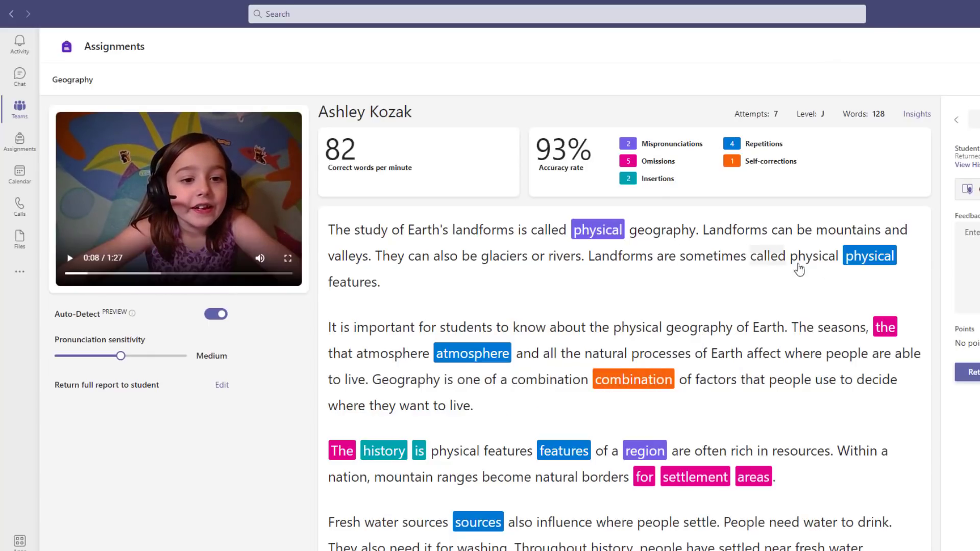
pyautogui.moveTo(845, 179)
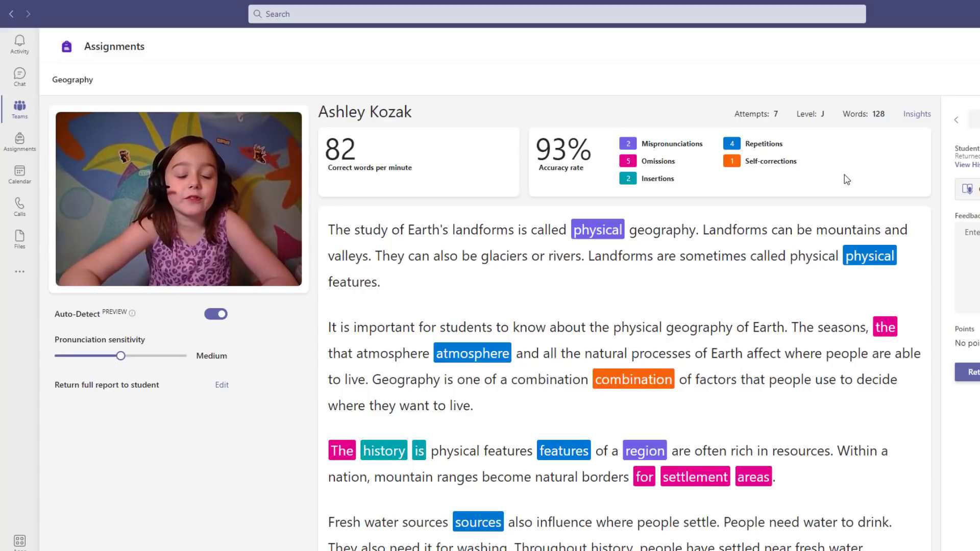
pyautogui.click(178, 199)
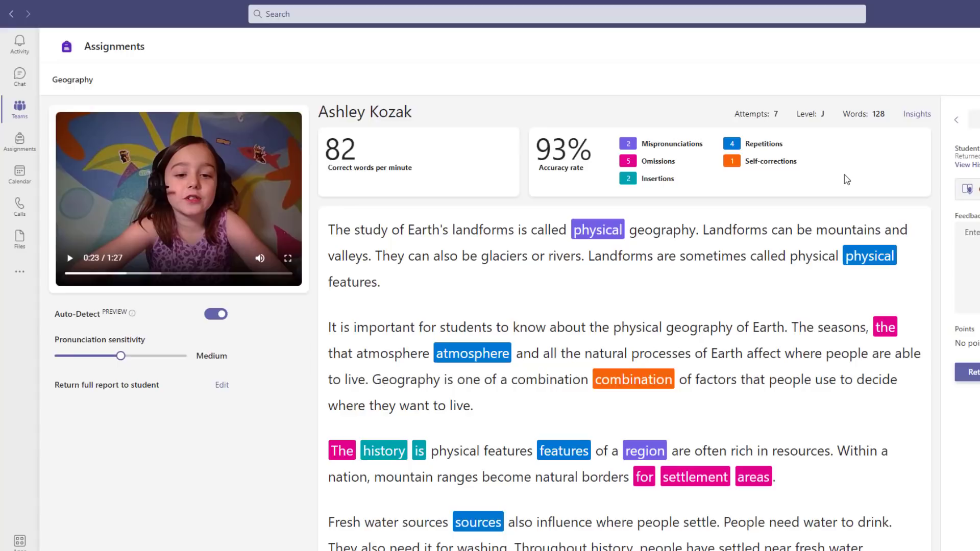